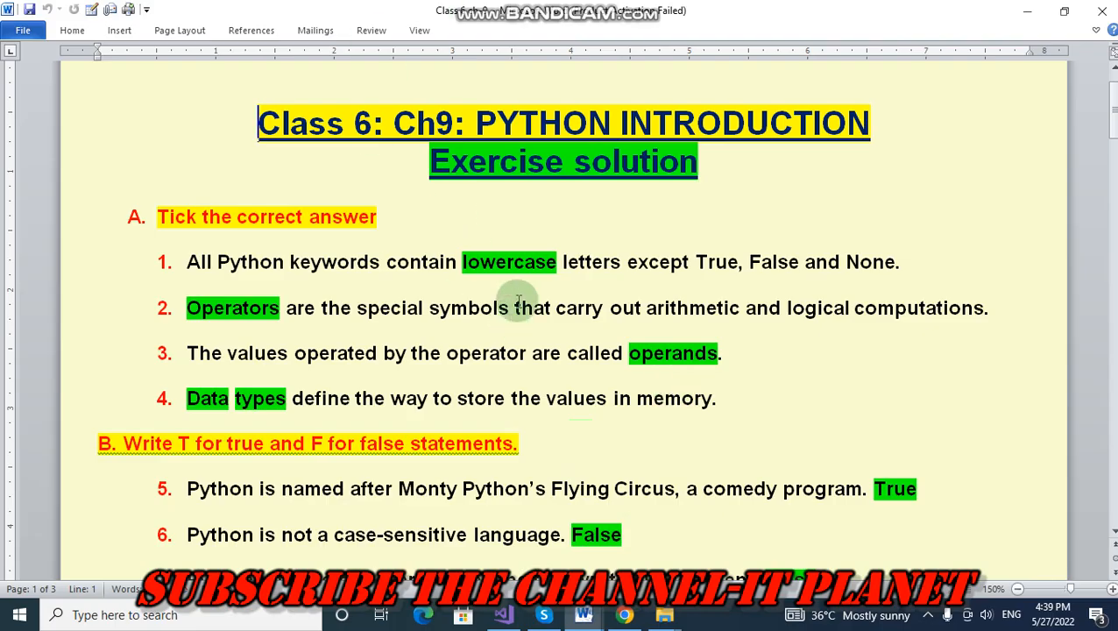
mouse_move(701, 171)
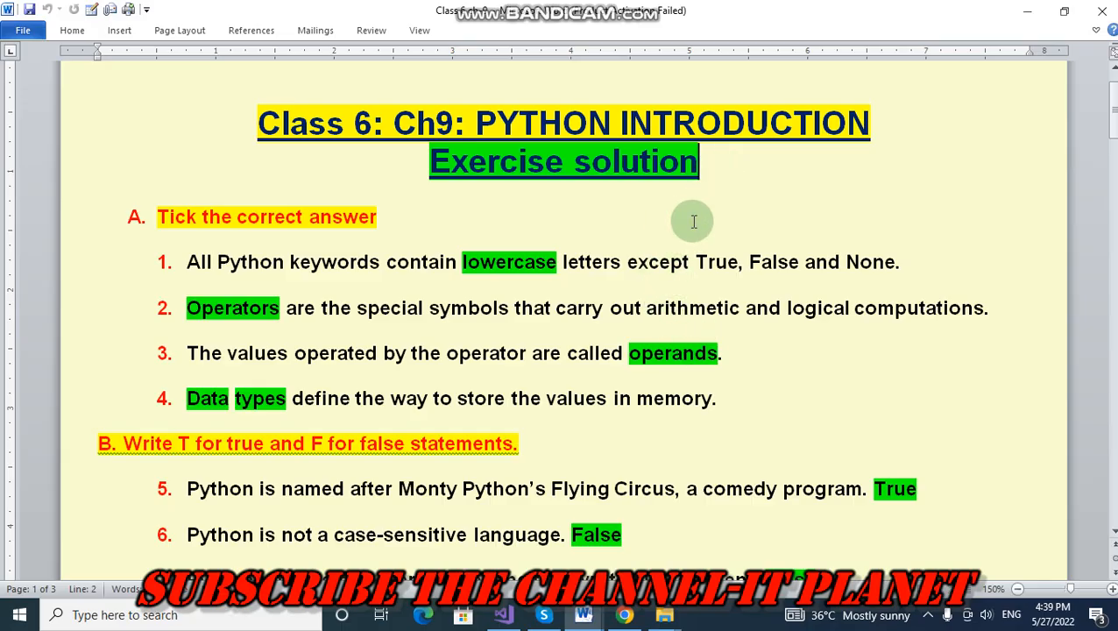
mouse_move(712, 179)
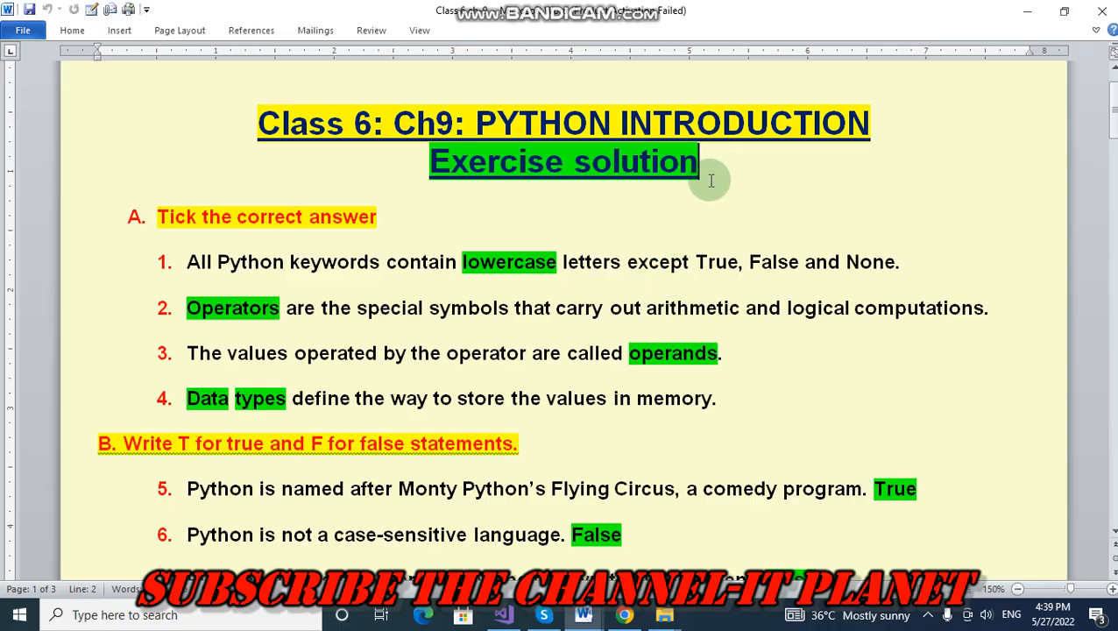
mouse_move(664, 193)
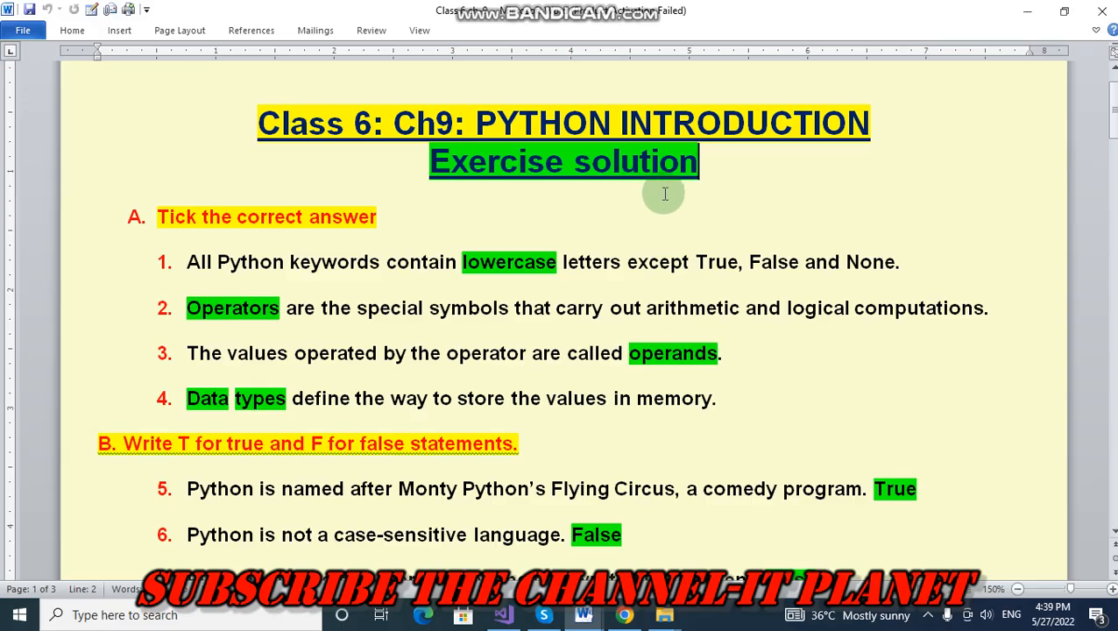
mouse_move(700, 182)
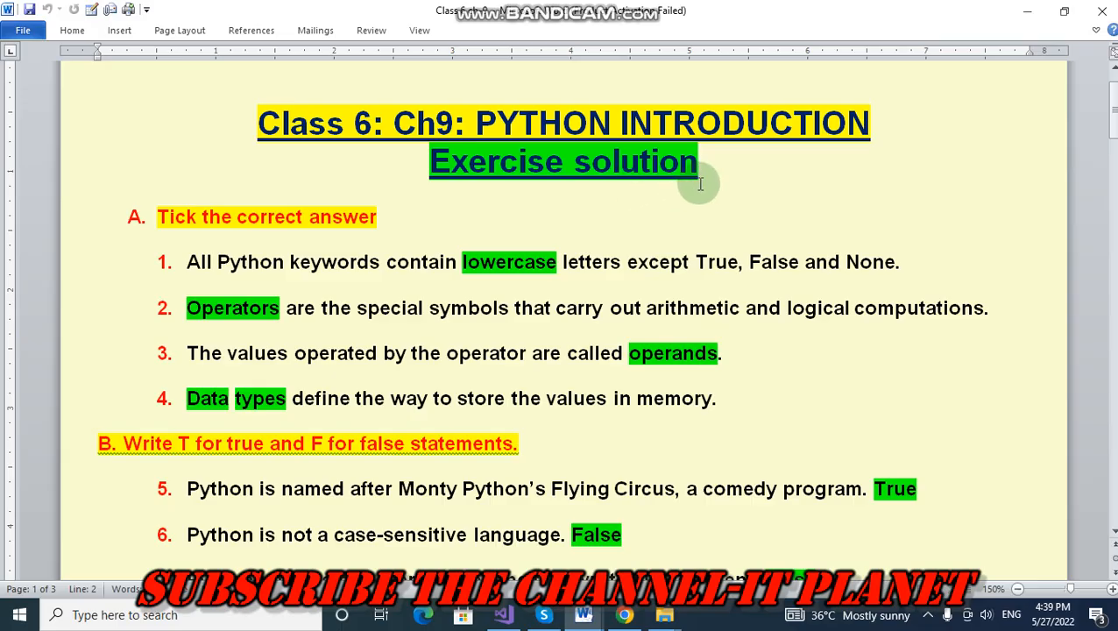
mouse_move(410, 175)
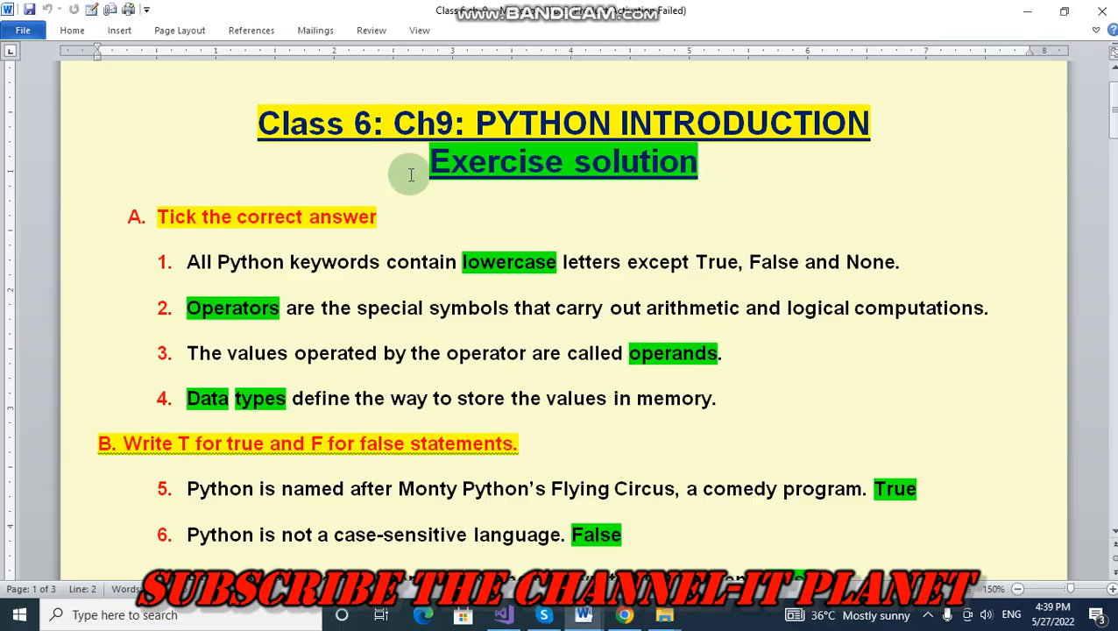
mouse_move(429, 184)
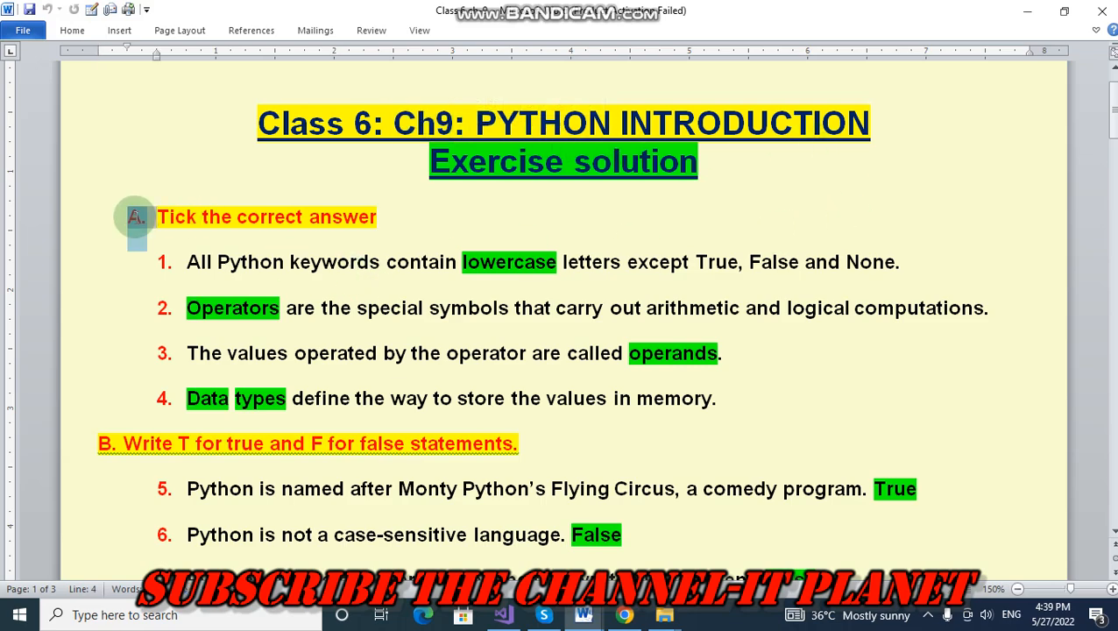
Pin the Home ribbon open and select section C's five Fill in the blanks sentences.
scroll(down, 3)
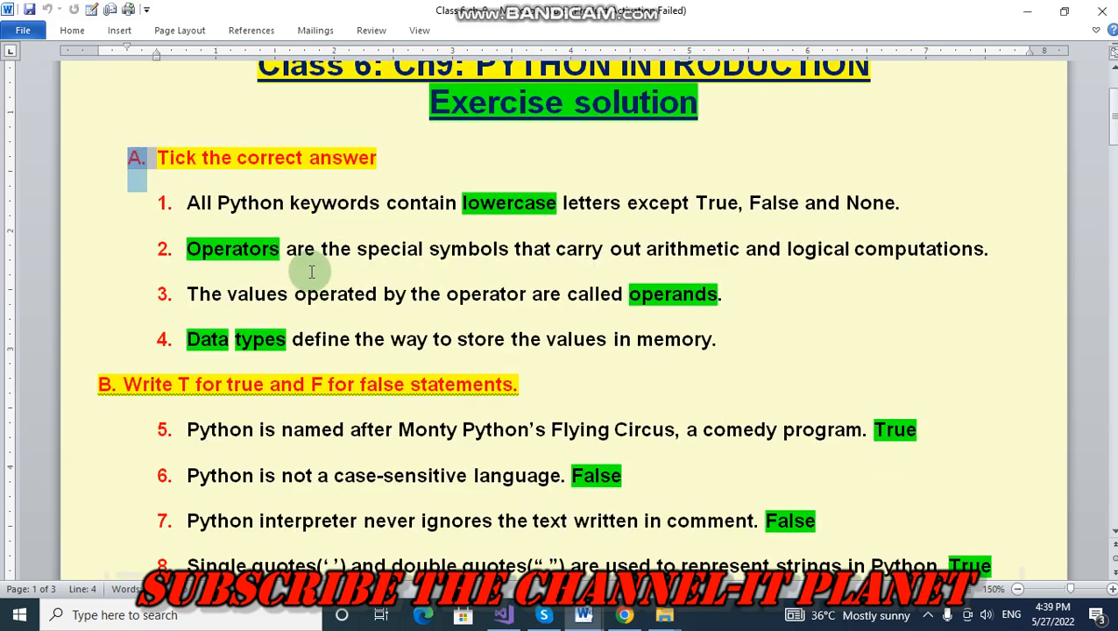
mouse_move(254, 231)
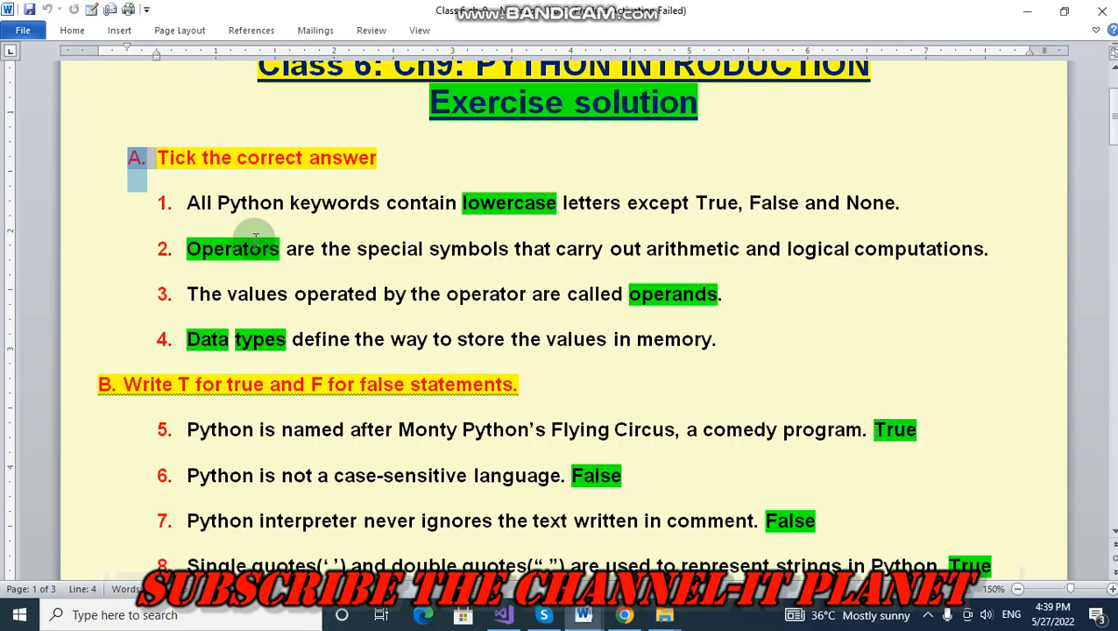
mouse_move(442, 224)
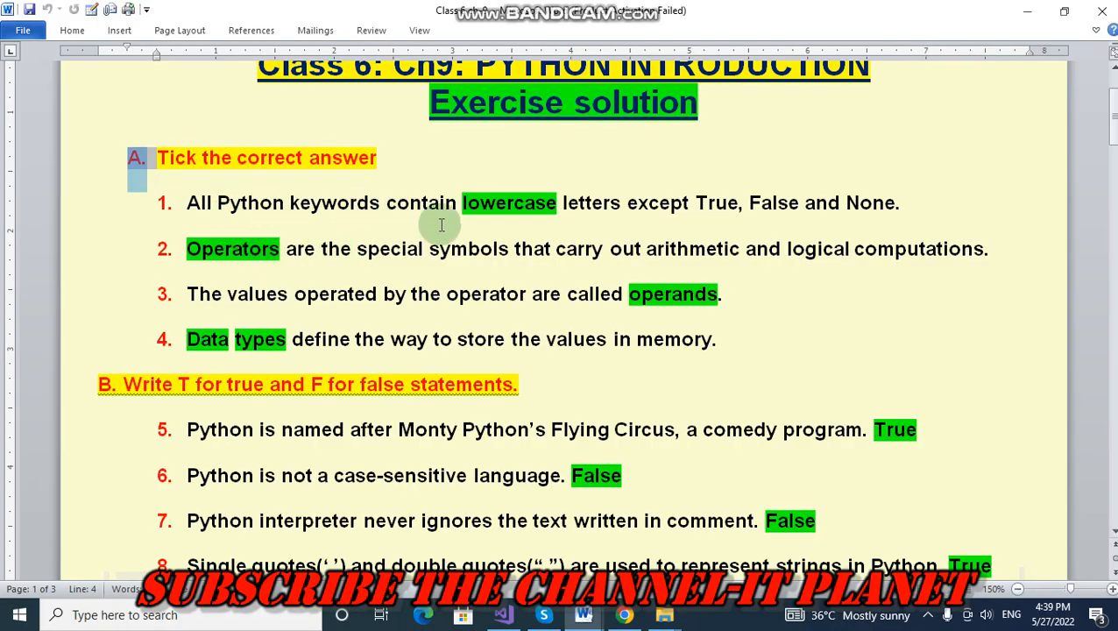
mouse_move(648, 224)
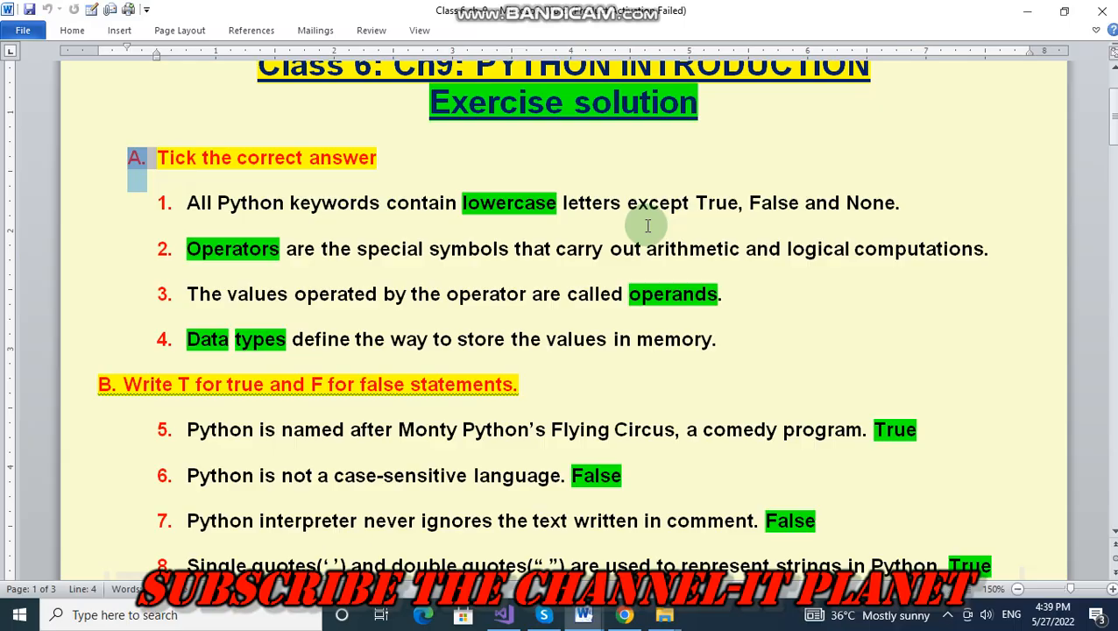
mouse_move(892, 217)
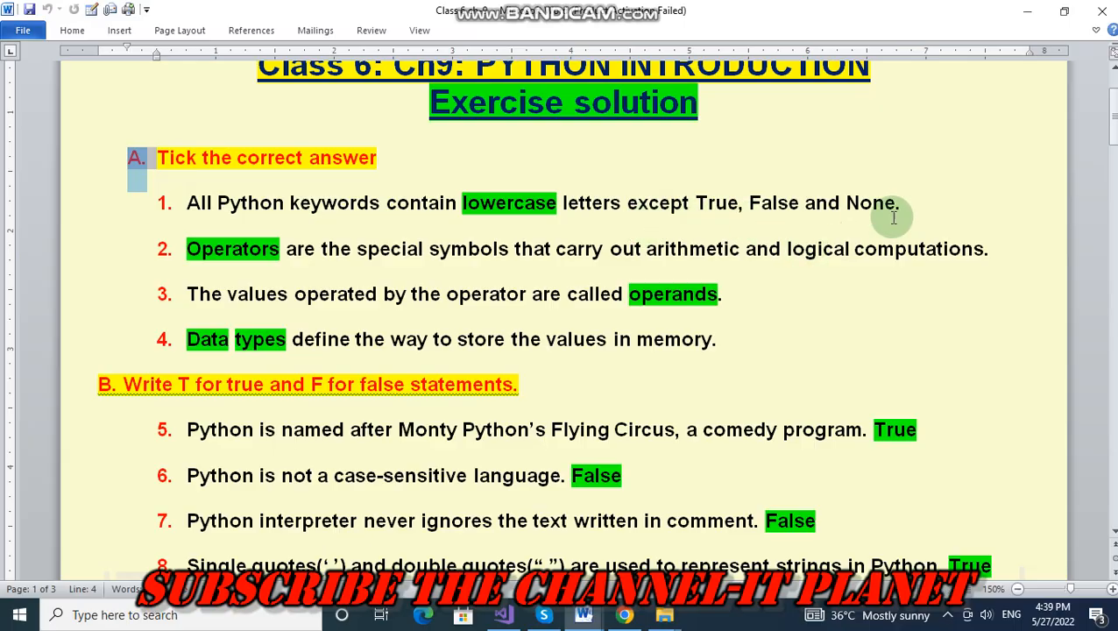
mouse_move(501, 218)
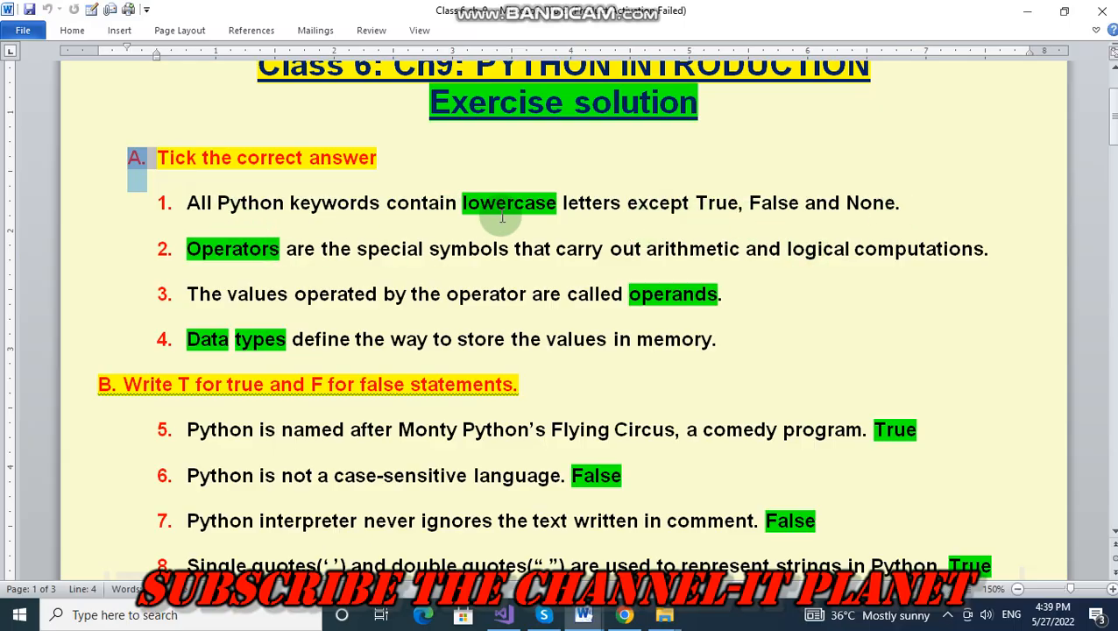
mouse_move(252, 254)
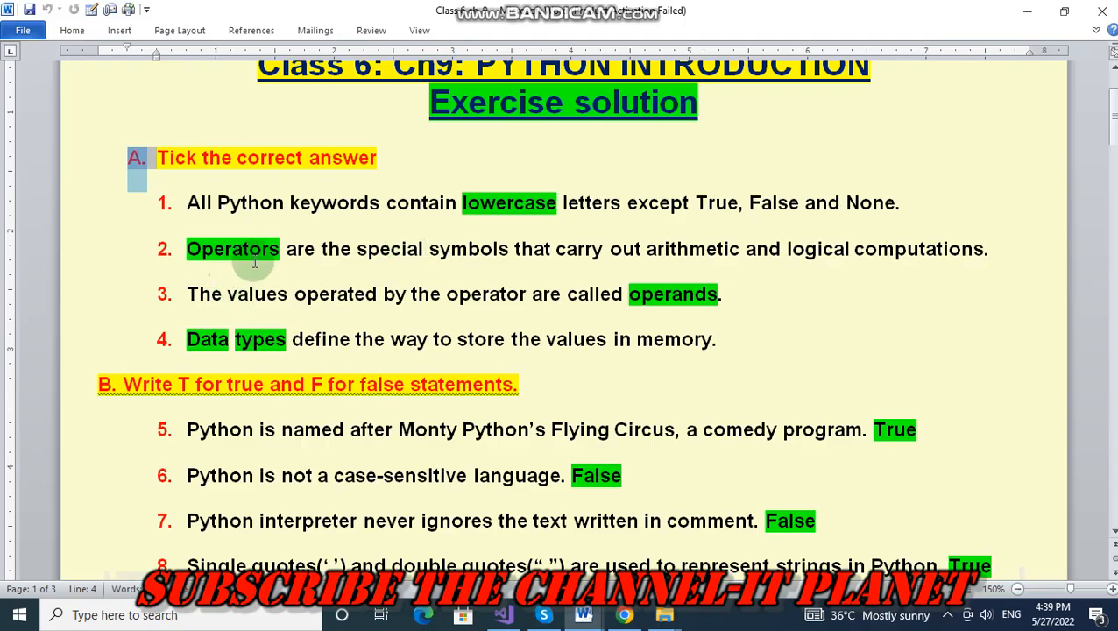
mouse_move(437, 266)
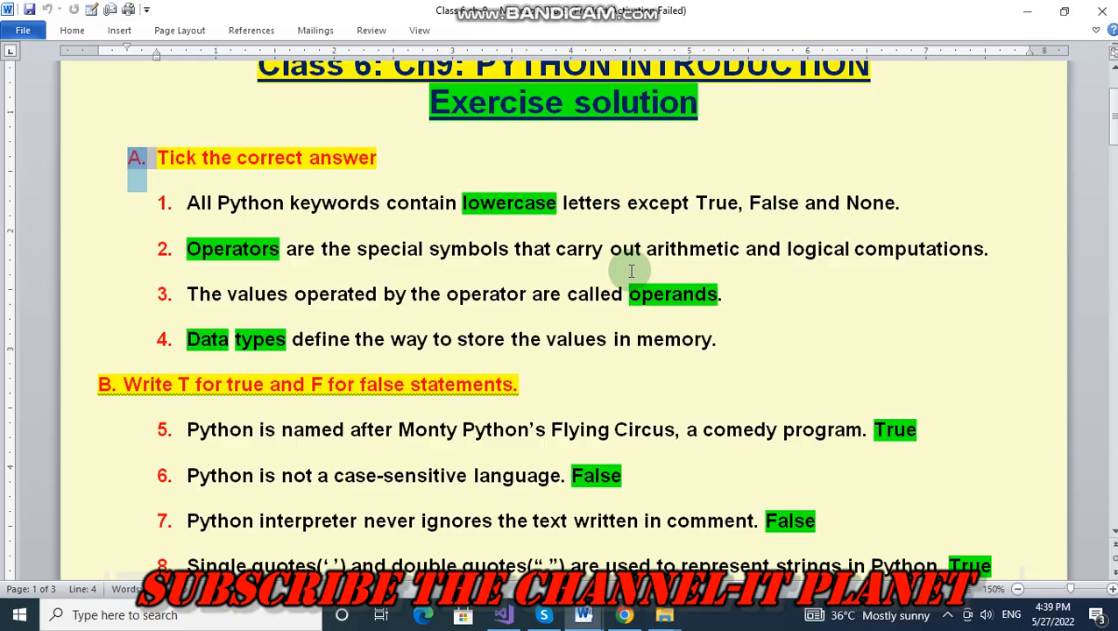
mouse_move(957, 268)
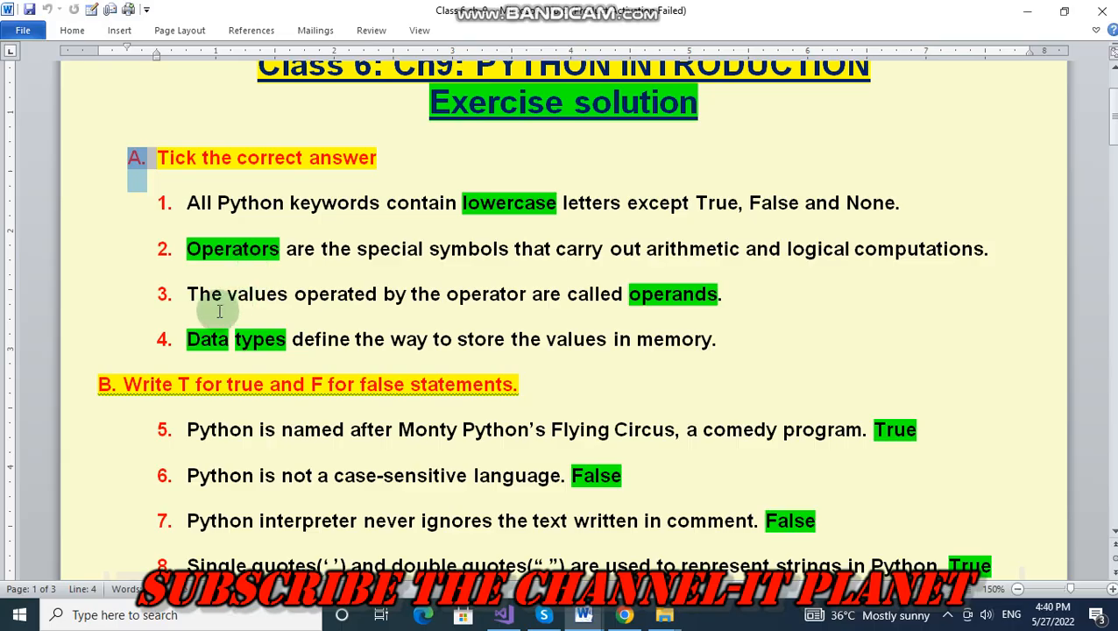
mouse_move(477, 330)
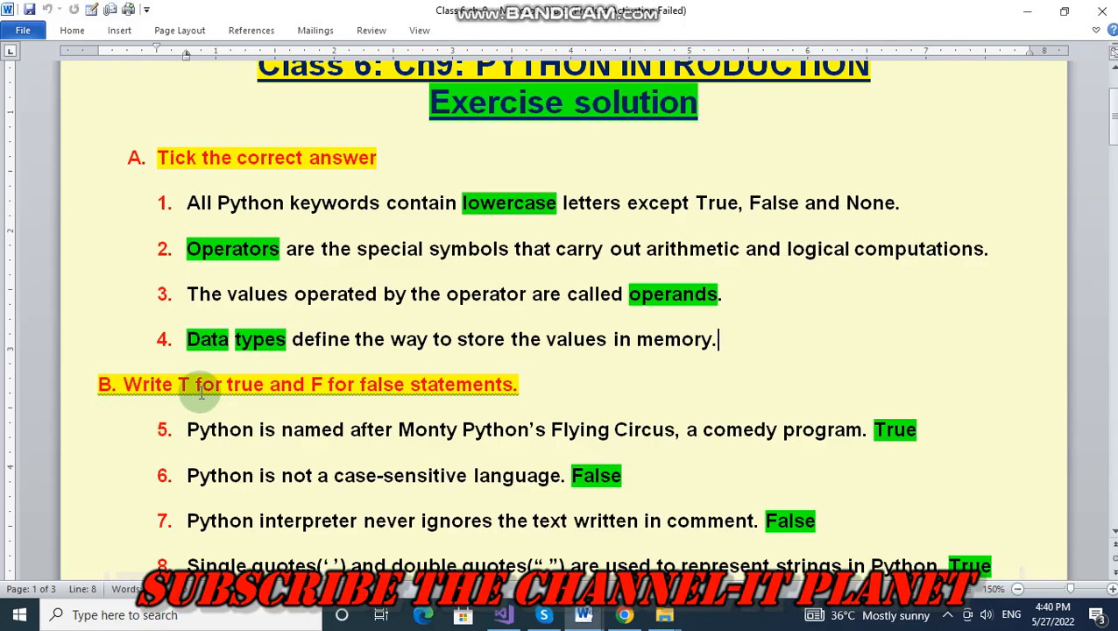
scroll(down, 3)
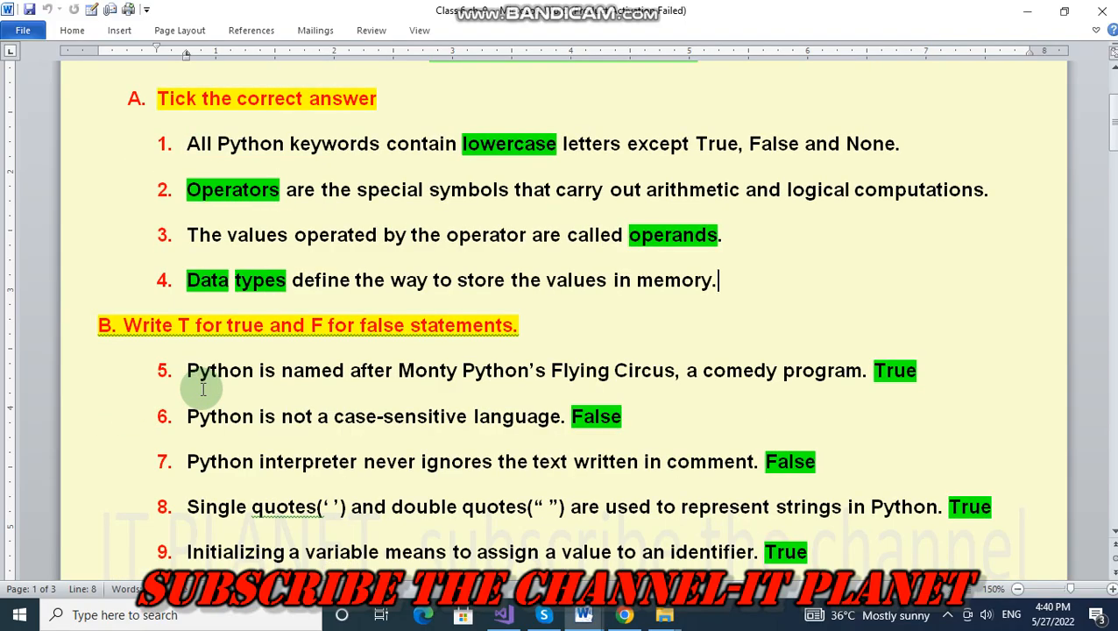
scroll(down, 3)
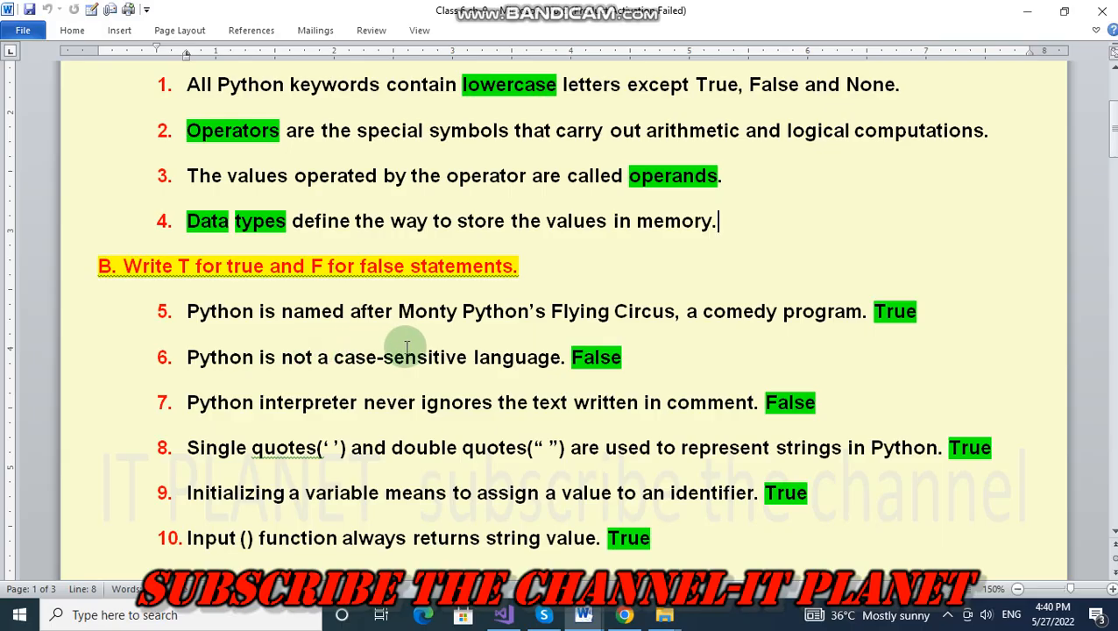
mouse_move(589, 336)
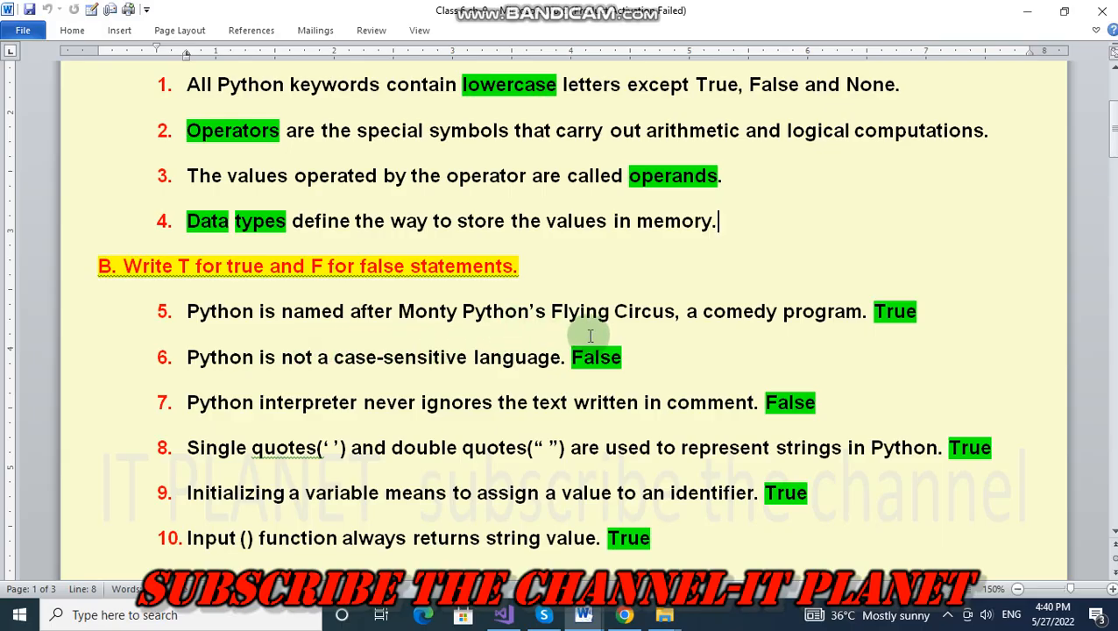
mouse_move(774, 333)
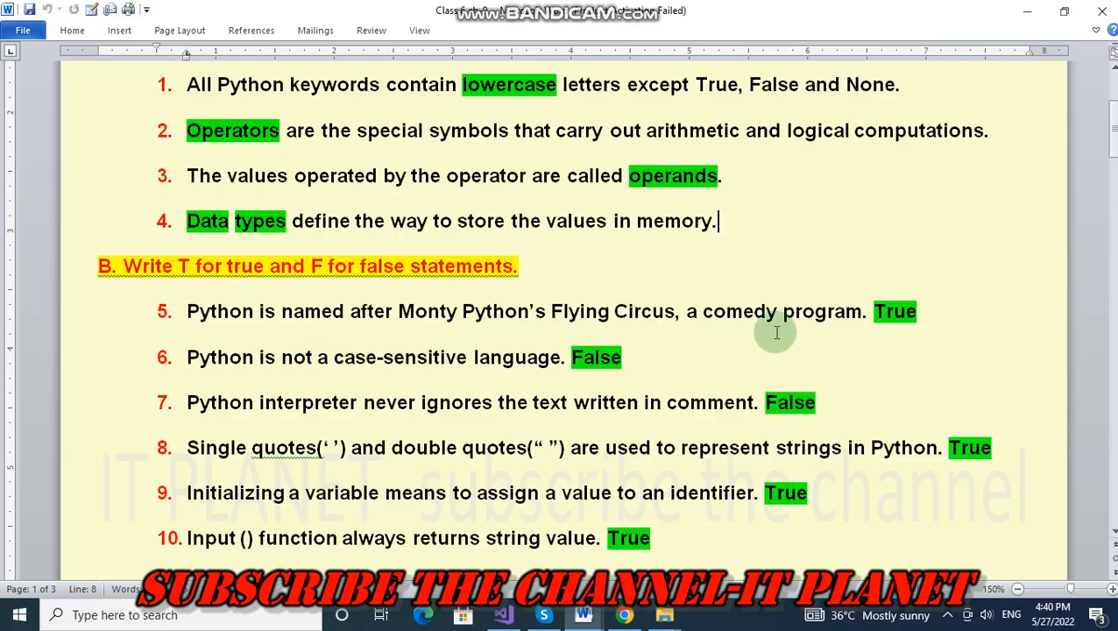
mouse_move(961, 314)
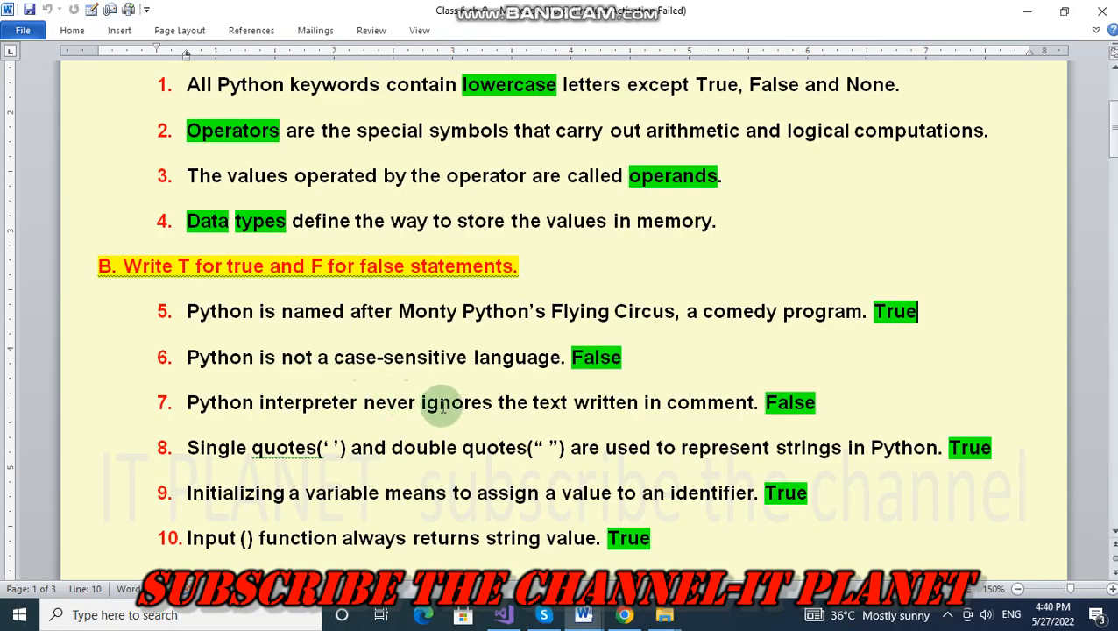
mouse_move(193, 401)
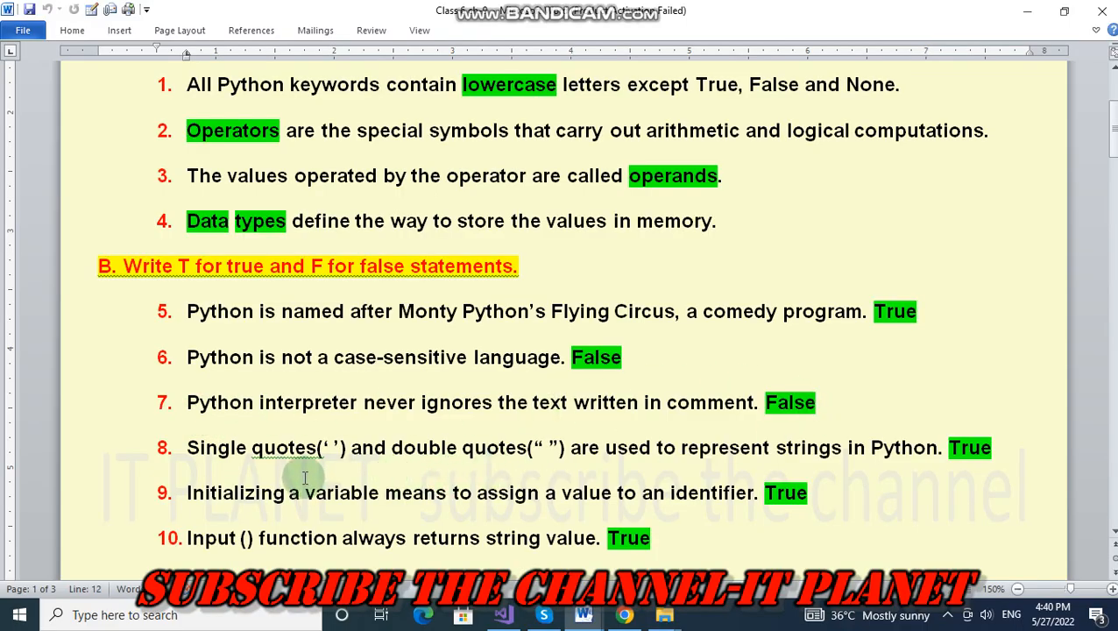
mouse_move(587, 482)
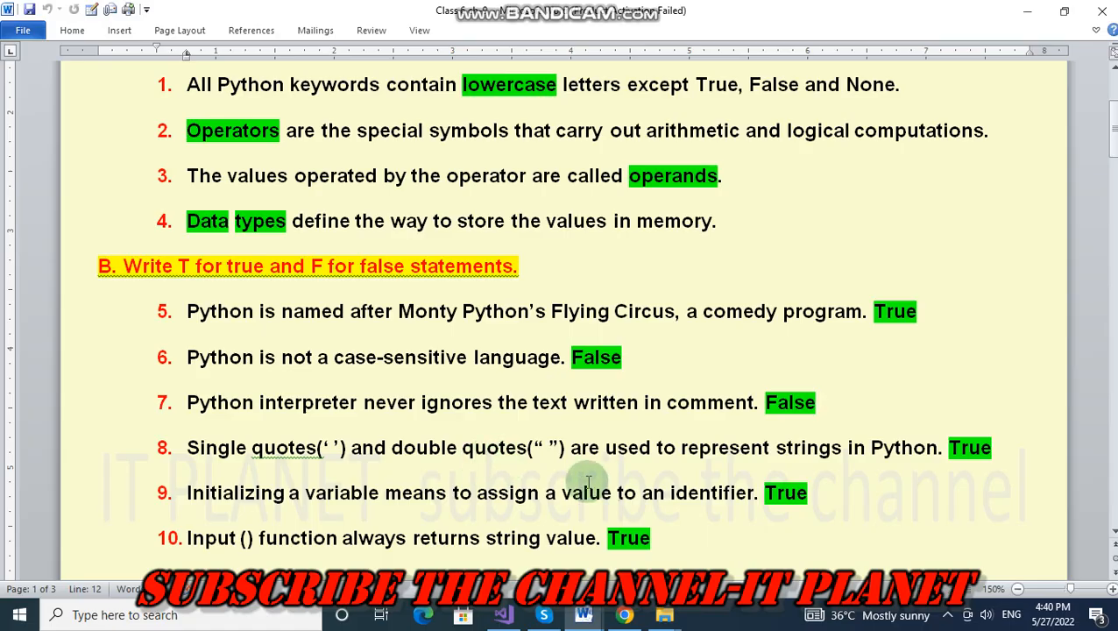
mouse_move(842, 462)
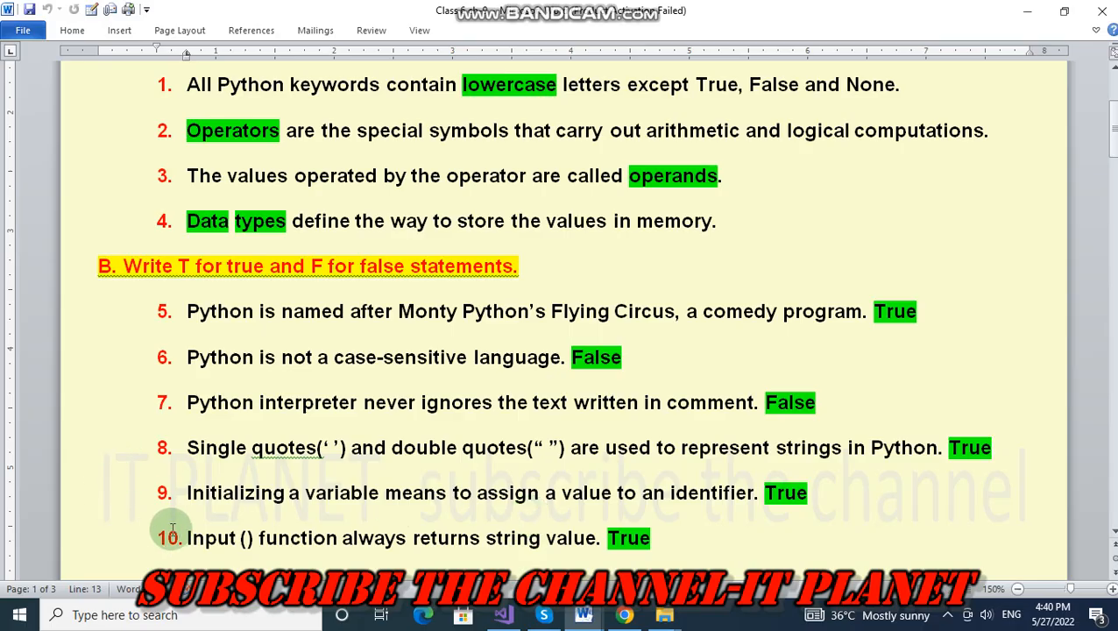
mouse_move(368, 515)
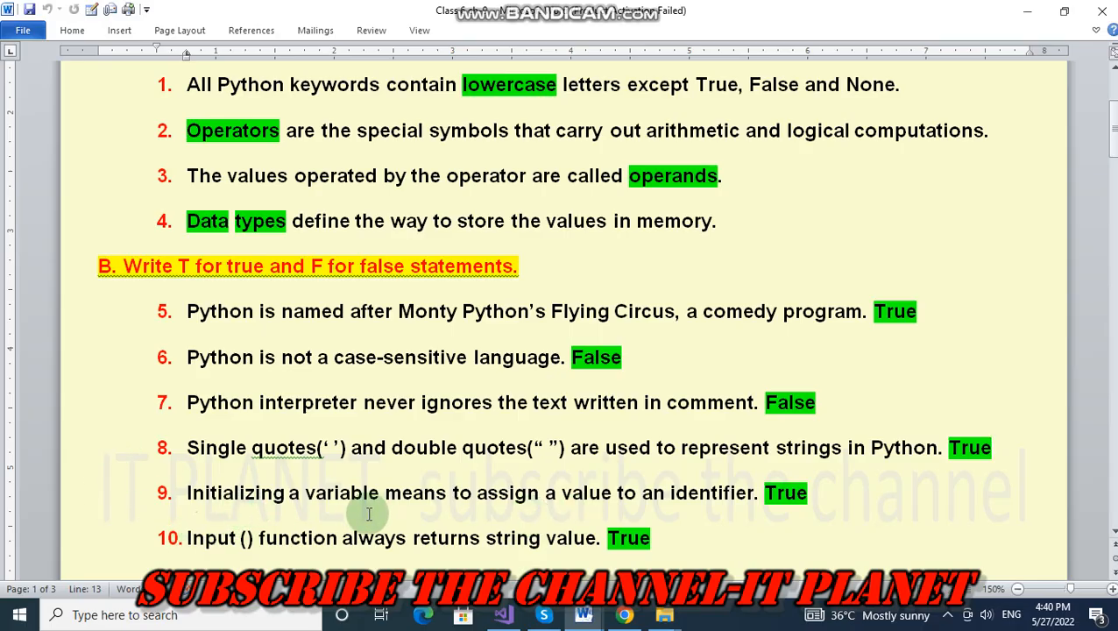
mouse_move(649, 508)
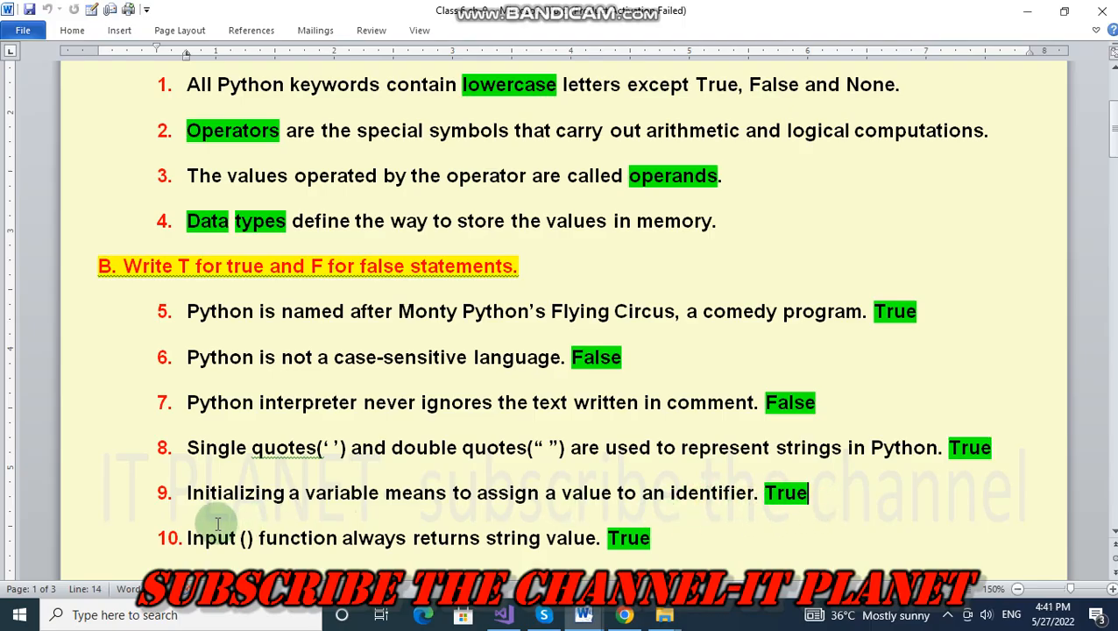
mouse_move(508, 536)
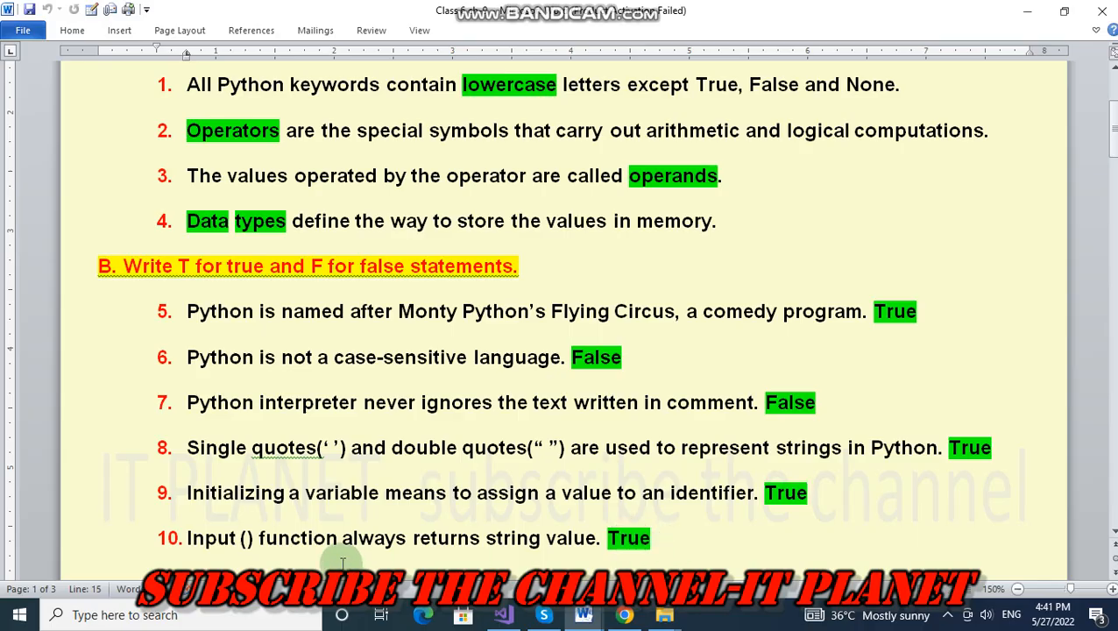
drag(185, 311, 492, 401)
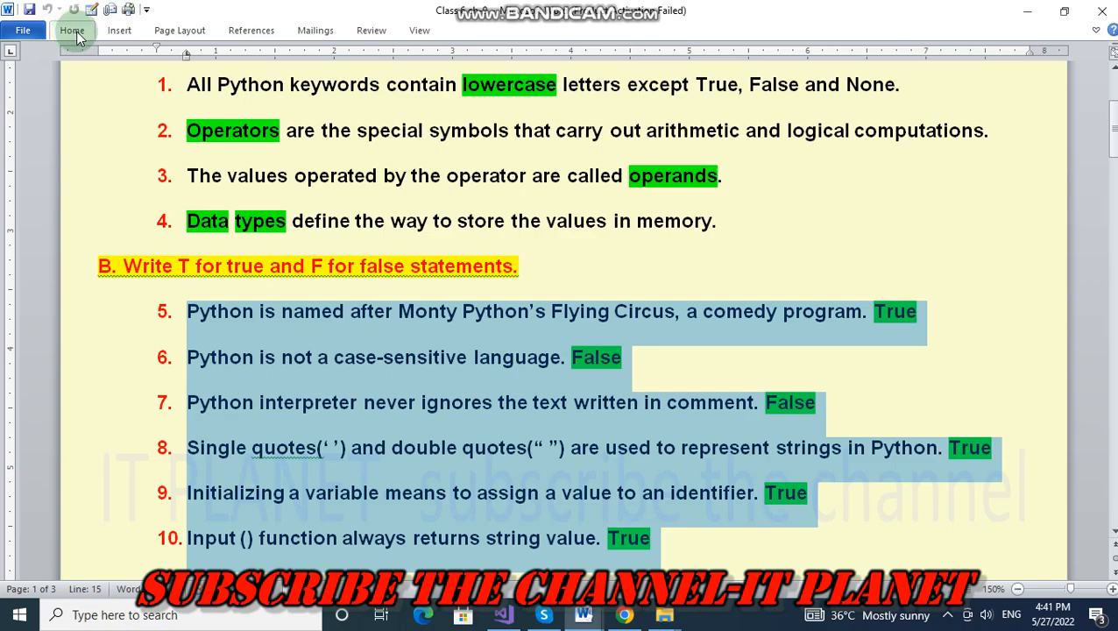
click(72, 29)
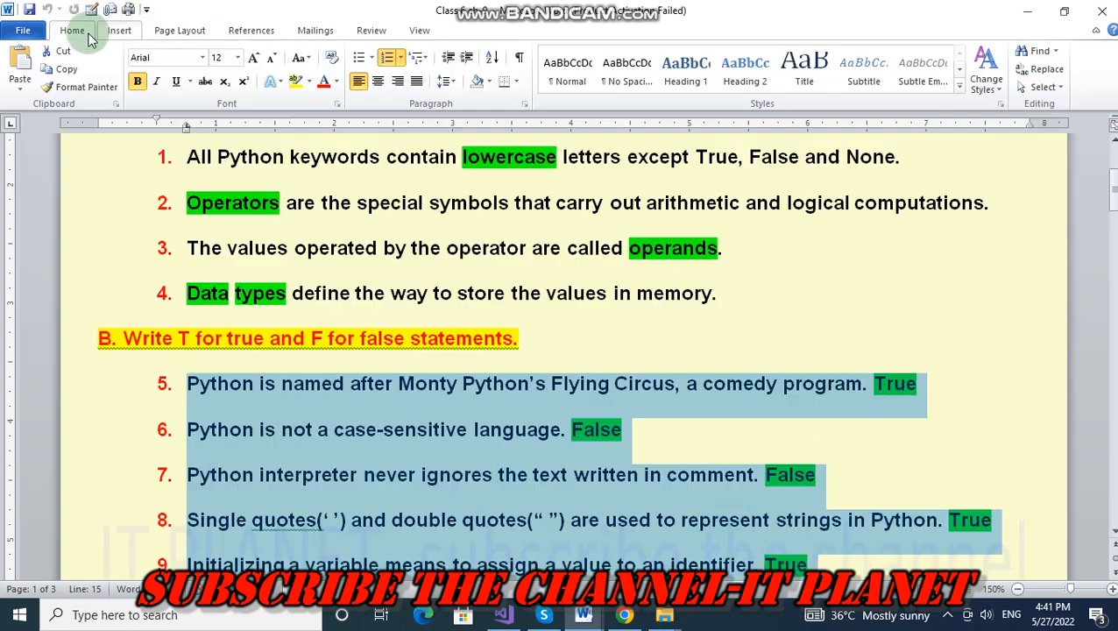
click(386, 58)
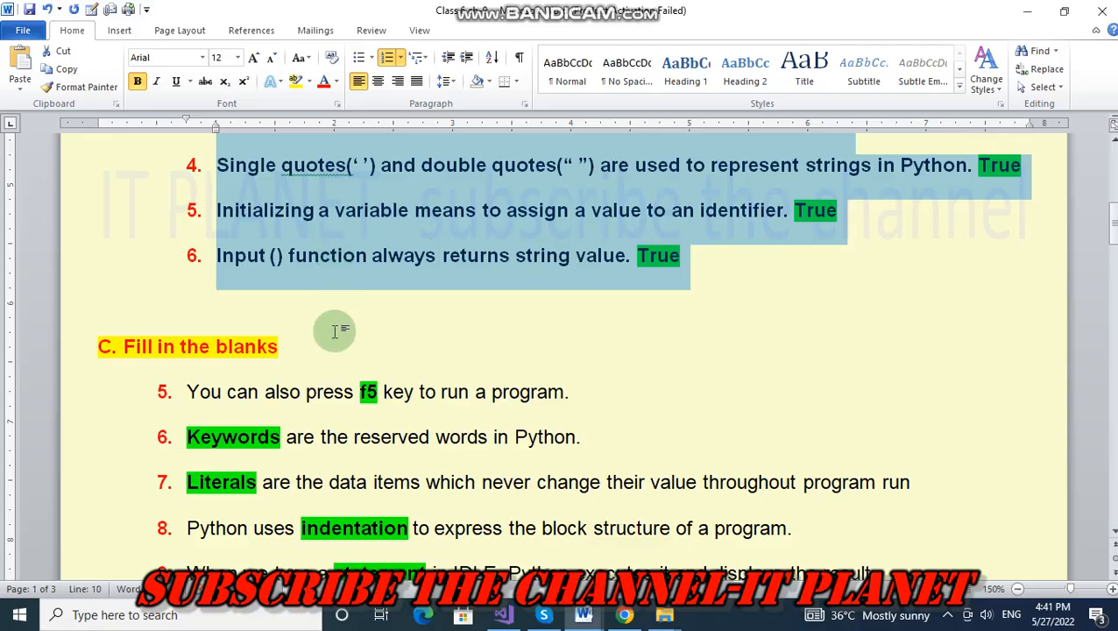
scroll(down, 3)
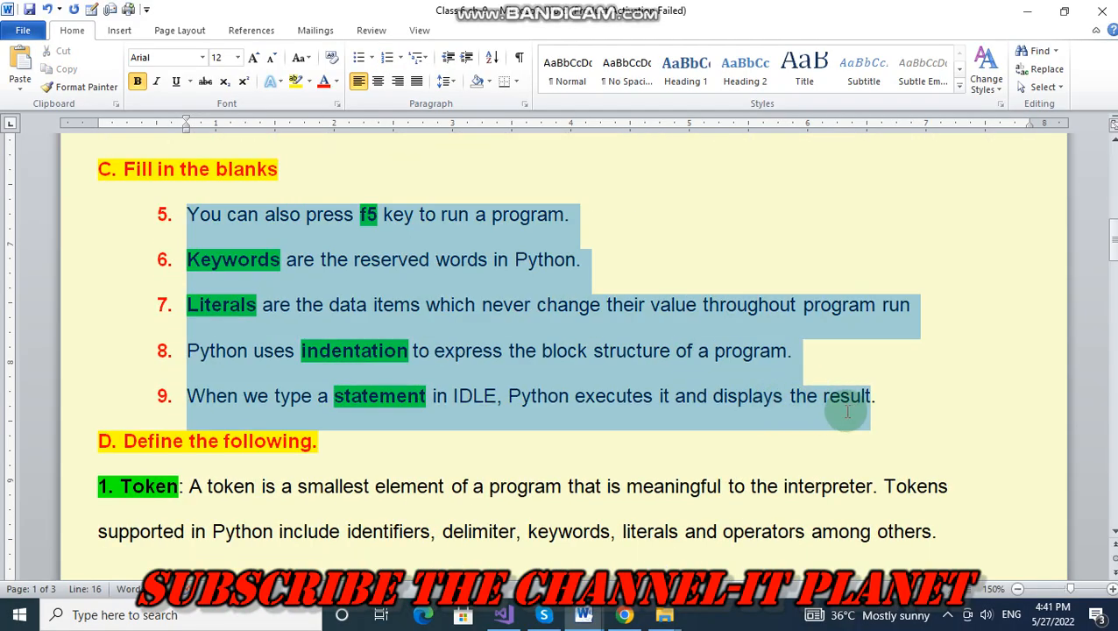
Toggle Numbering off and on so the five sentences renumber from 1 to 5.
click(385, 59)
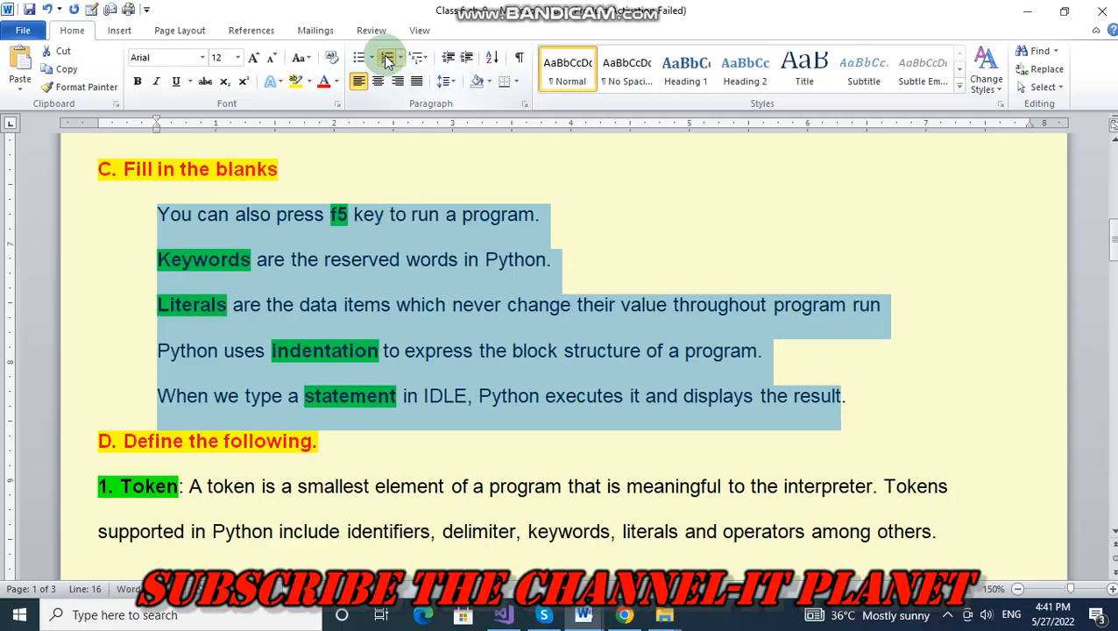
click(385, 56)
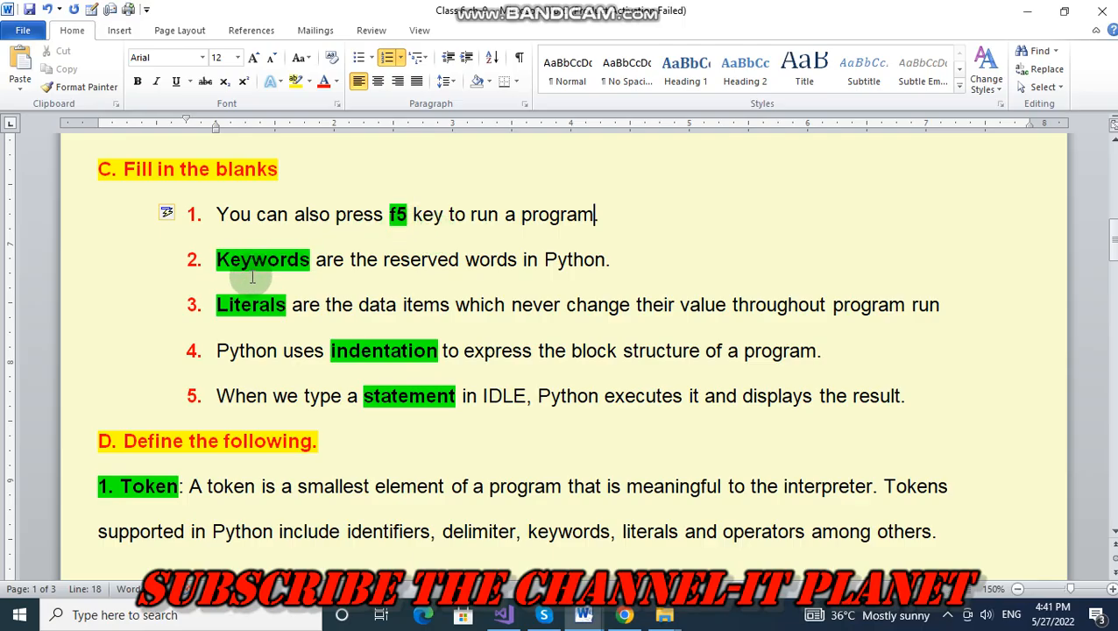
mouse_move(435, 281)
text(.)
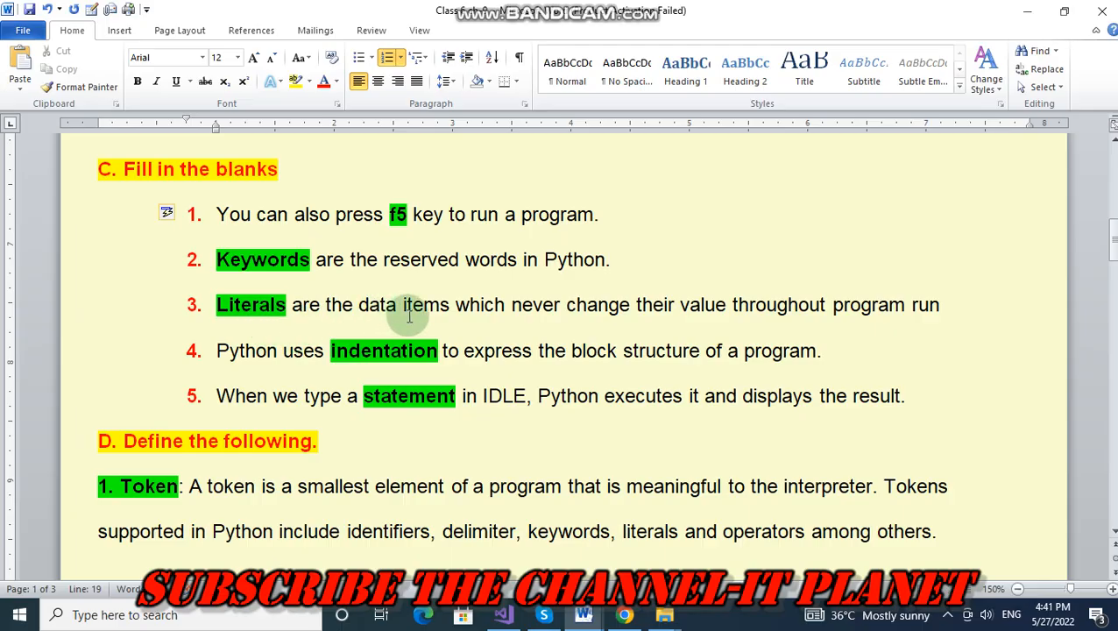
mouse_move(665, 319)
text(.)
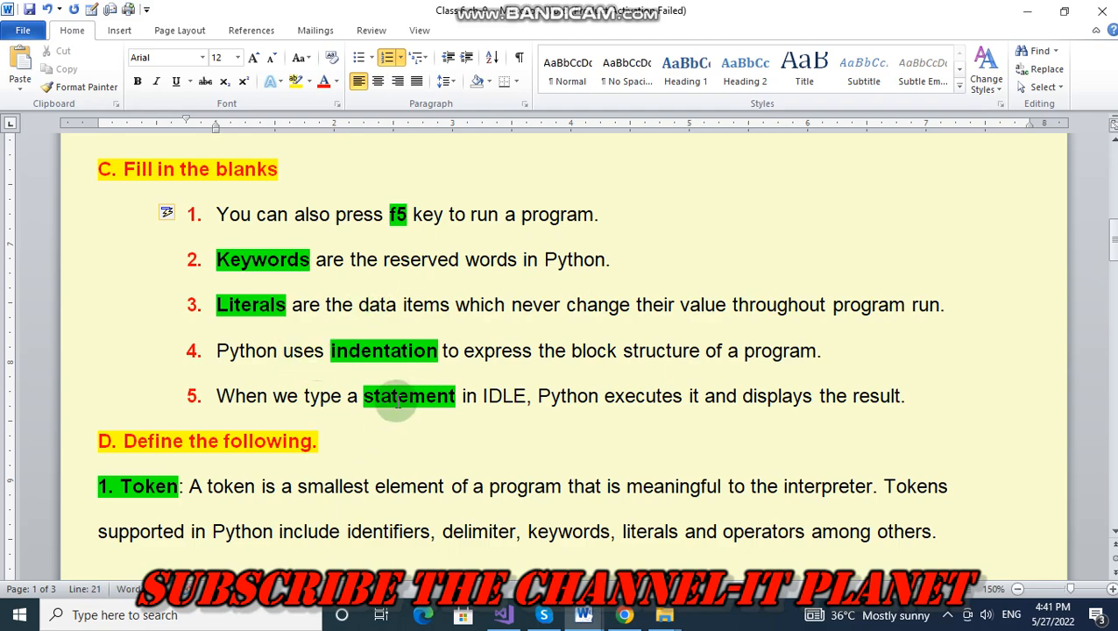
mouse_move(535, 379)
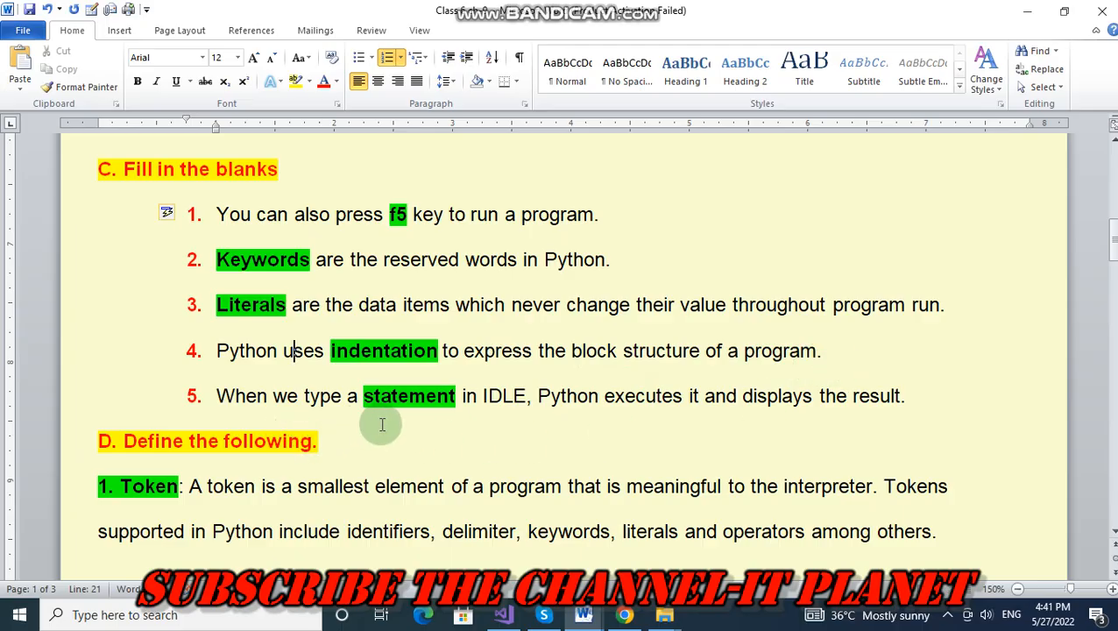
mouse_move(487, 410)
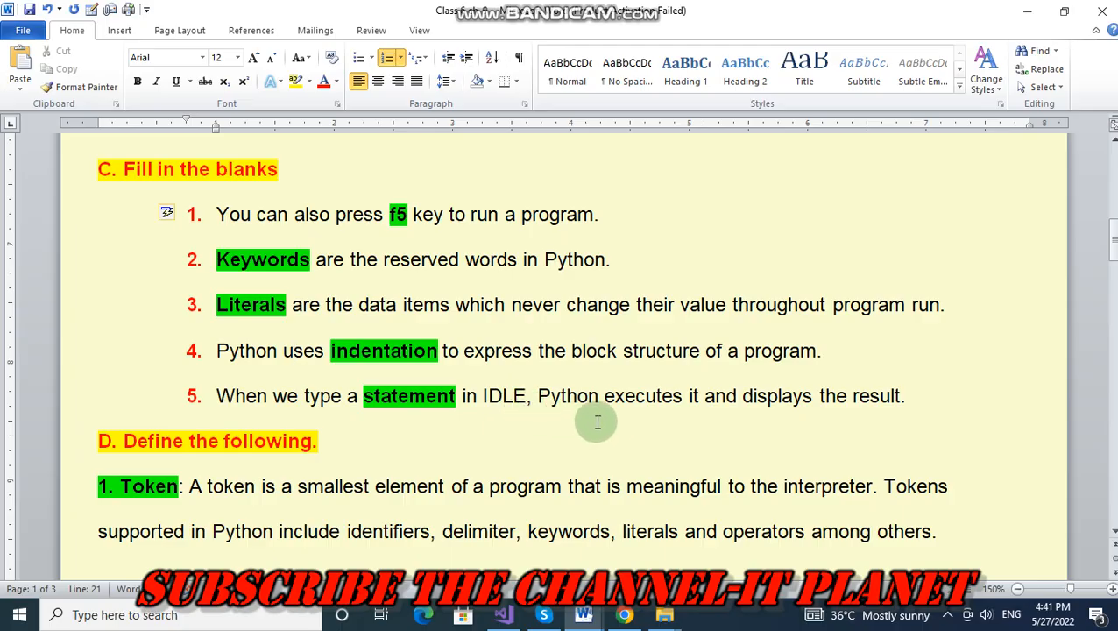
mouse_move(820, 417)
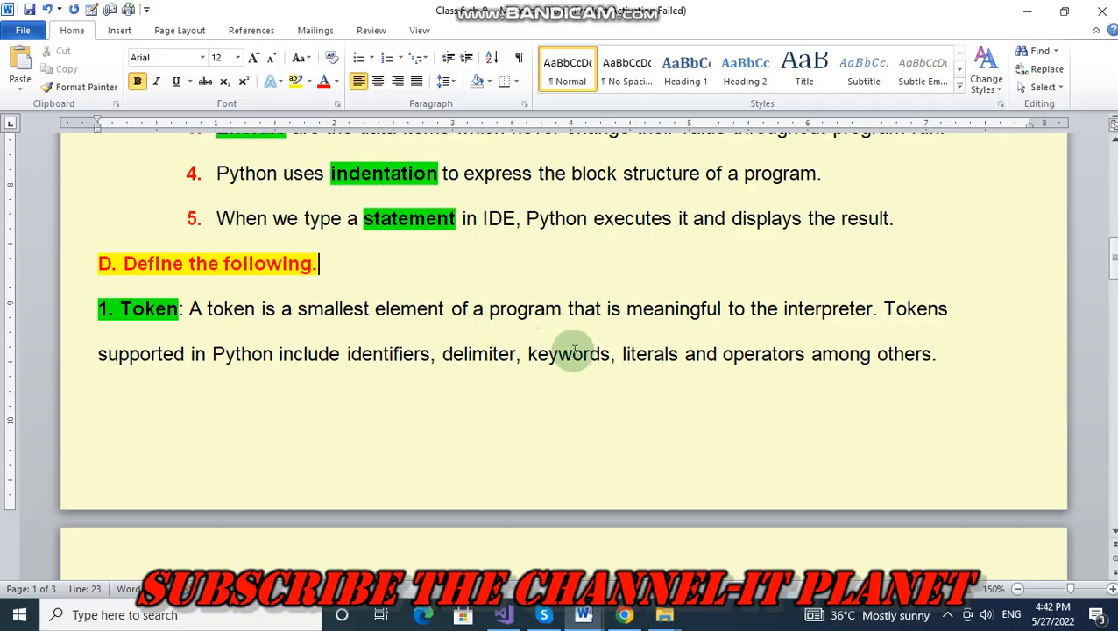
mouse_move(639, 342)
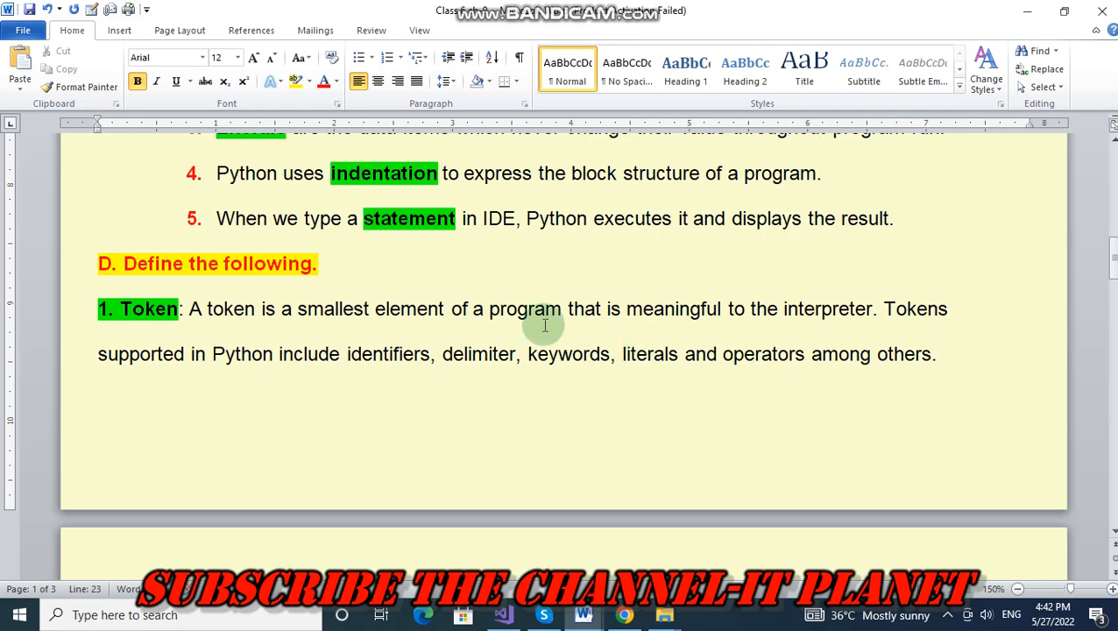
mouse_move(469, 407)
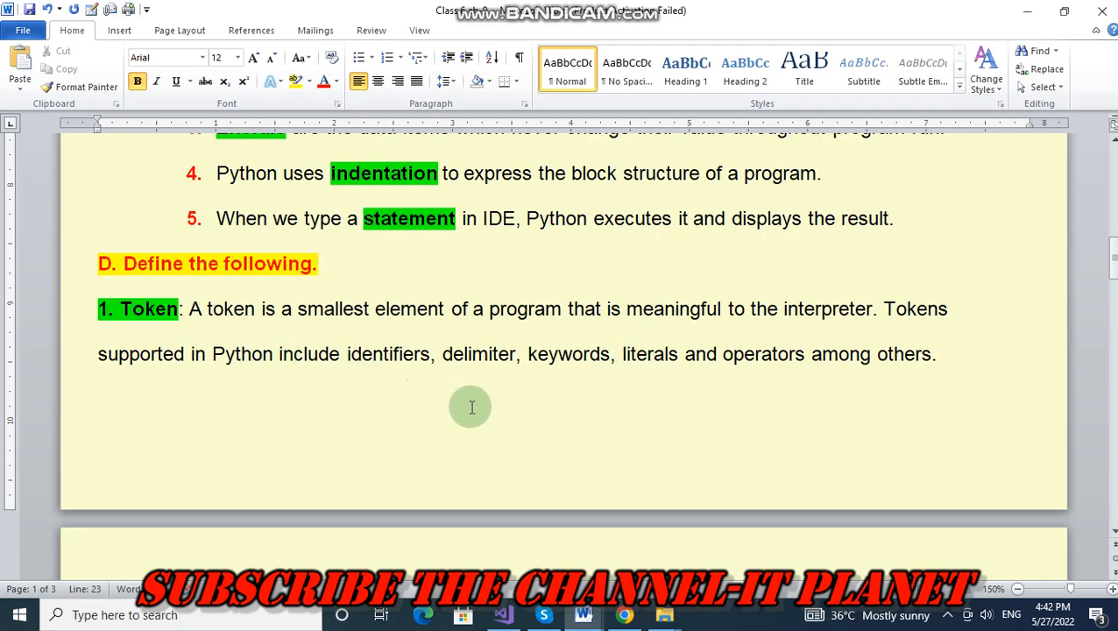
mouse_move(484, 392)
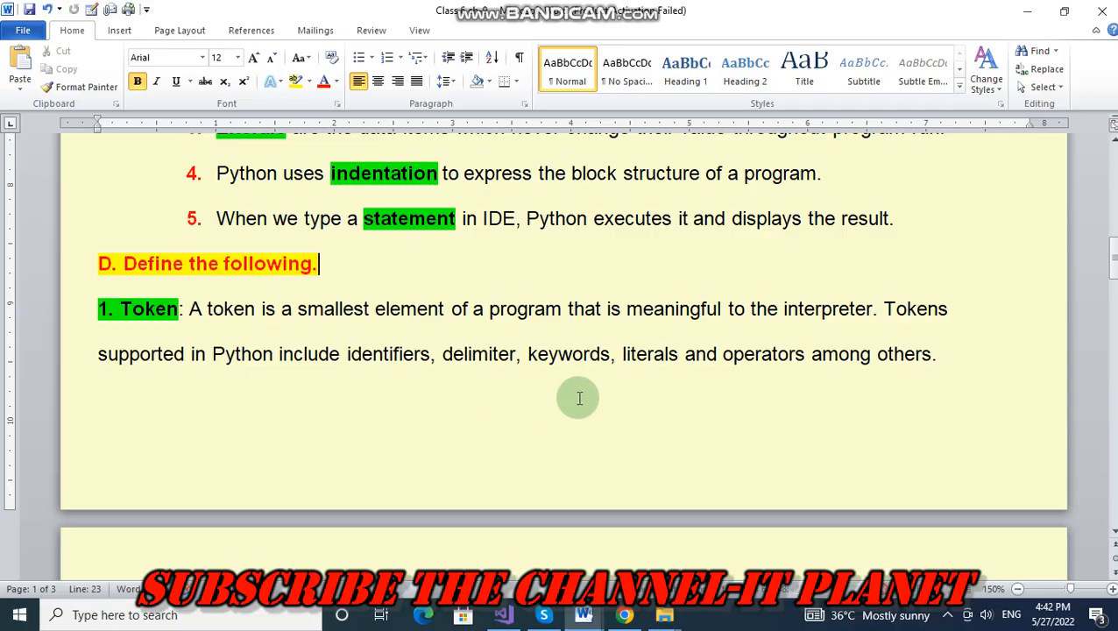
mouse_move(736, 403)
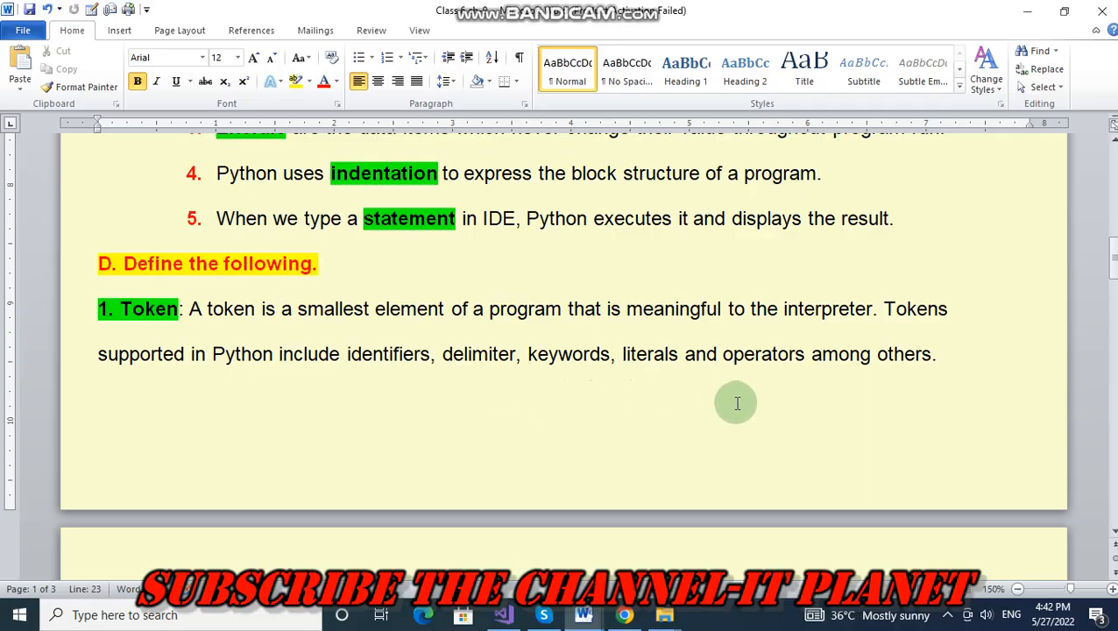
Highlight the '3. Comments' term green to match the Token and Operator terms.
scroll(down, 3)
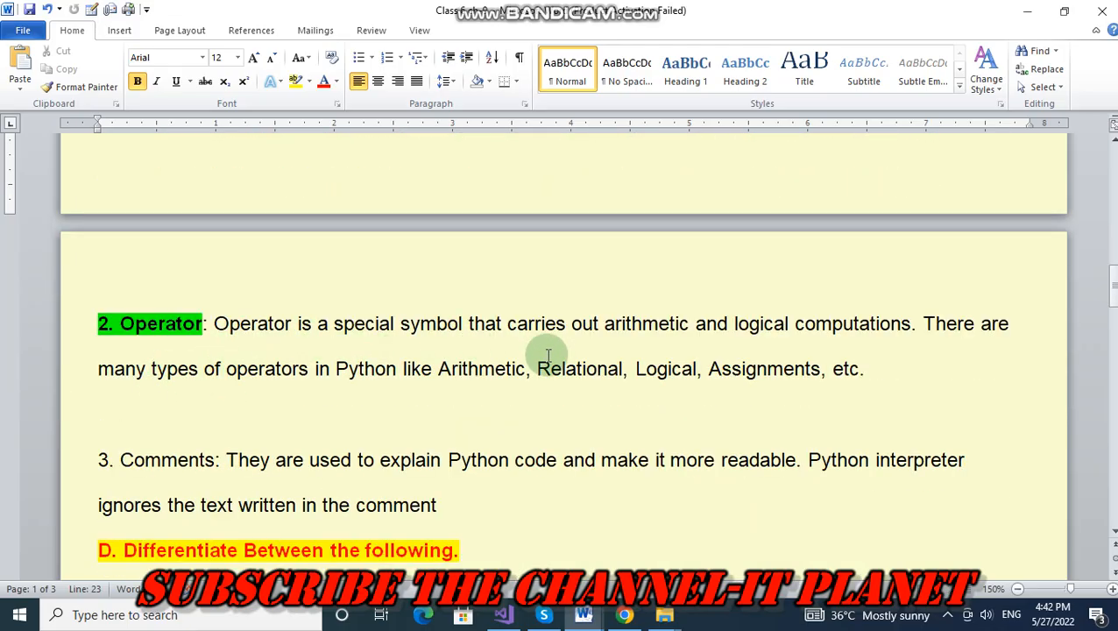
mouse_move(693, 368)
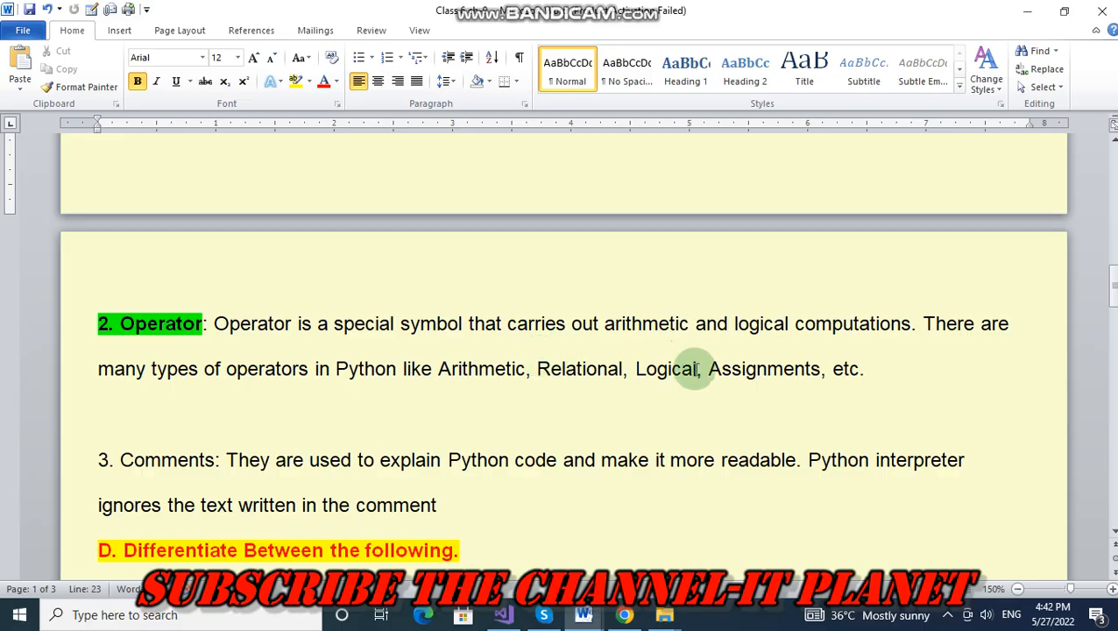
mouse_move(908, 337)
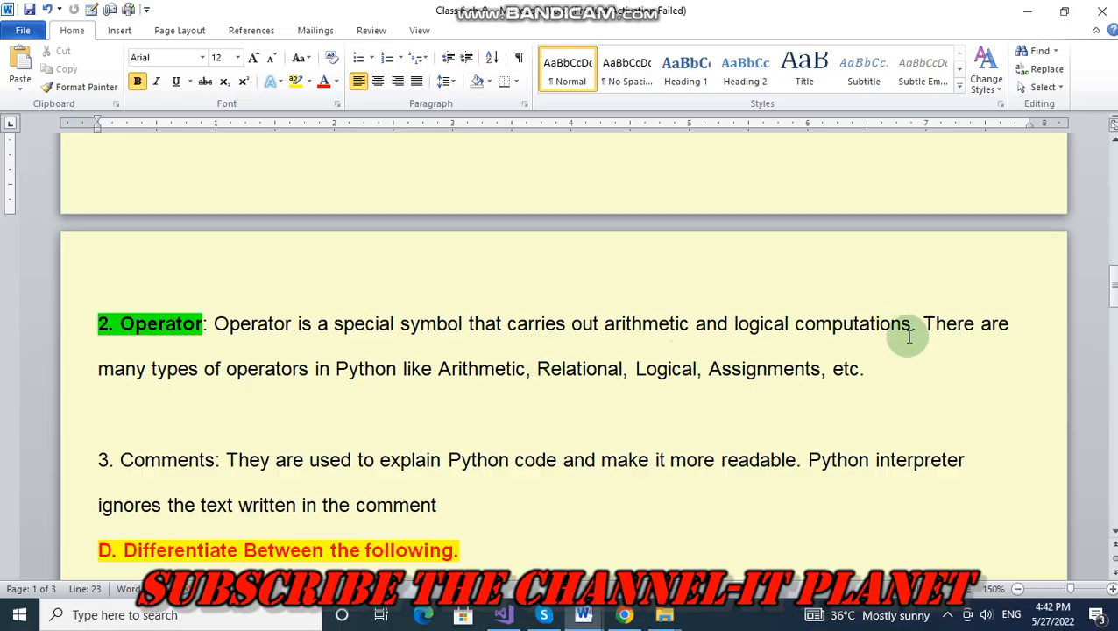
mouse_move(177, 414)
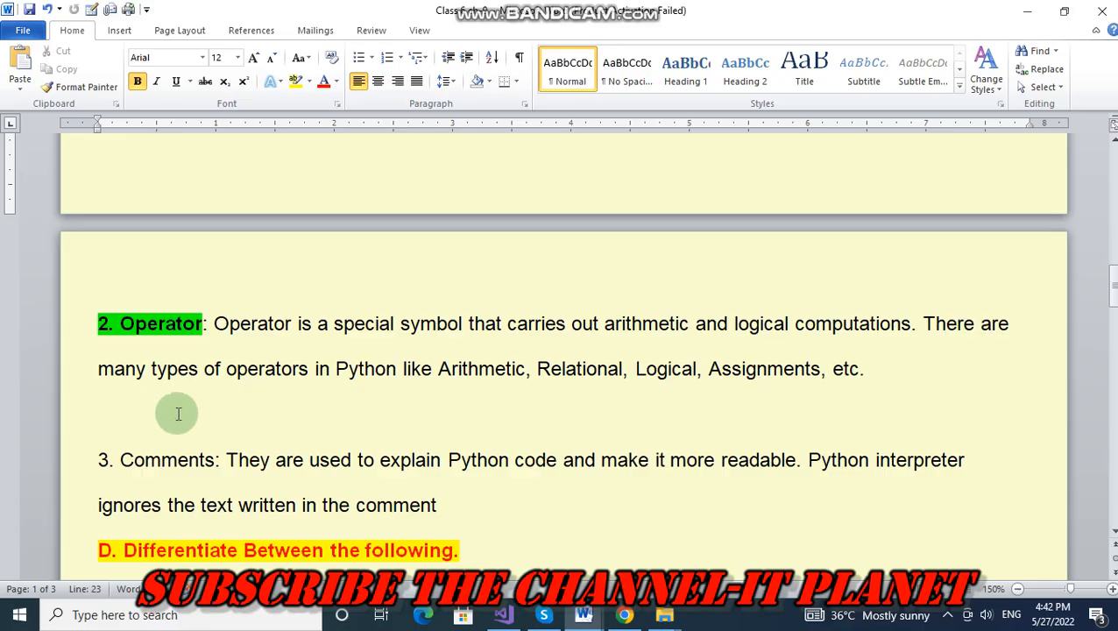
mouse_move(470, 409)
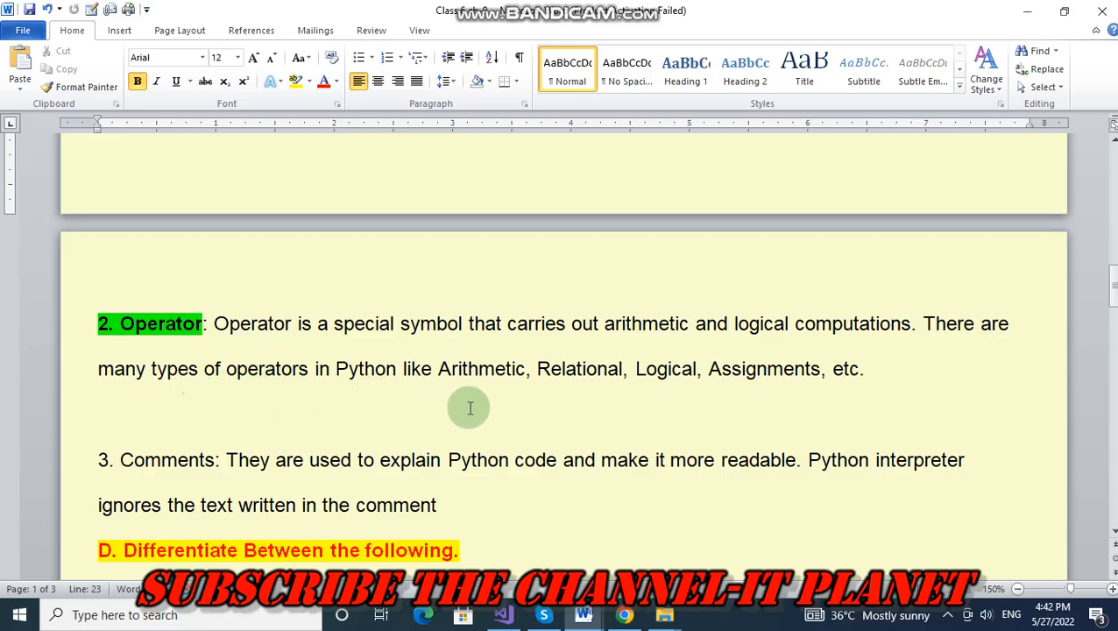
mouse_move(627, 386)
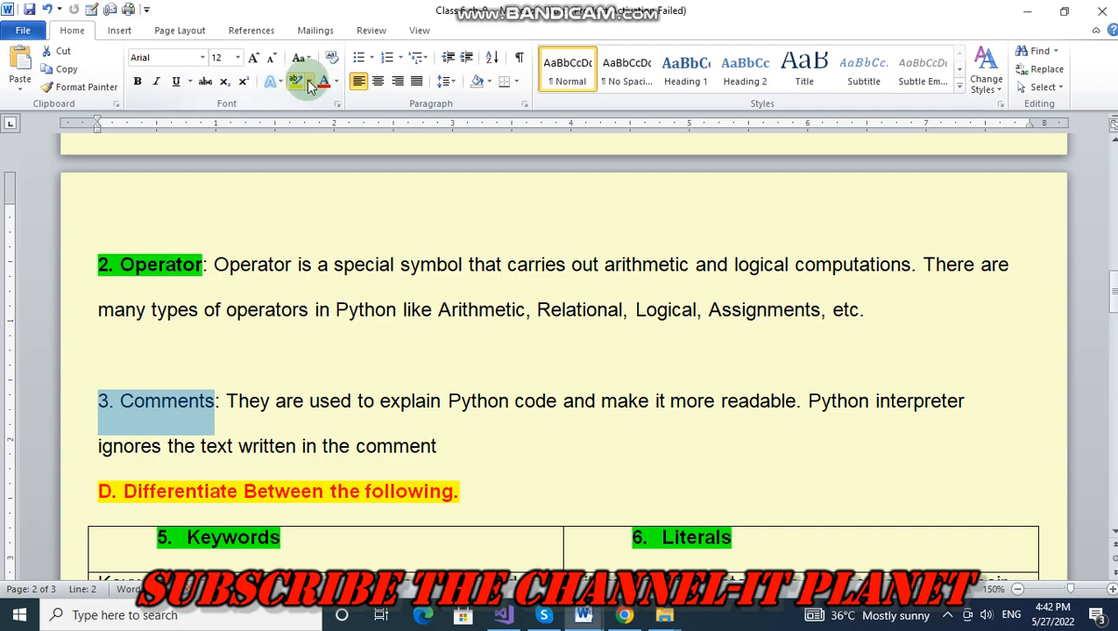
click(294, 81)
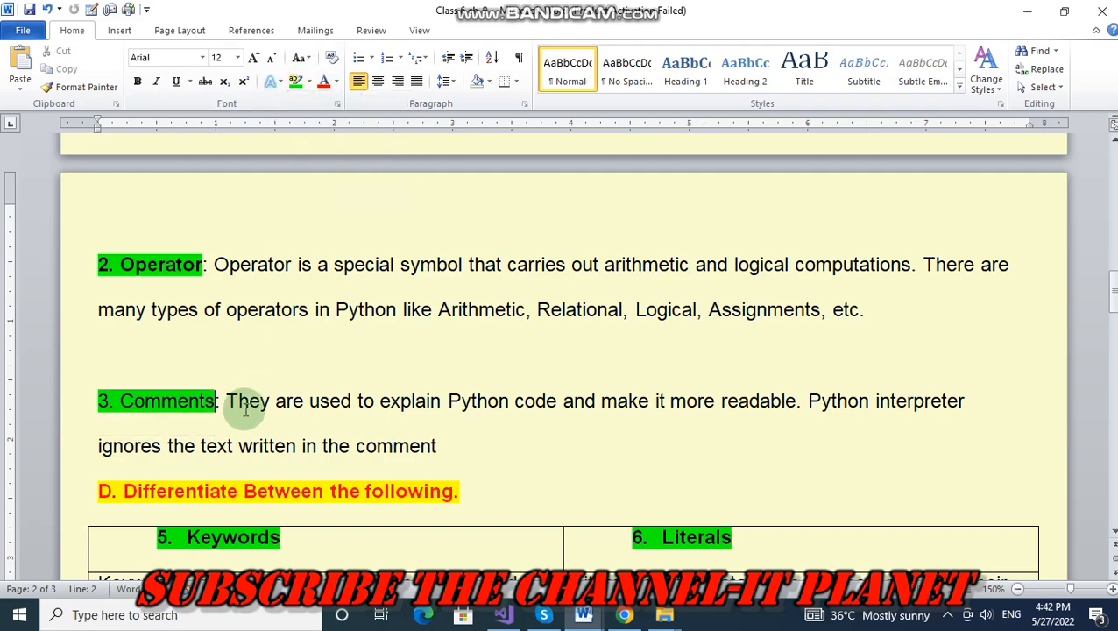
Place the cursor at the end of the Literals definition to add its full stop.
scroll(down, 3)
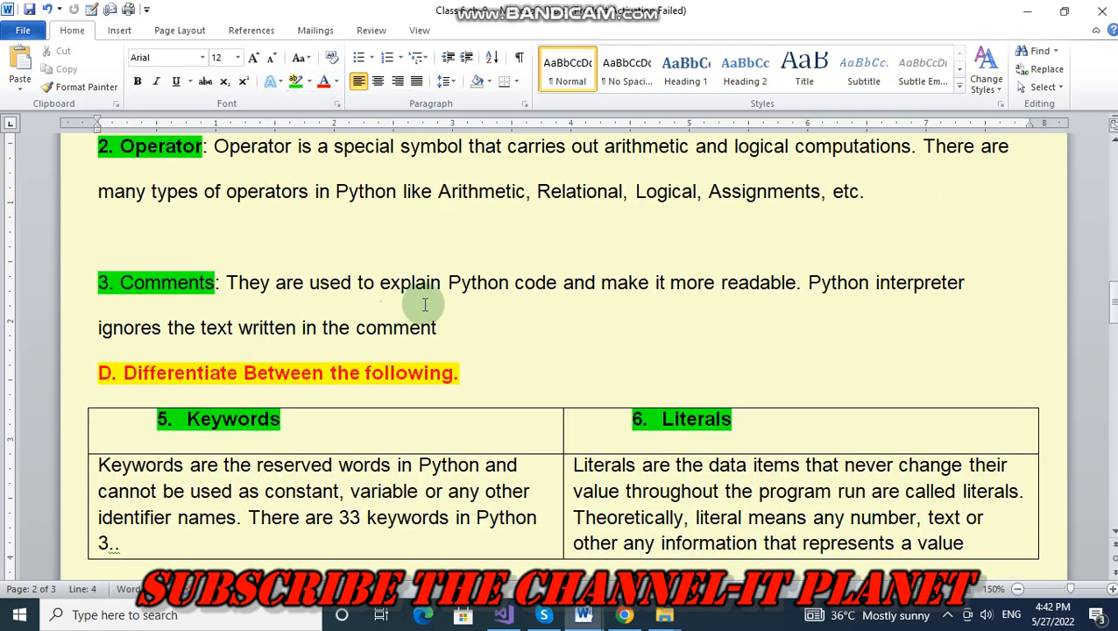
mouse_move(687, 312)
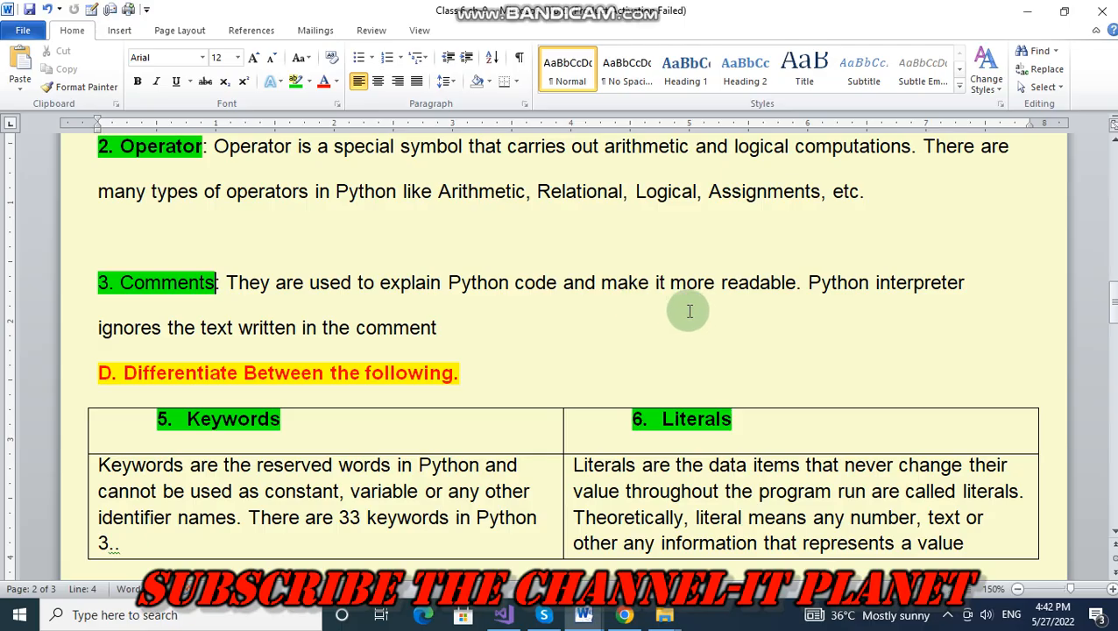
mouse_move(953, 295)
text(.)
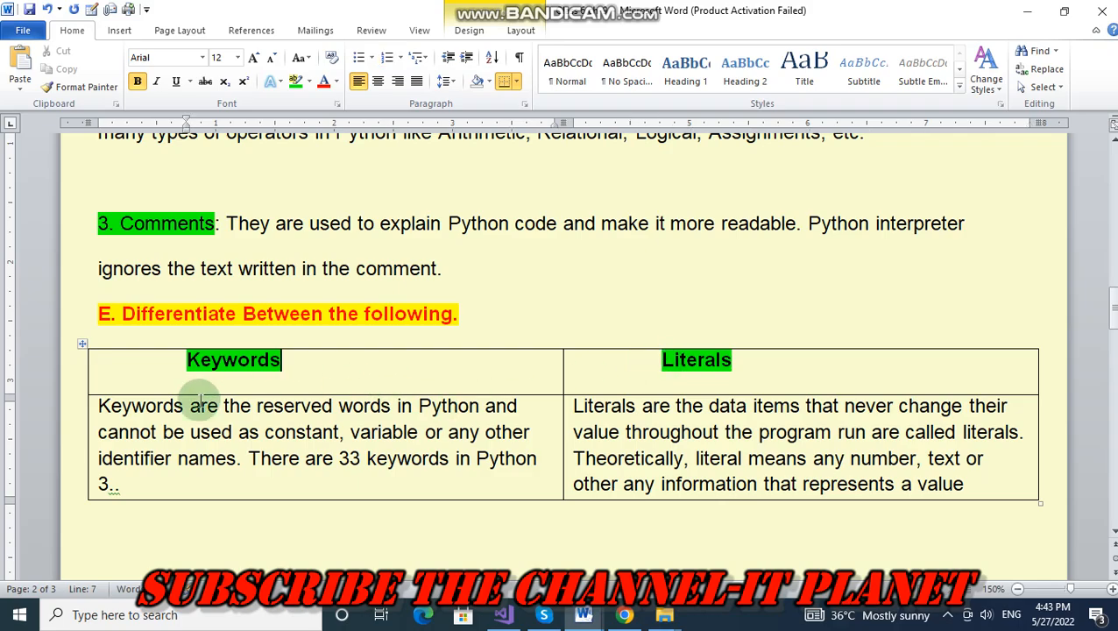
mouse_move(364, 418)
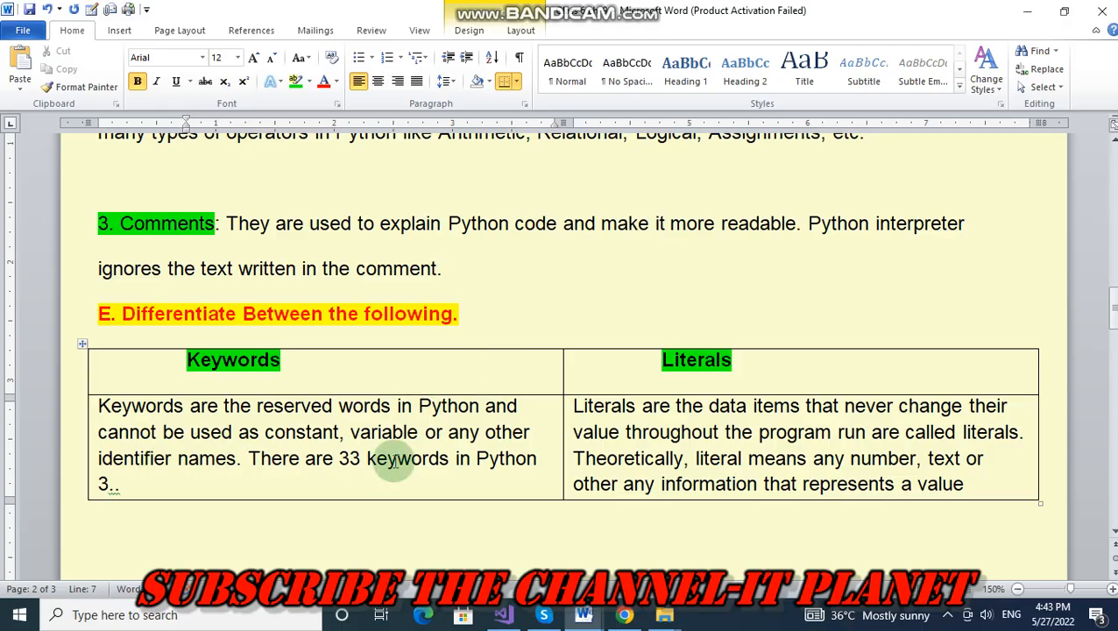
mouse_move(512, 460)
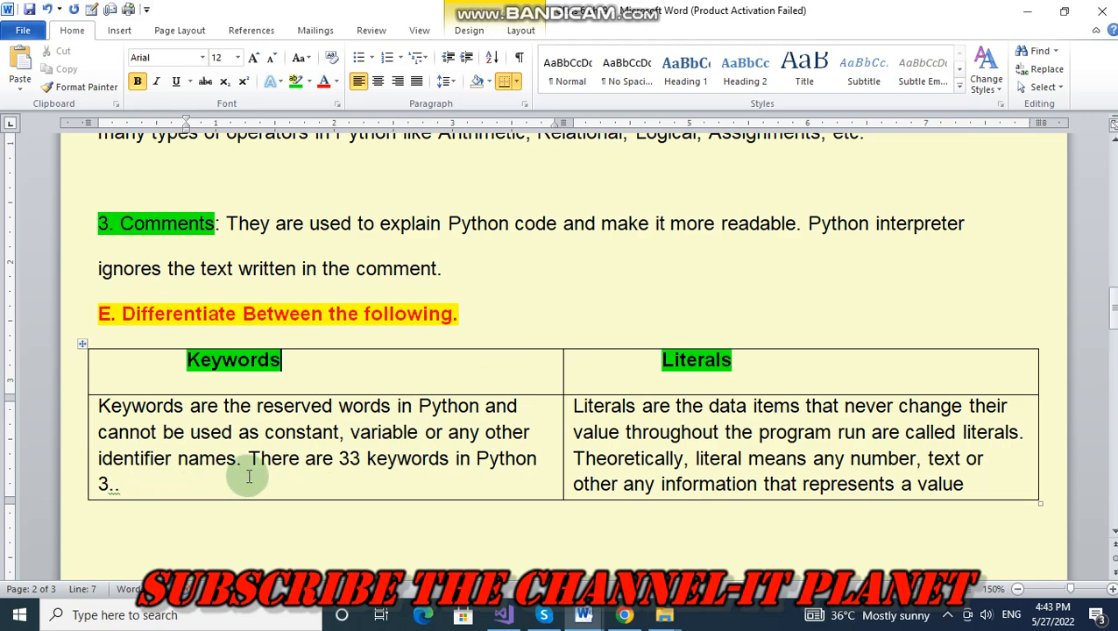
mouse_move(368, 469)
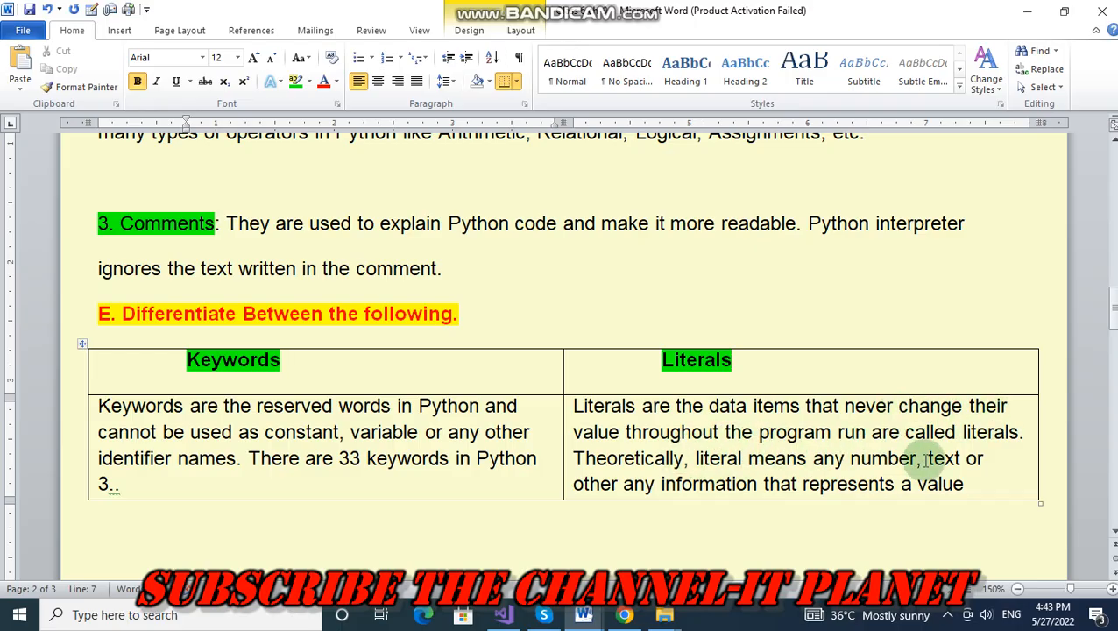
mouse_move(820, 454)
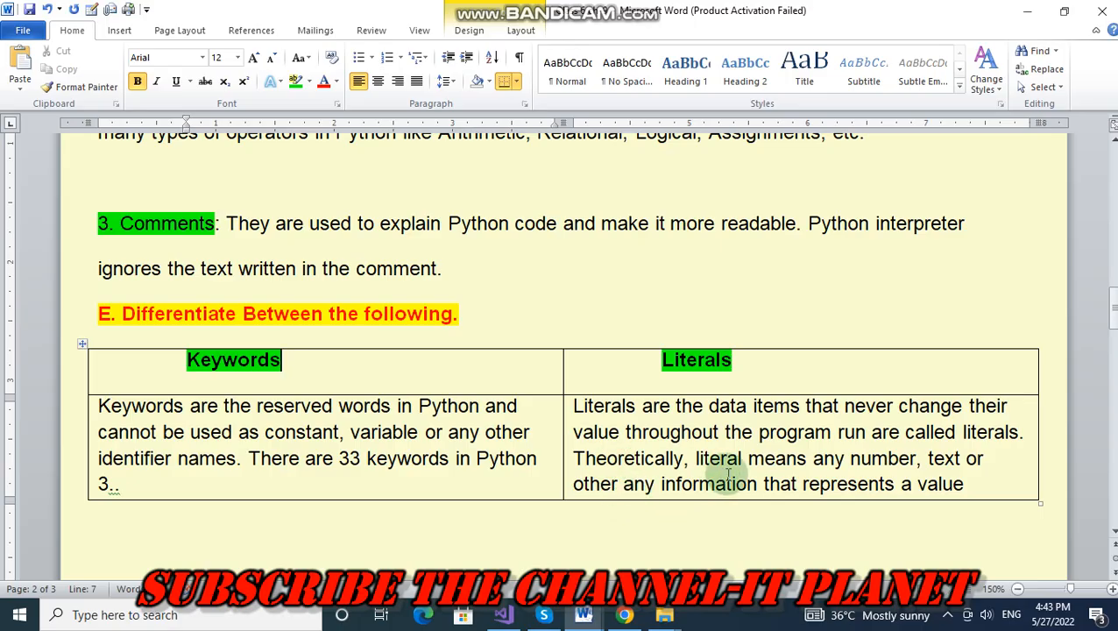
mouse_move(981, 470)
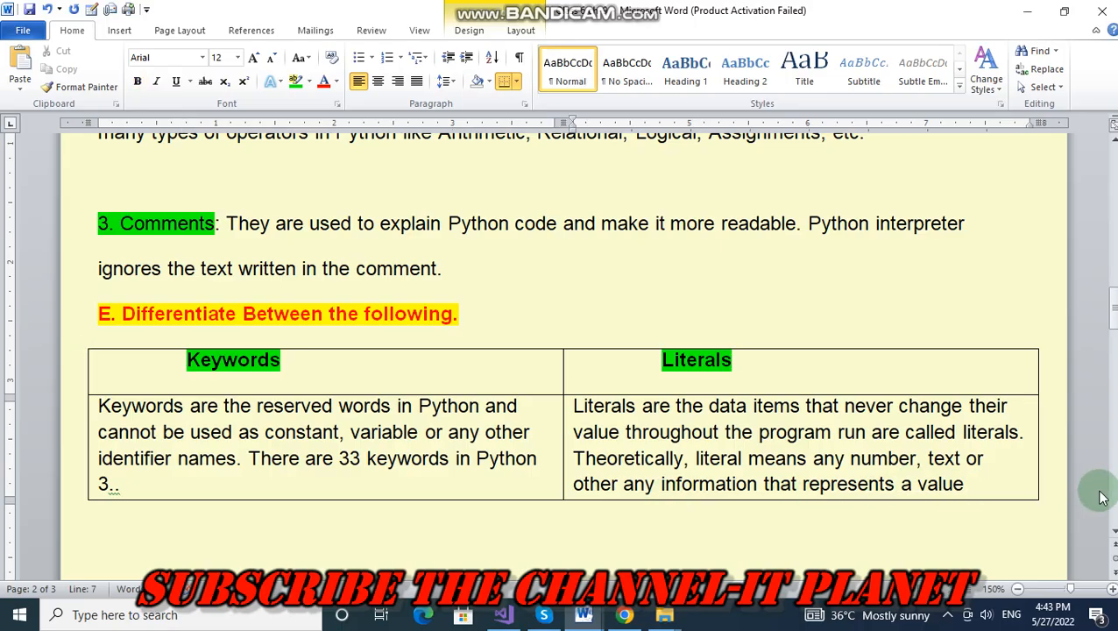
click(625, 511)
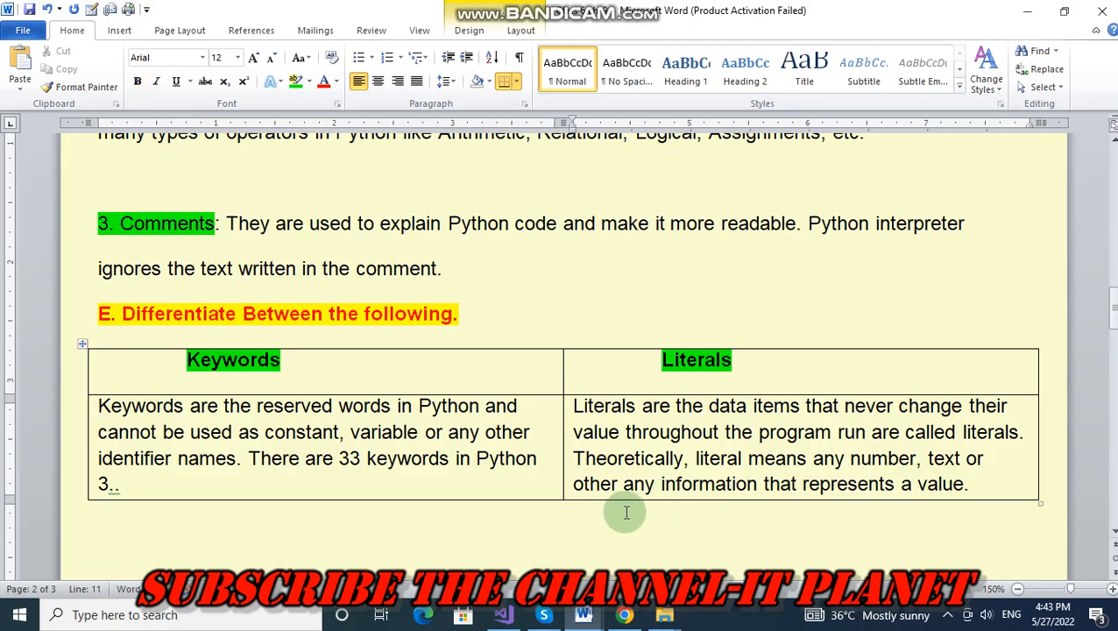
Reach the relettered F section and place the cursor at the end of its first answer.
scroll(down, 3)
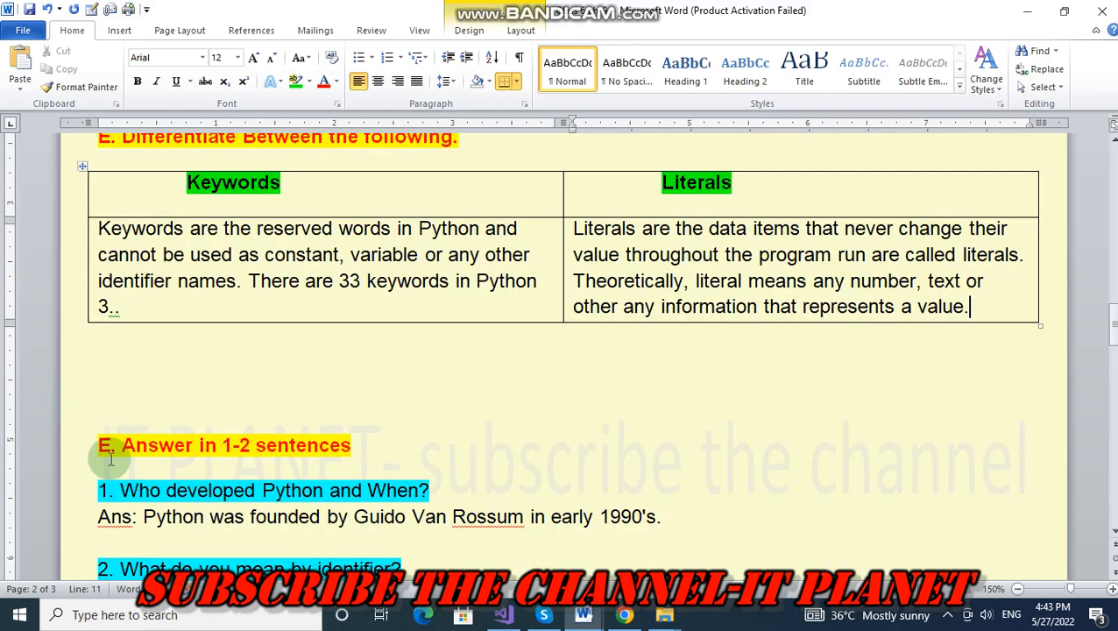
scroll(down, 3)
text(F)
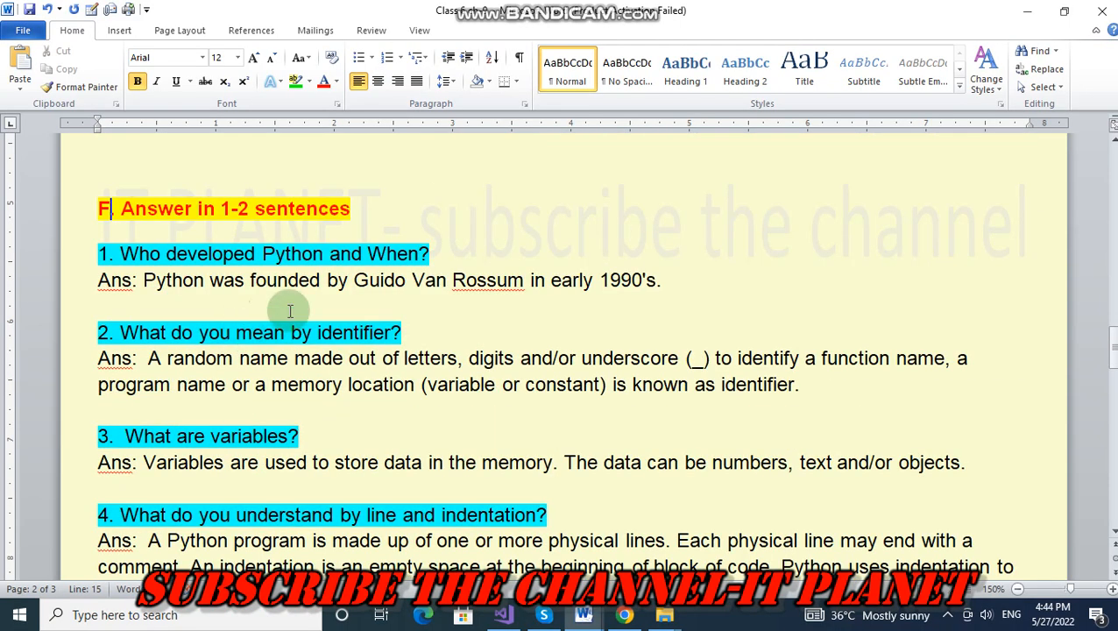
mouse_move(515, 309)
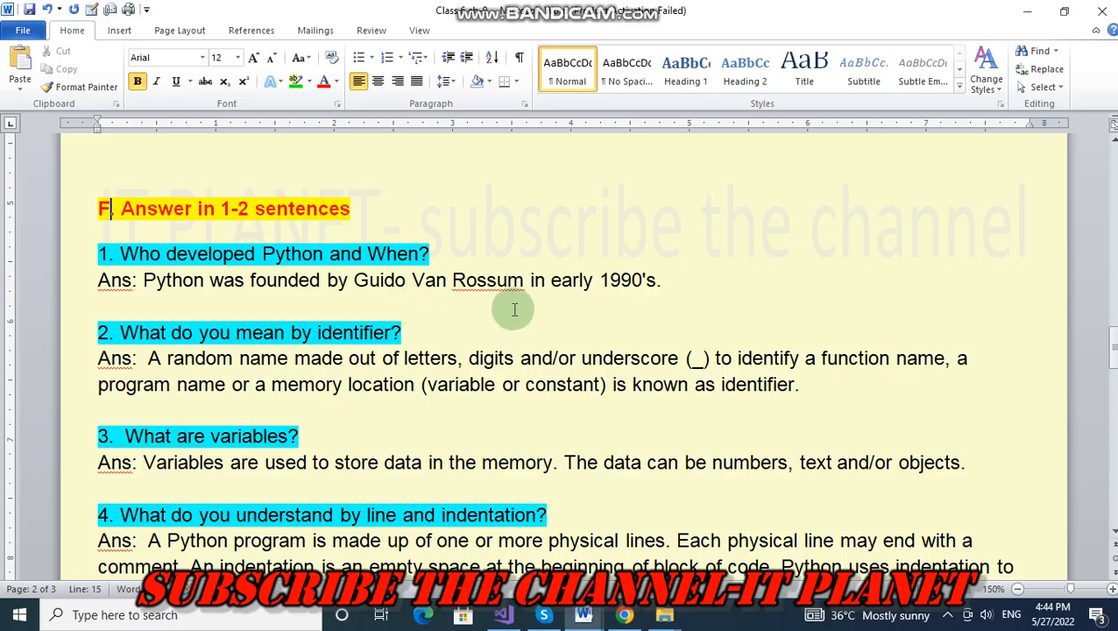
mouse_move(576, 307)
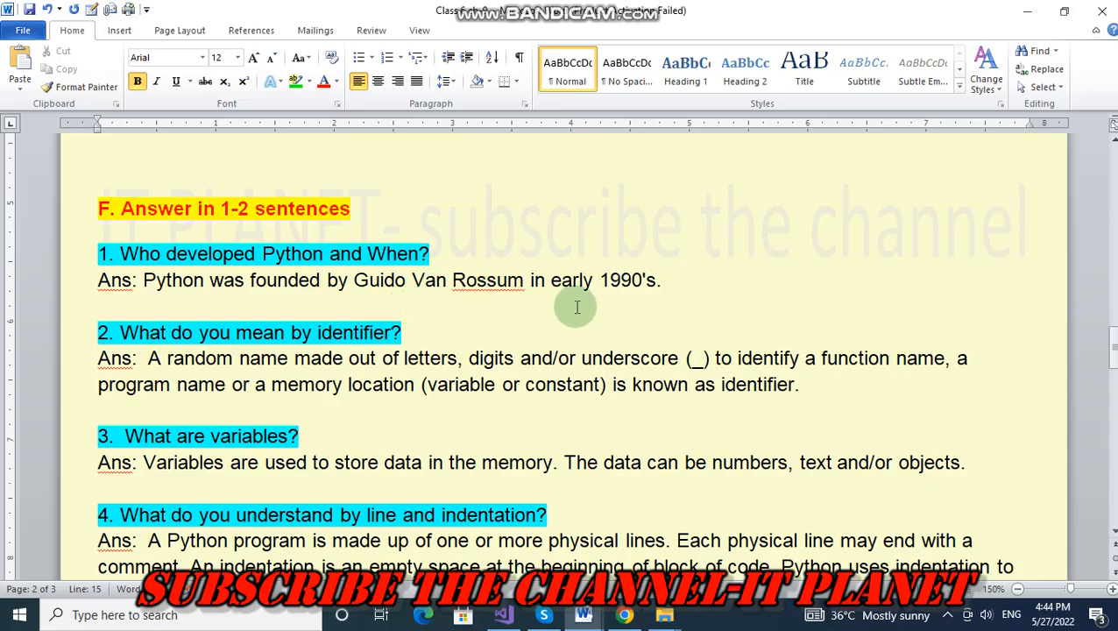
mouse_move(677, 282)
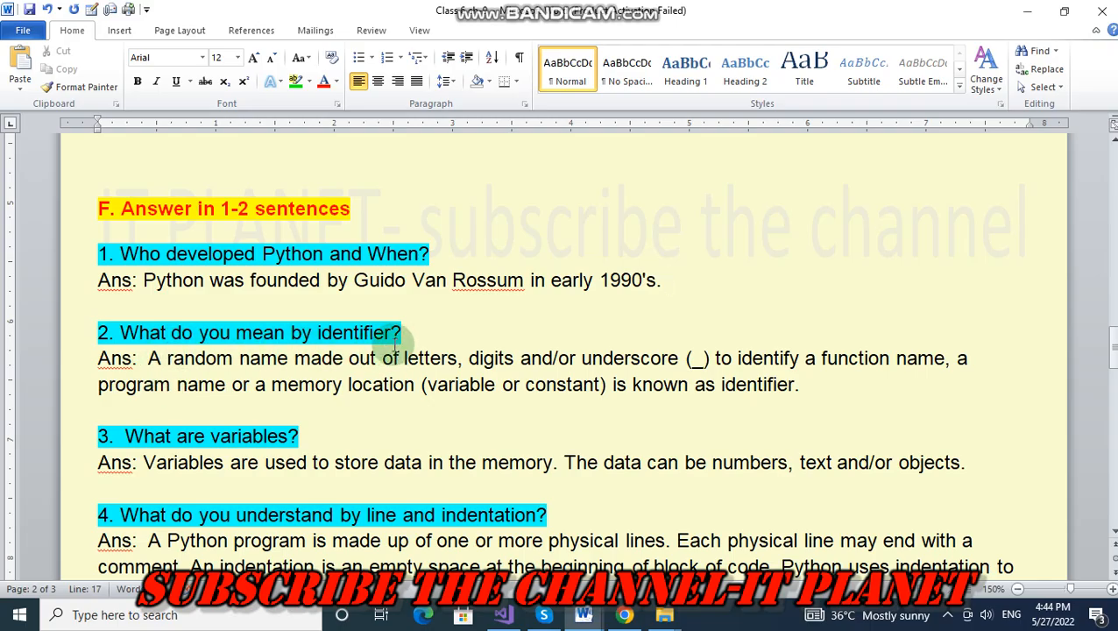
click(669, 280)
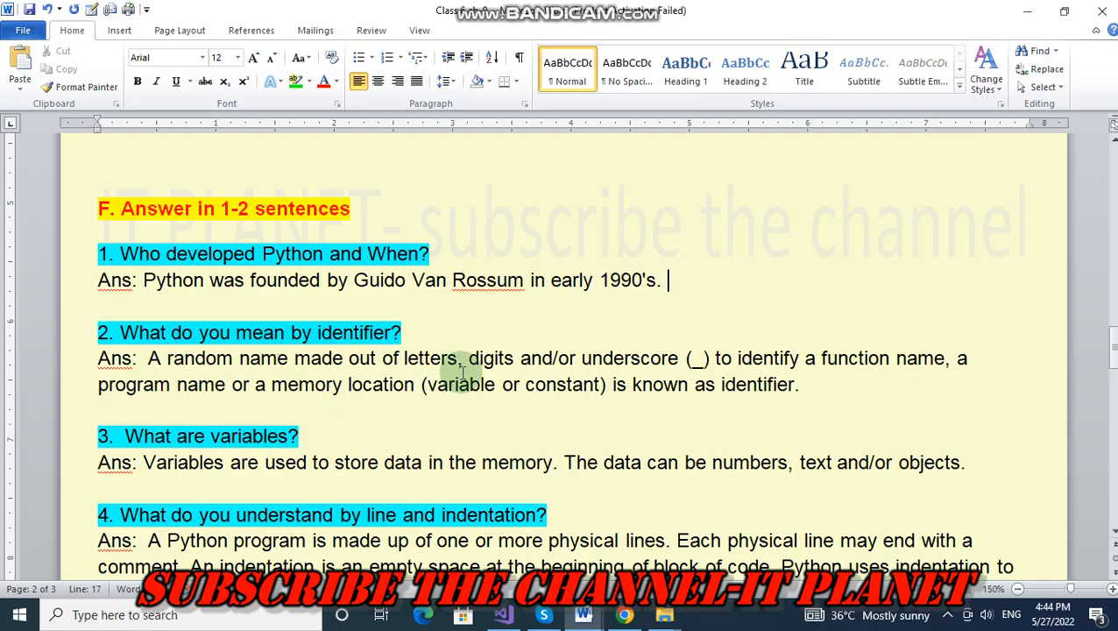
mouse_move(649, 371)
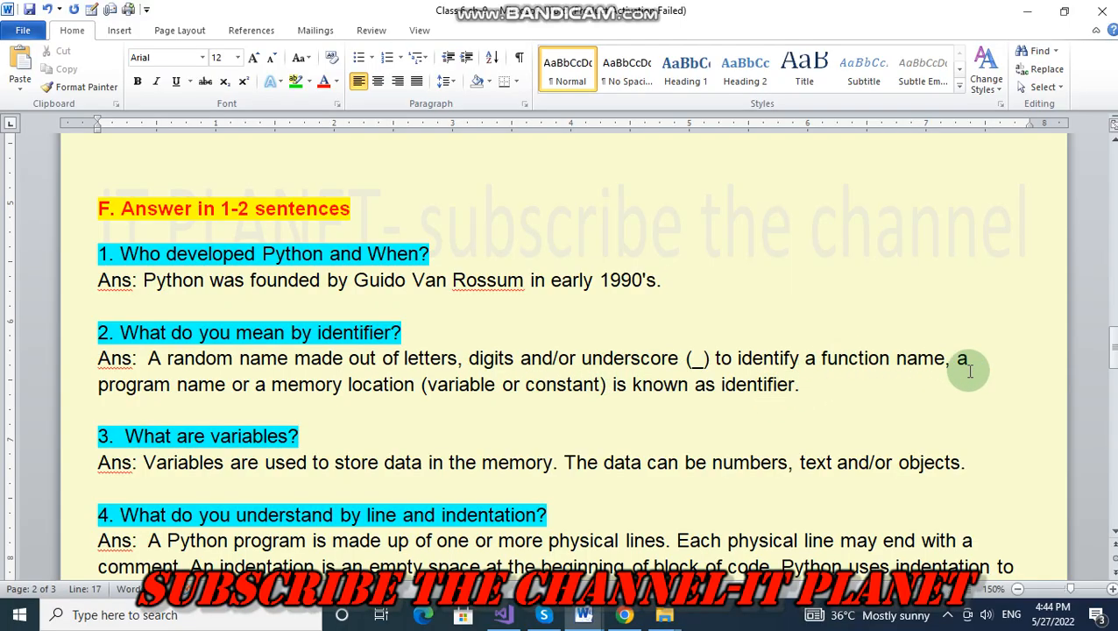
mouse_move(193, 422)
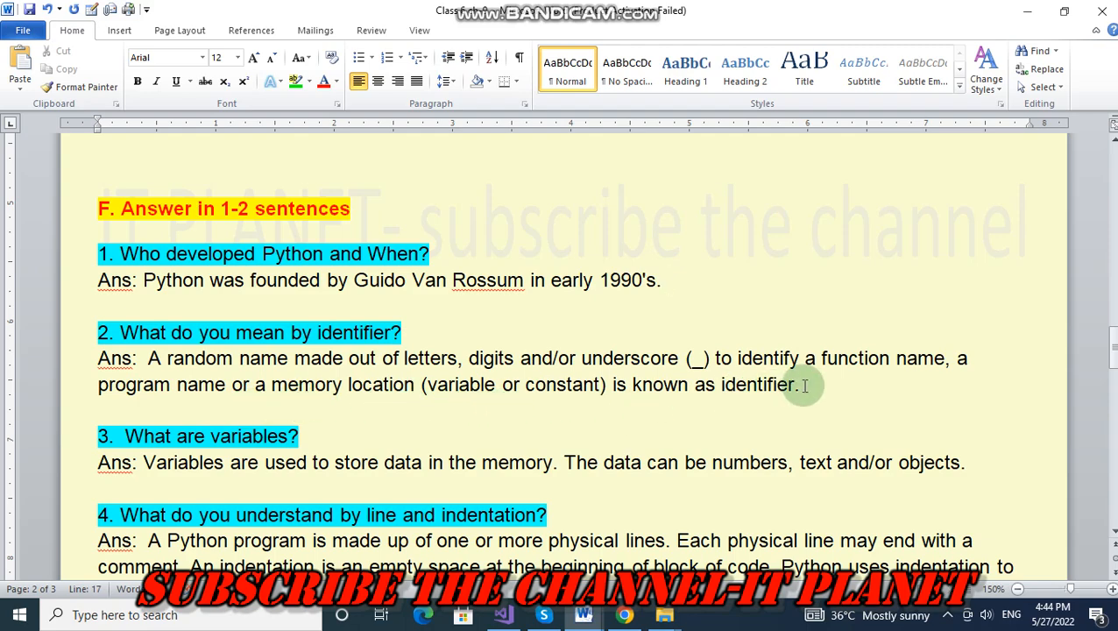
Scroll past the short answers and Subscribe line to the Answer briefly section.
scroll(down, 3)
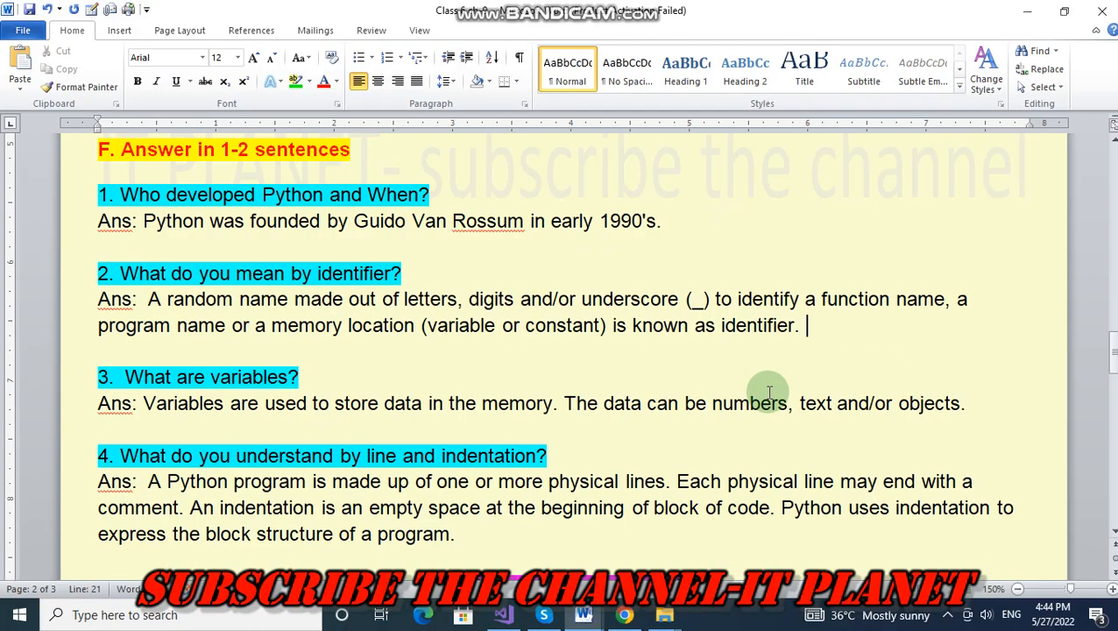
scroll(down, 3)
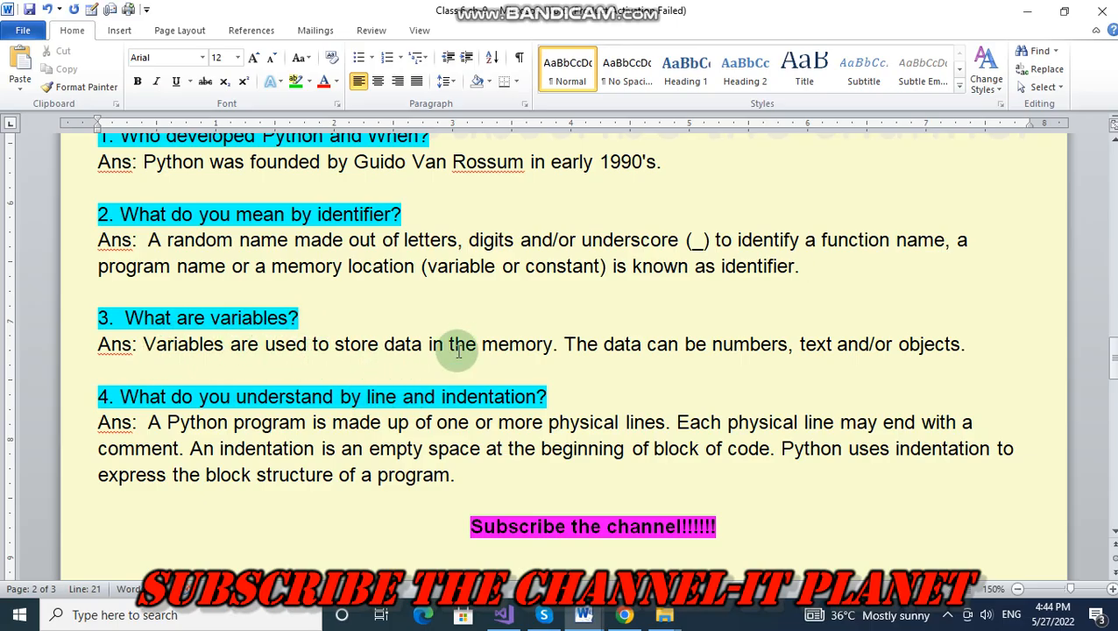
mouse_move(564, 359)
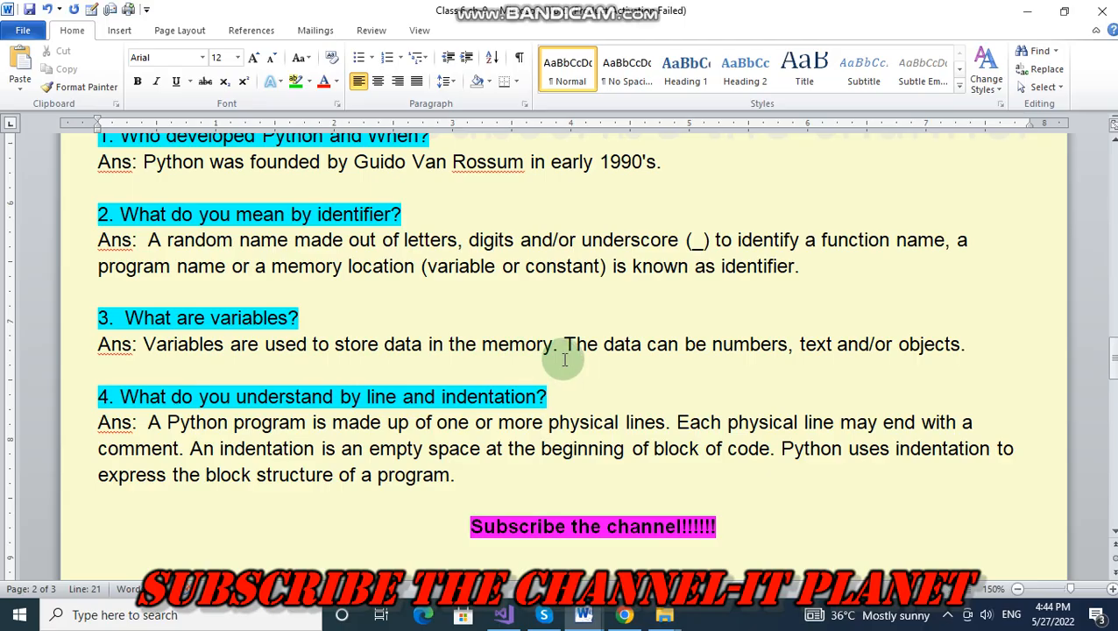
mouse_move(760, 370)
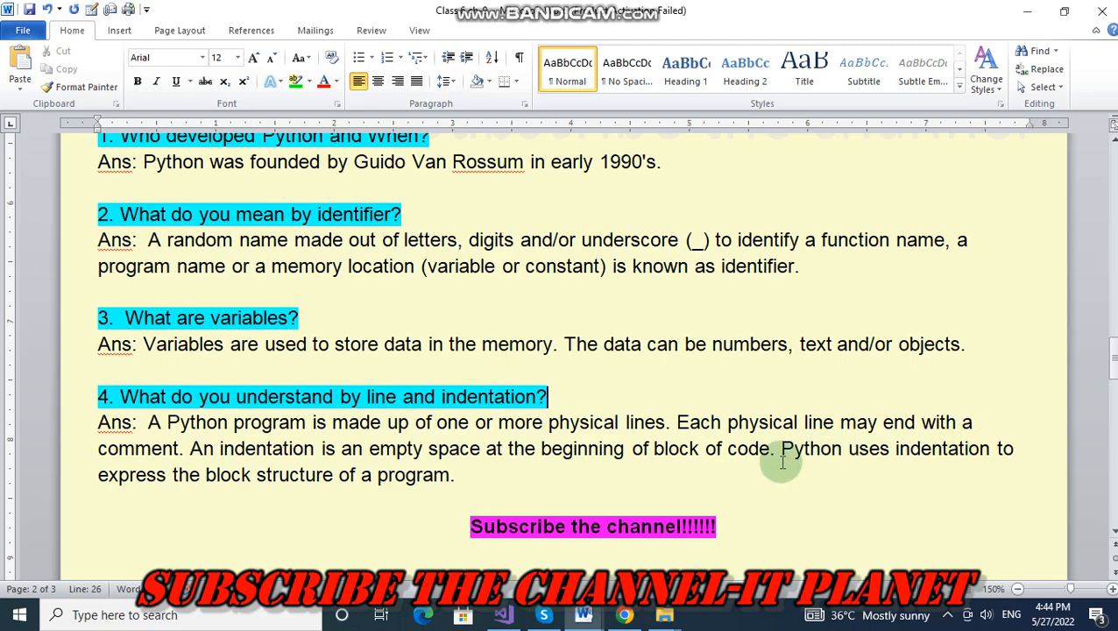
mouse_move(223, 466)
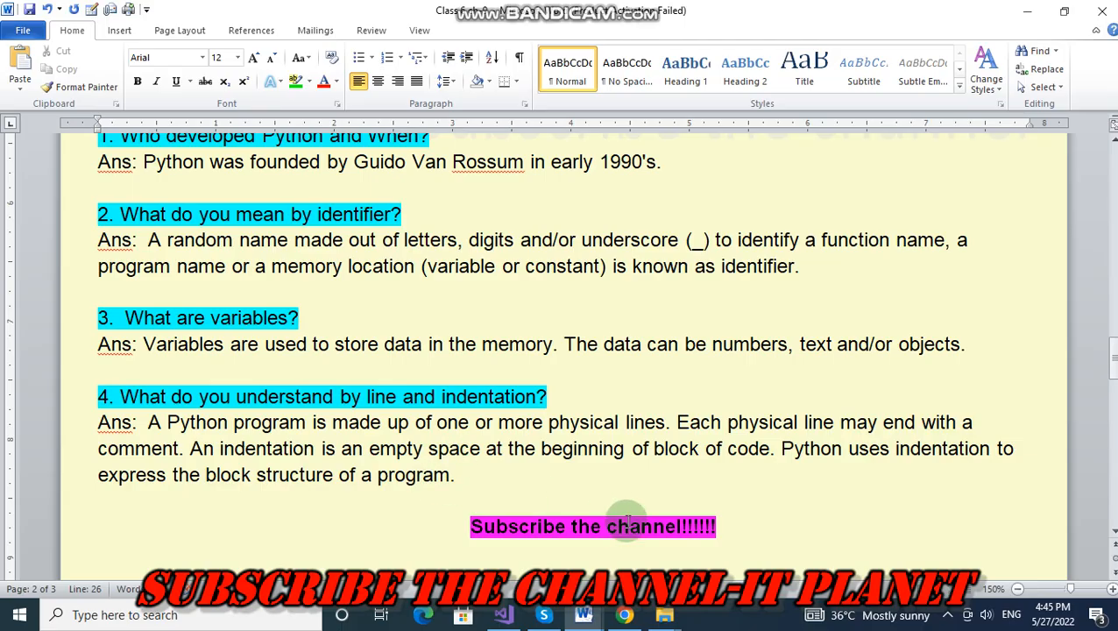
mouse_move(822, 480)
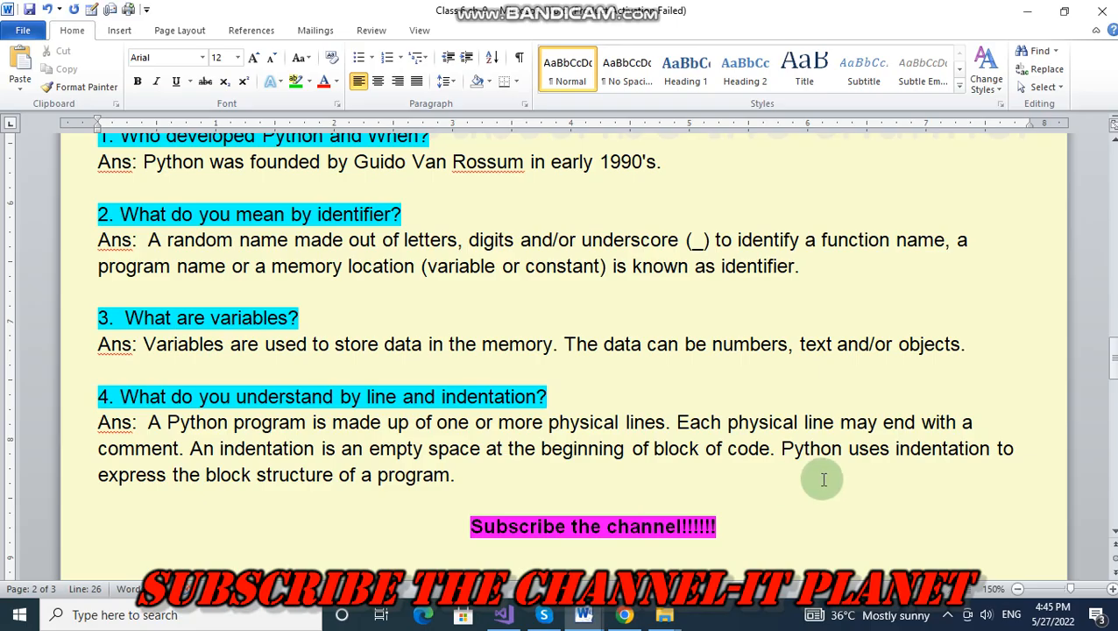
mouse_move(256, 522)
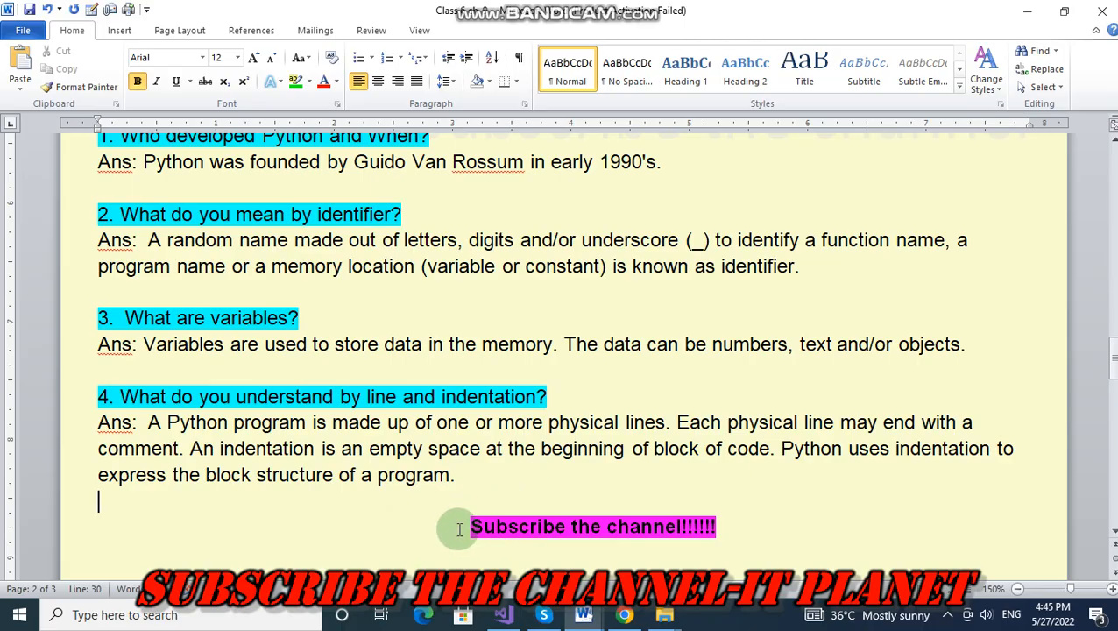
mouse_move(303, 535)
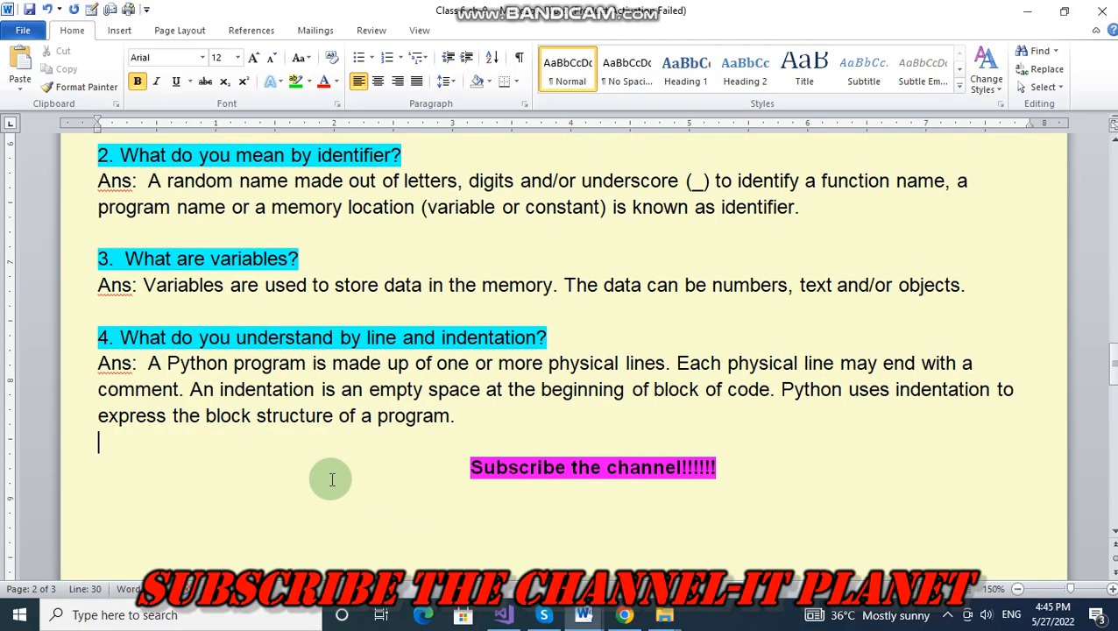
scroll(down, 3)
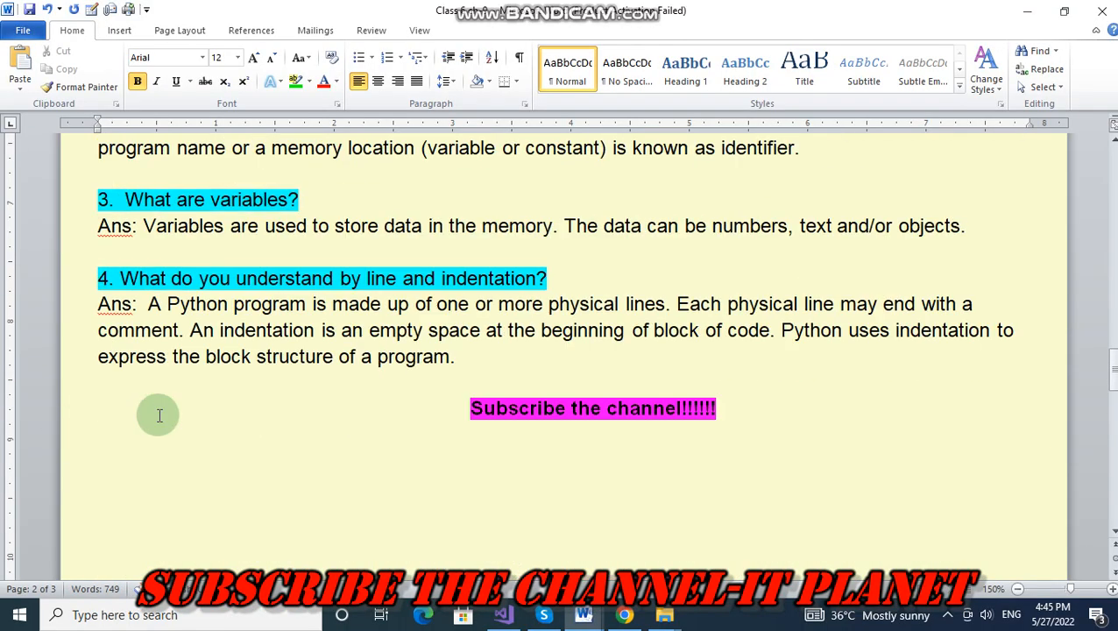
scroll(down, 3)
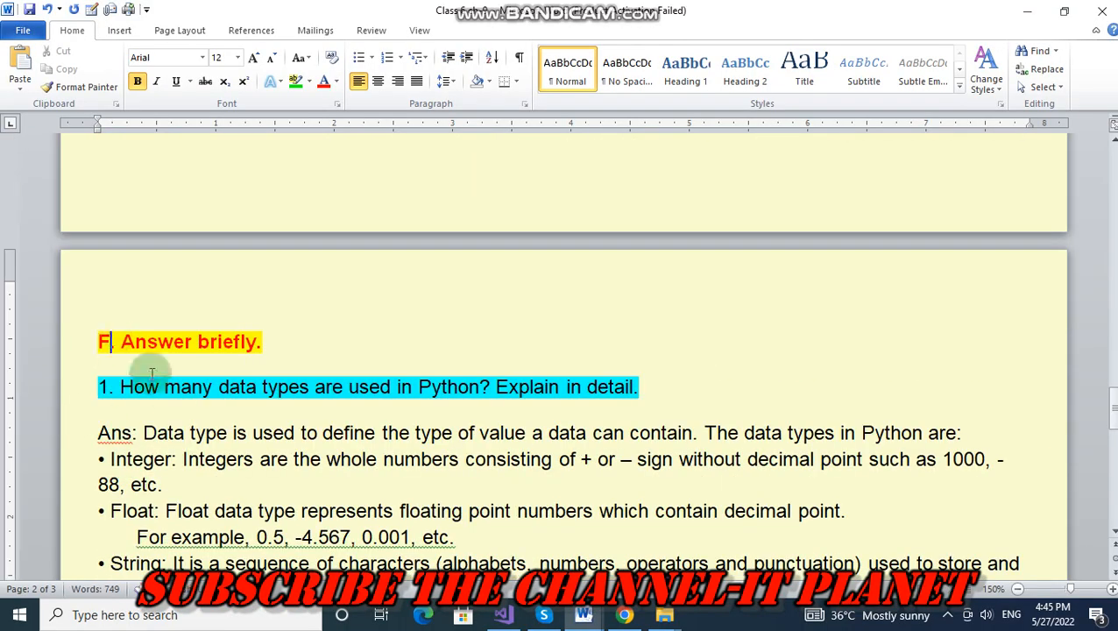
text(g)
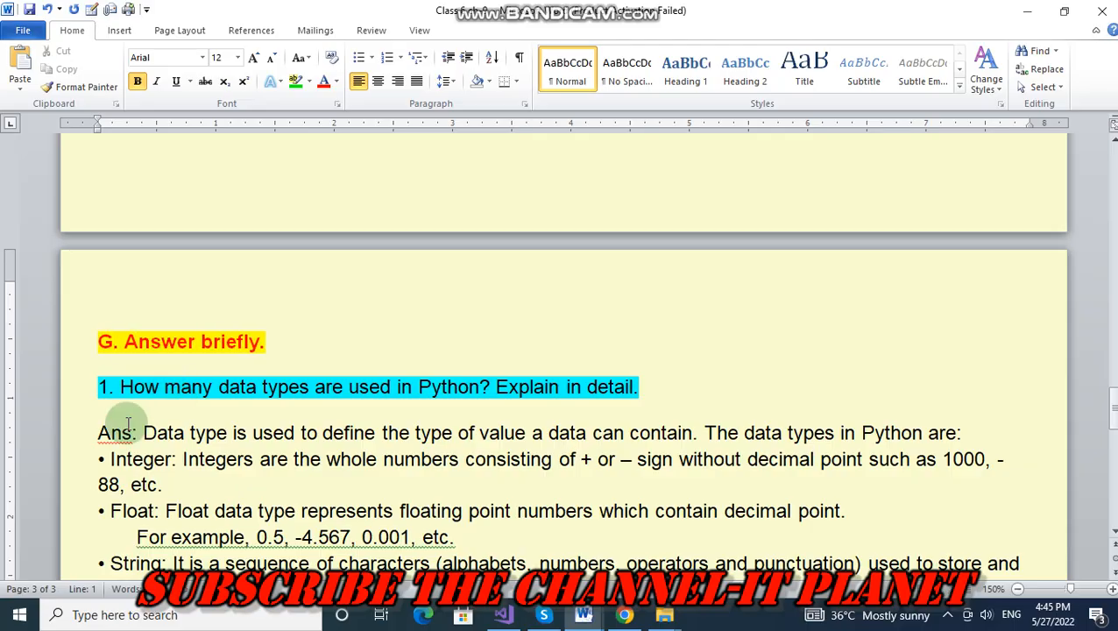
scroll(down, 3)
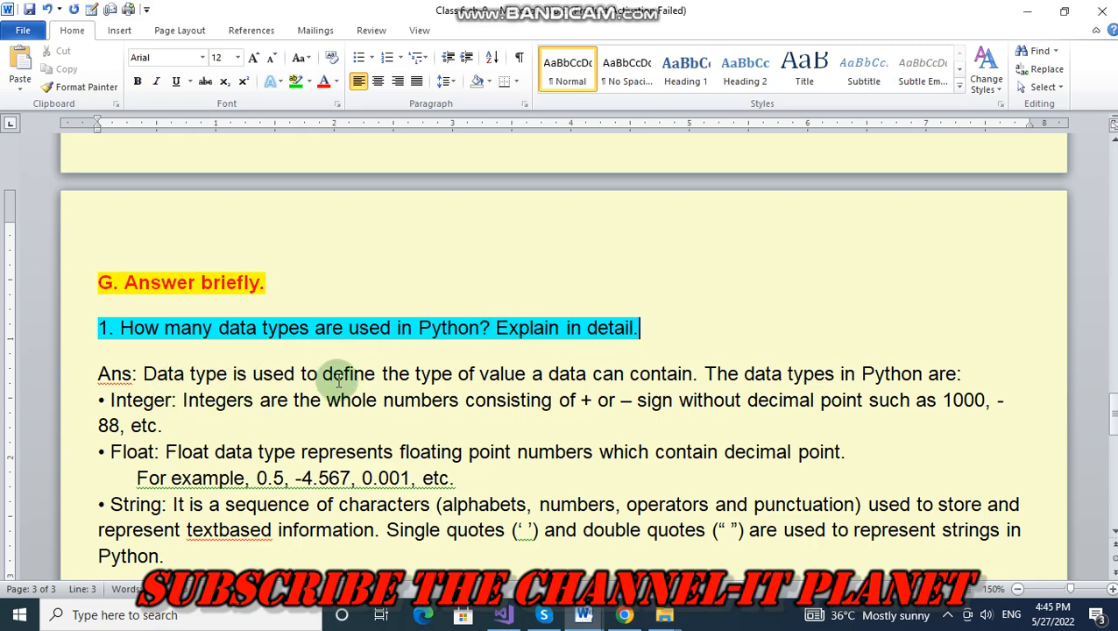
mouse_move(529, 393)
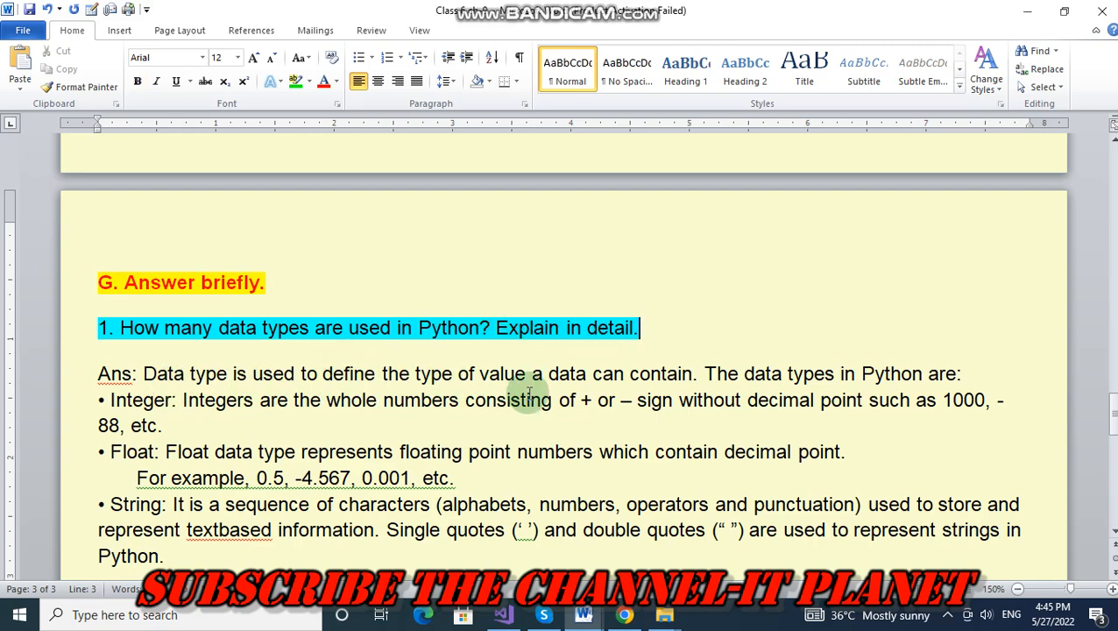
mouse_move(760, 405)
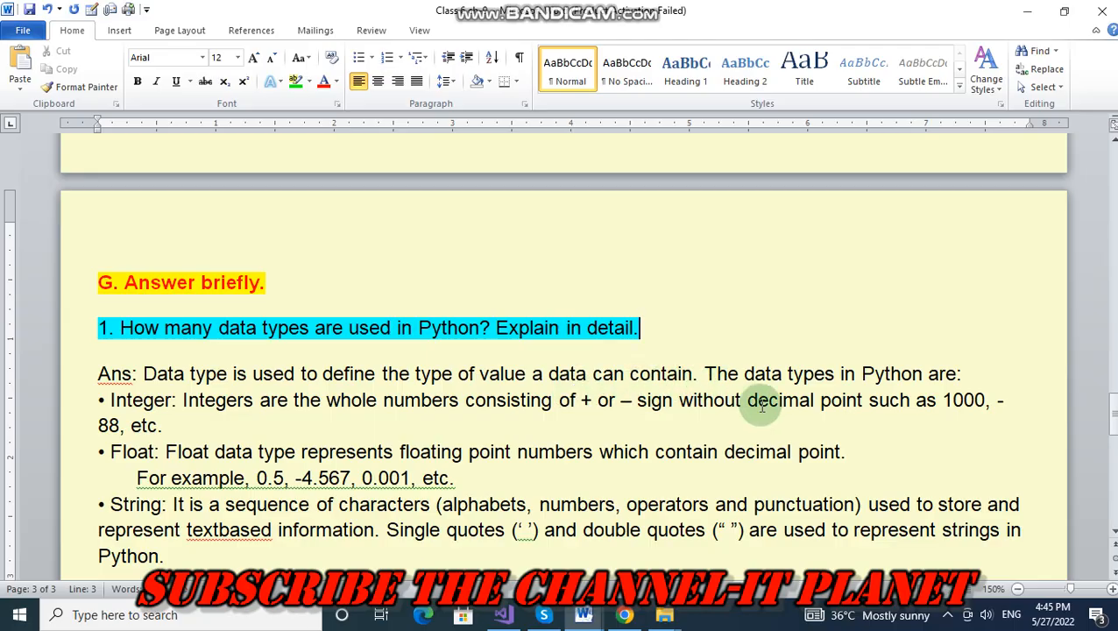
mouse_move(920, 385)
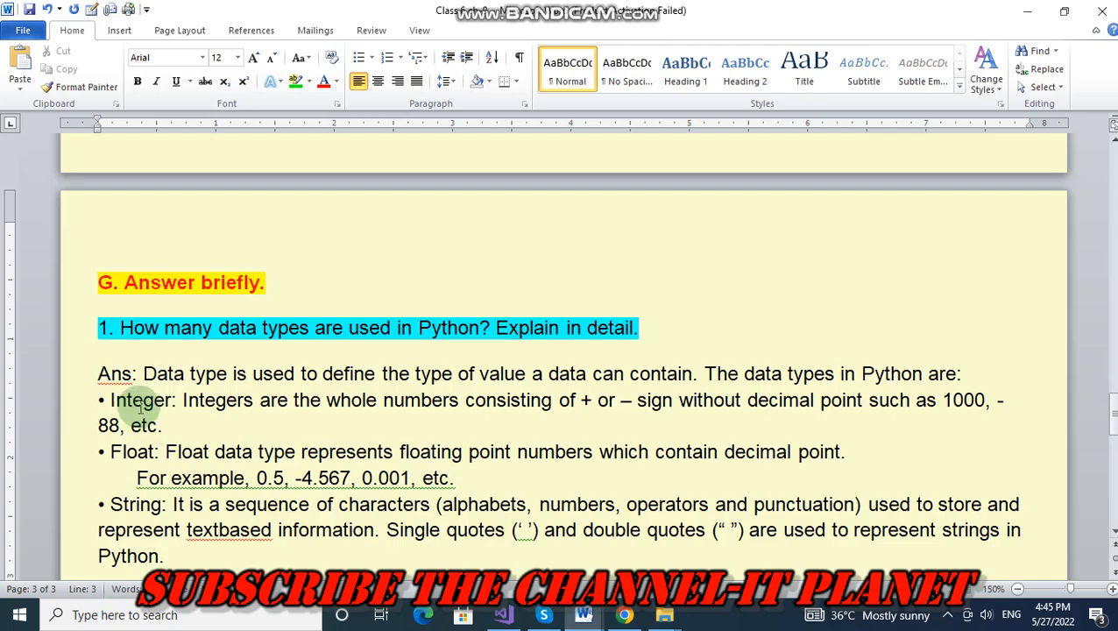
mouse_move(439, 407)
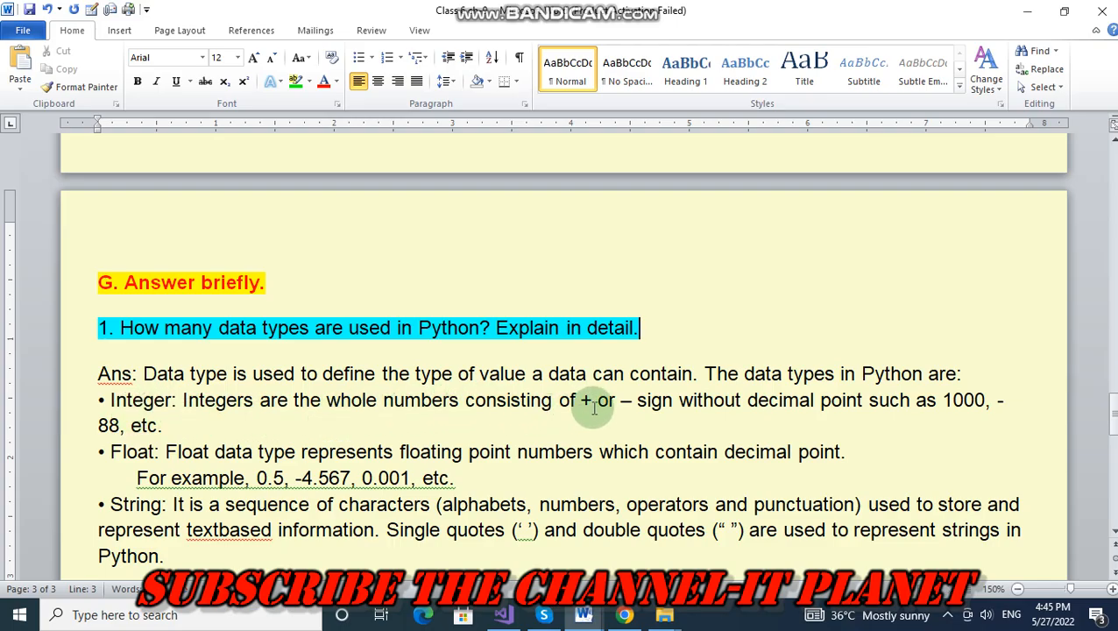
mouse_move(740, 412)
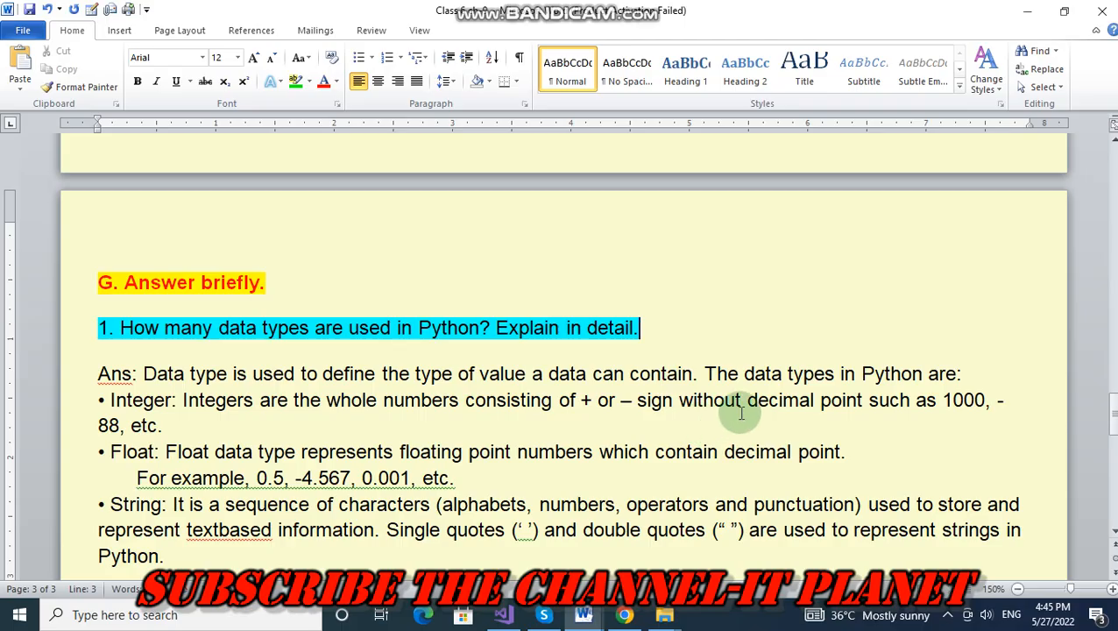
mouse_move(964, 412)
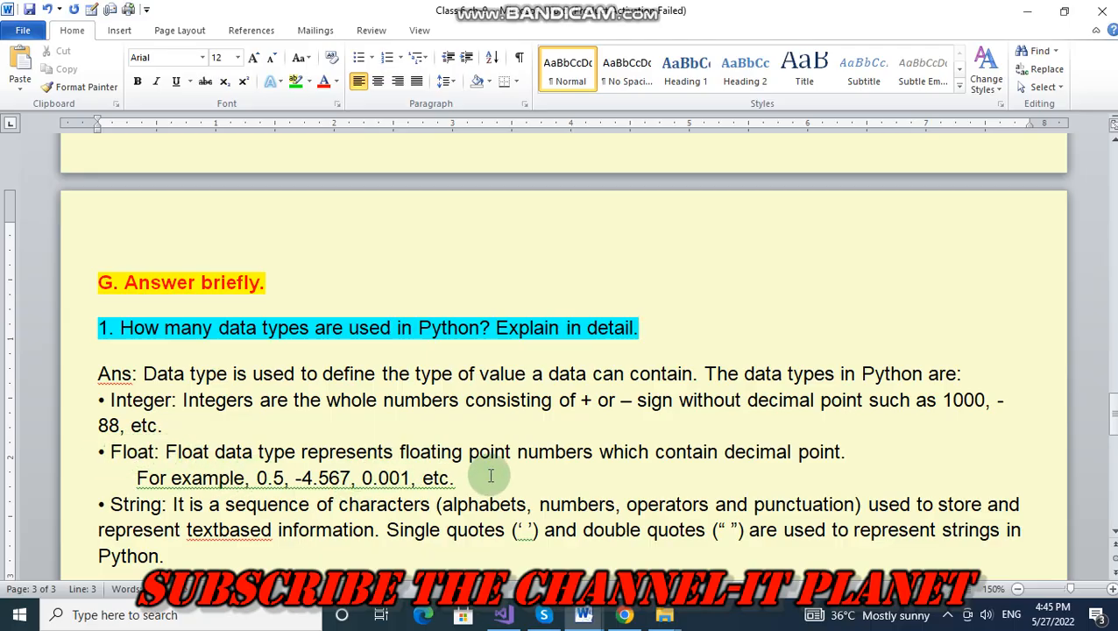
mouse_move(670, 470)
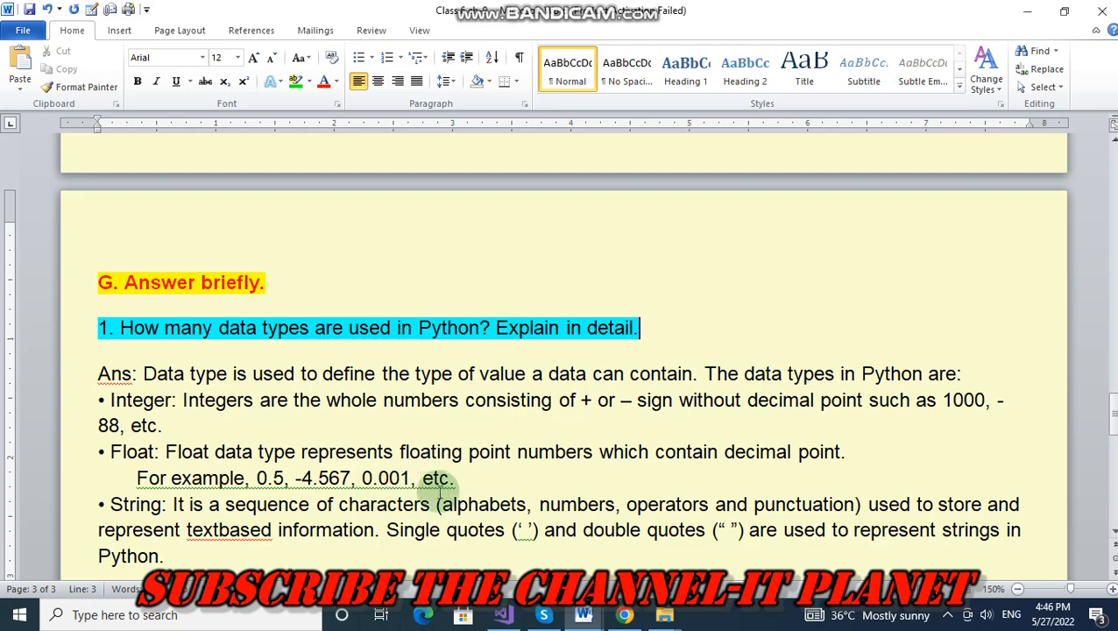
mouse_move(420, 505)
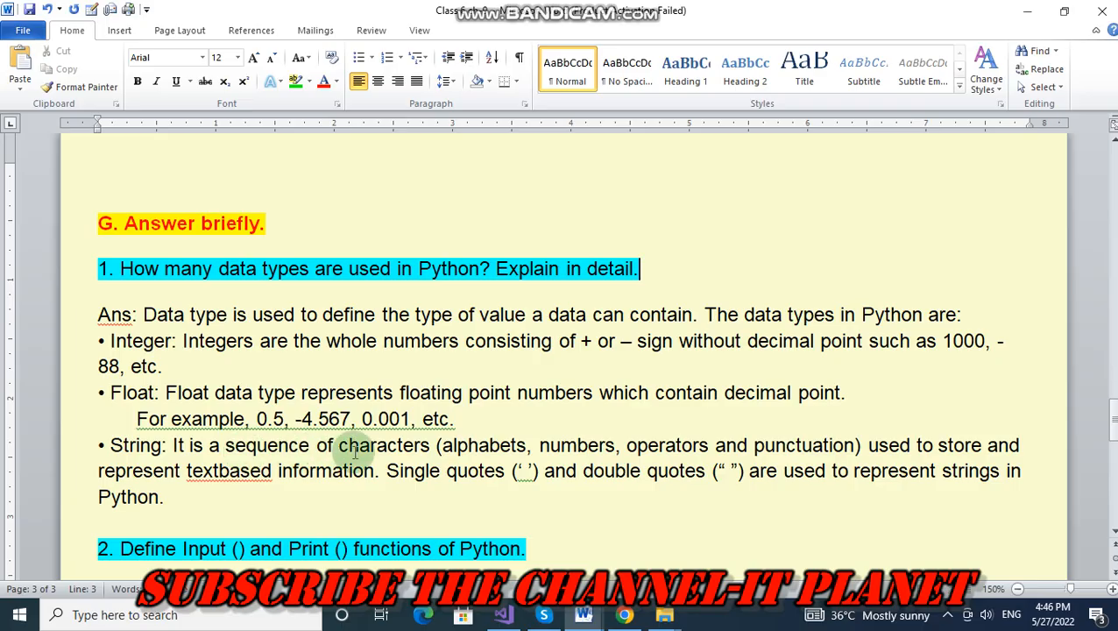
mouse_move(494, 463)
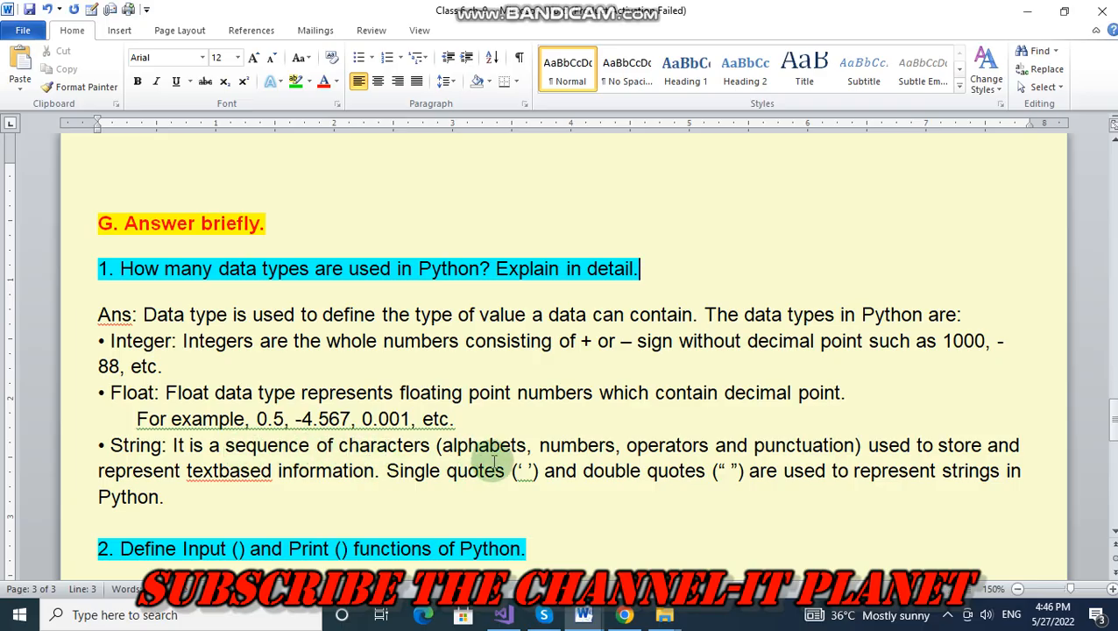
mouse_move(675, 469)
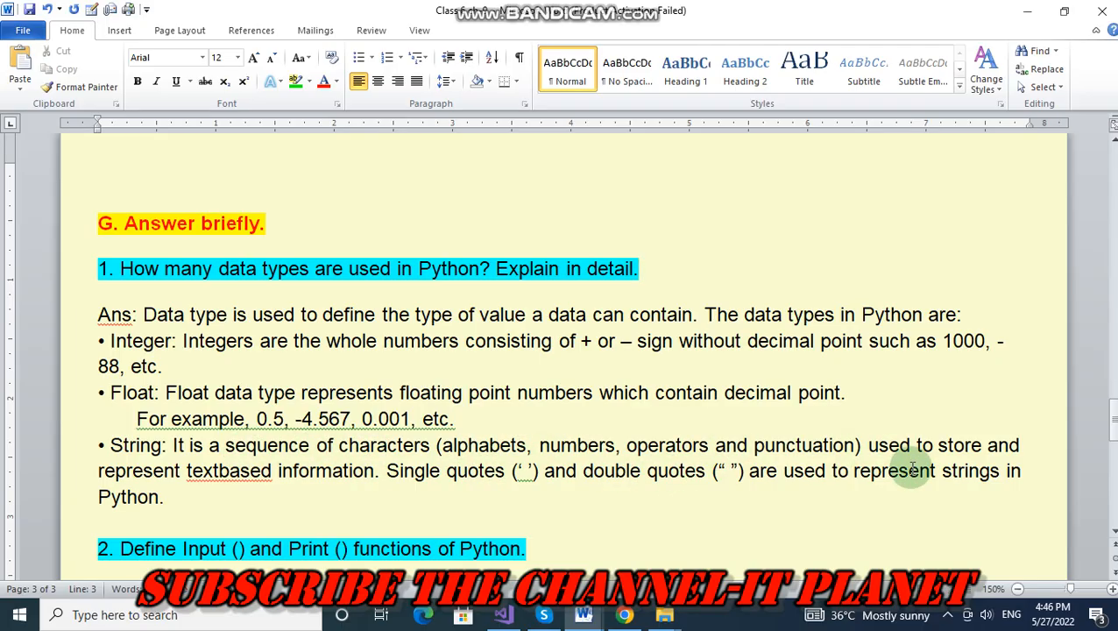
mouse_move(225, 499)
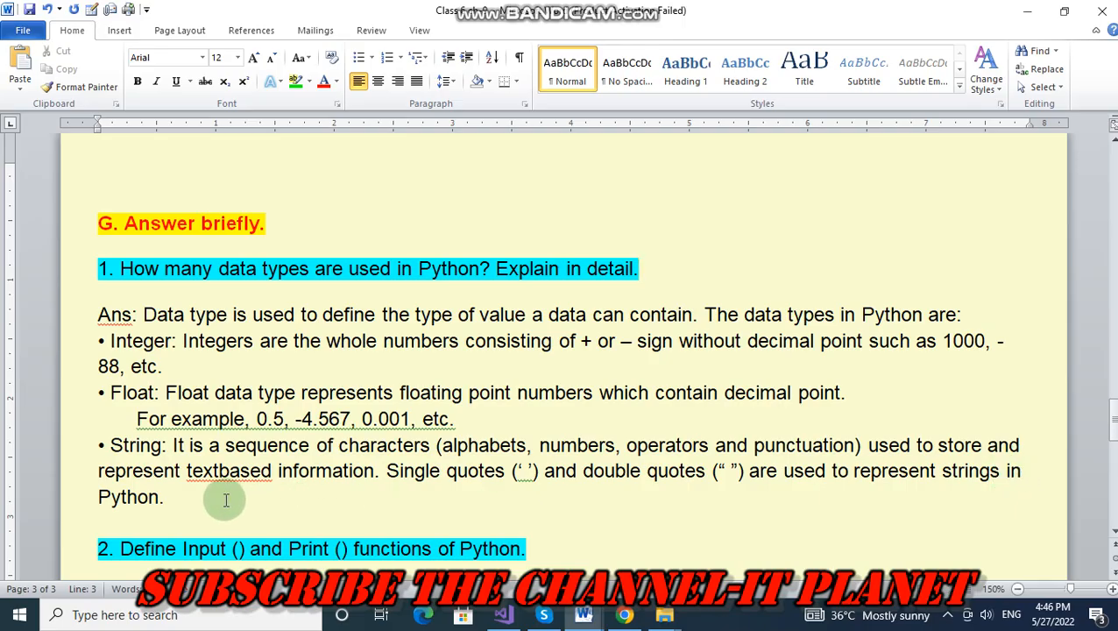
mouse_move(440, 487)
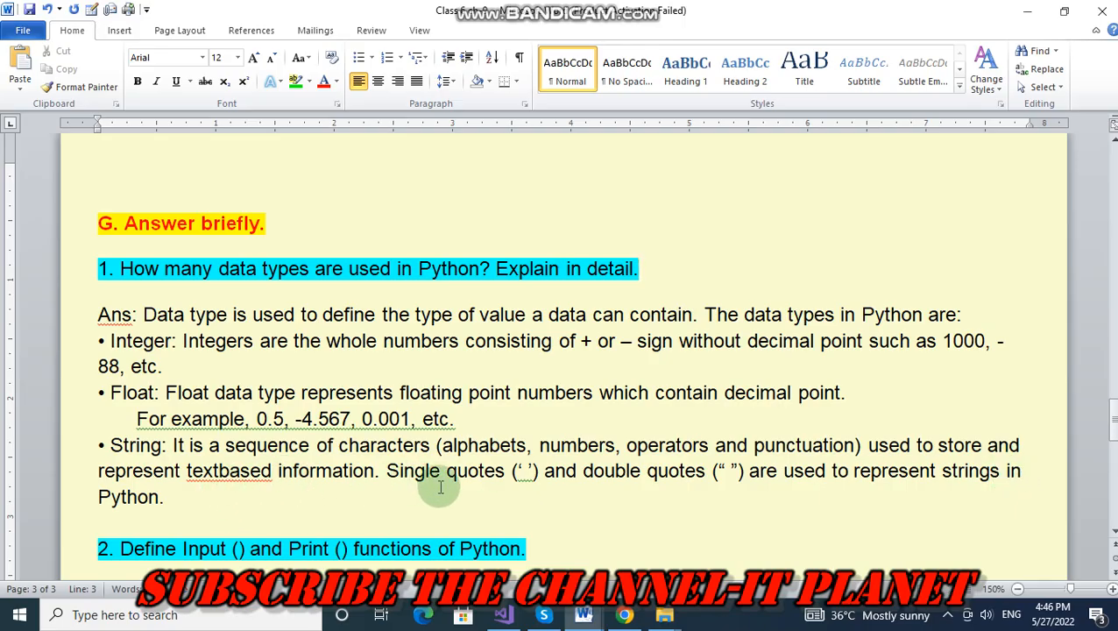
mouse_move(692, 494)
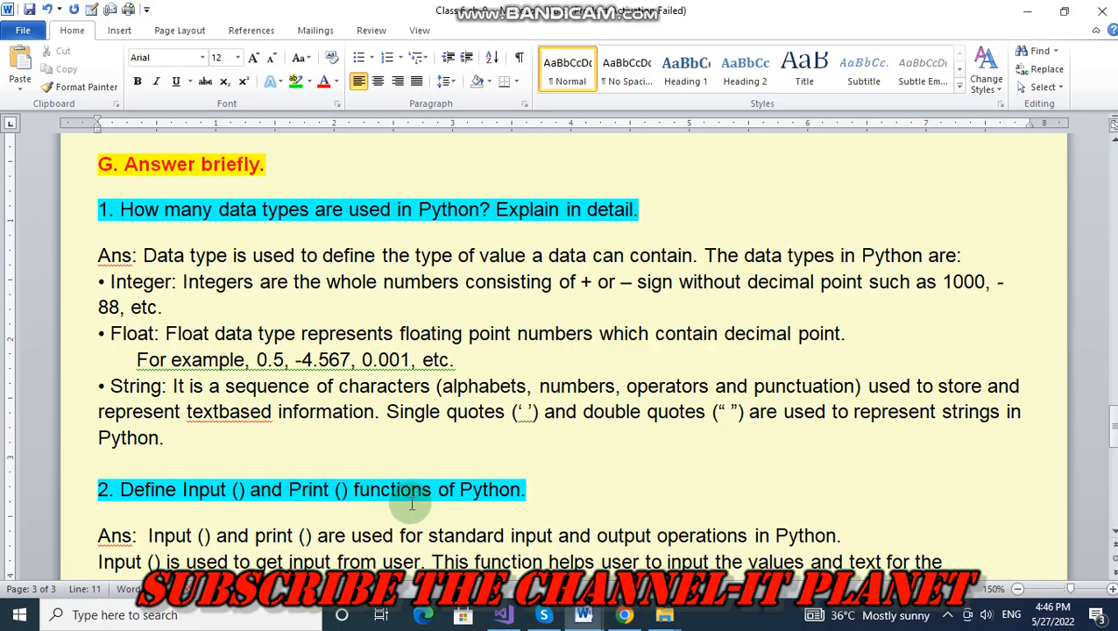
Place the cursor after 'screen' in the Print () answer to add its full stop.
scroll(down, 3)
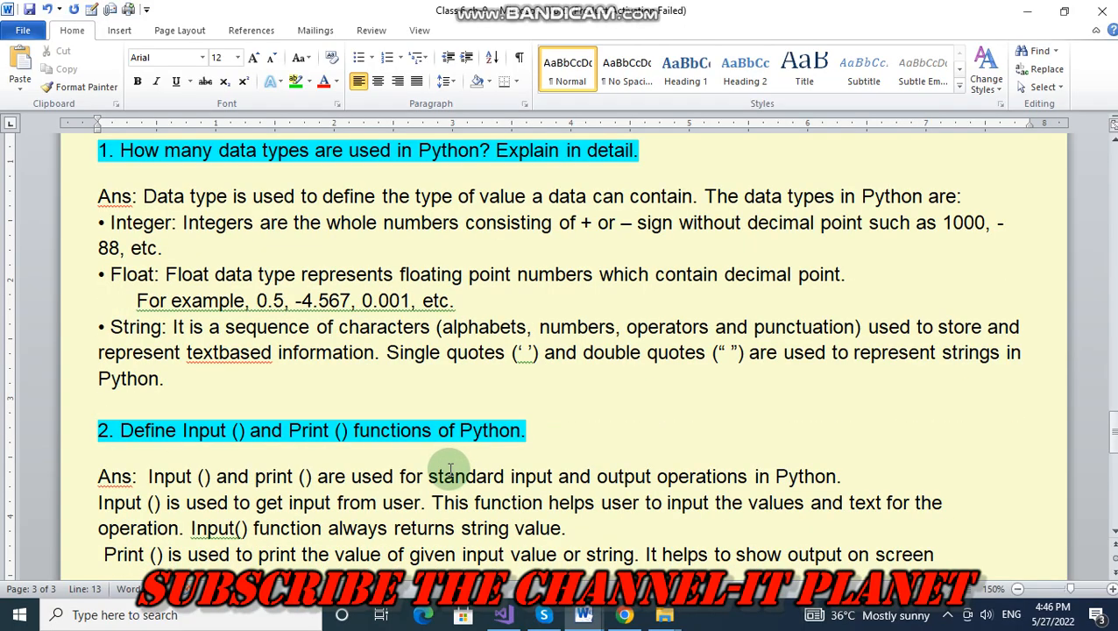
mouse_move(378, 490)
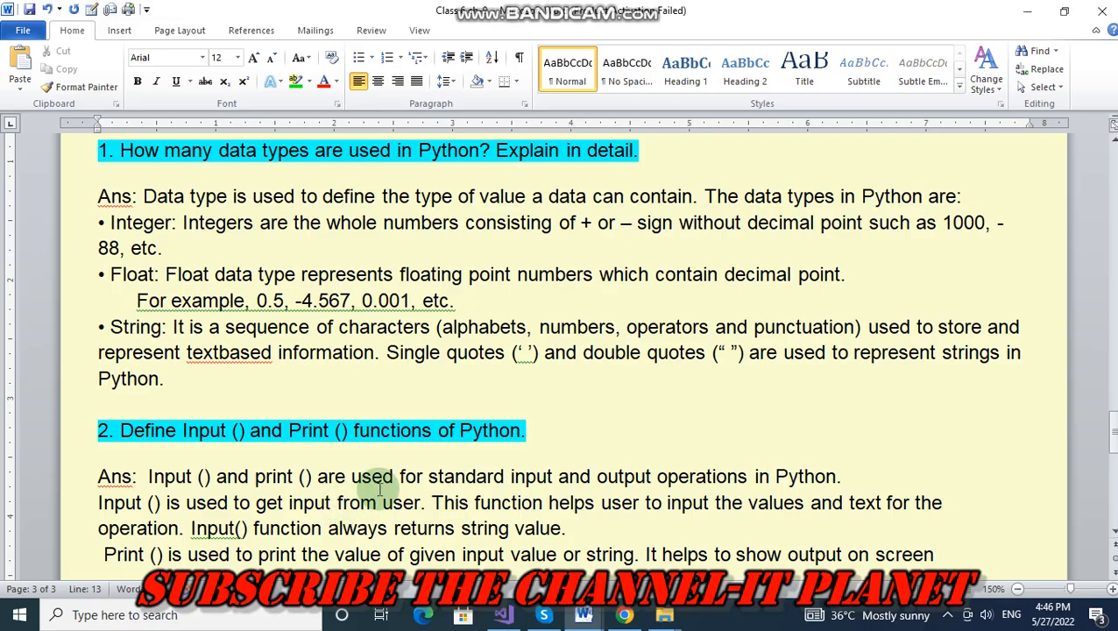
mouse_move(599, 499)
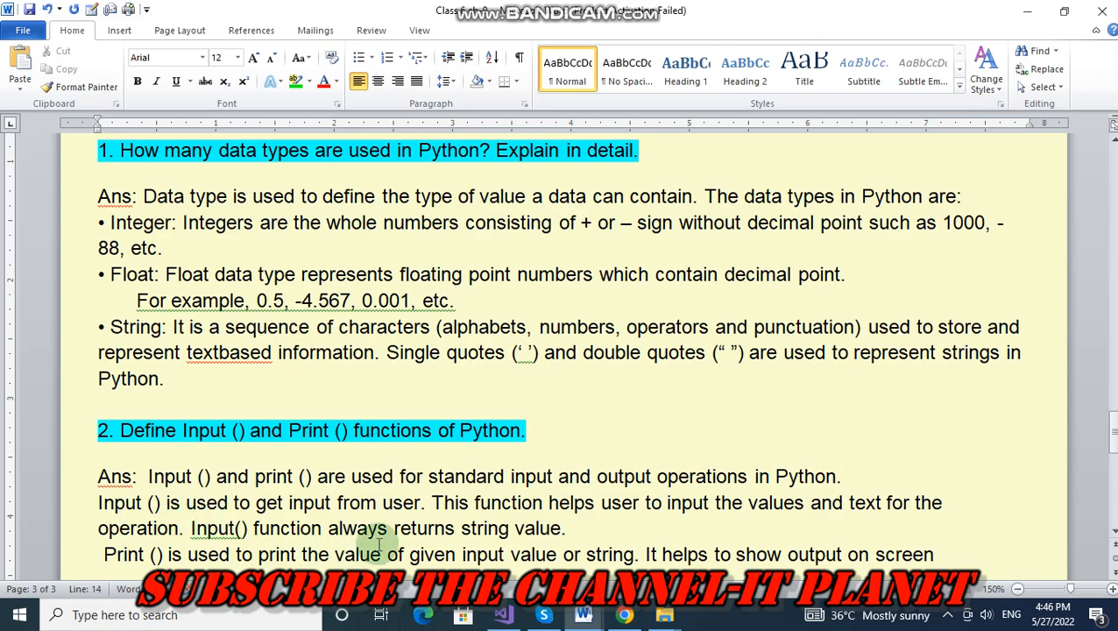
mouse_move(515, 528)
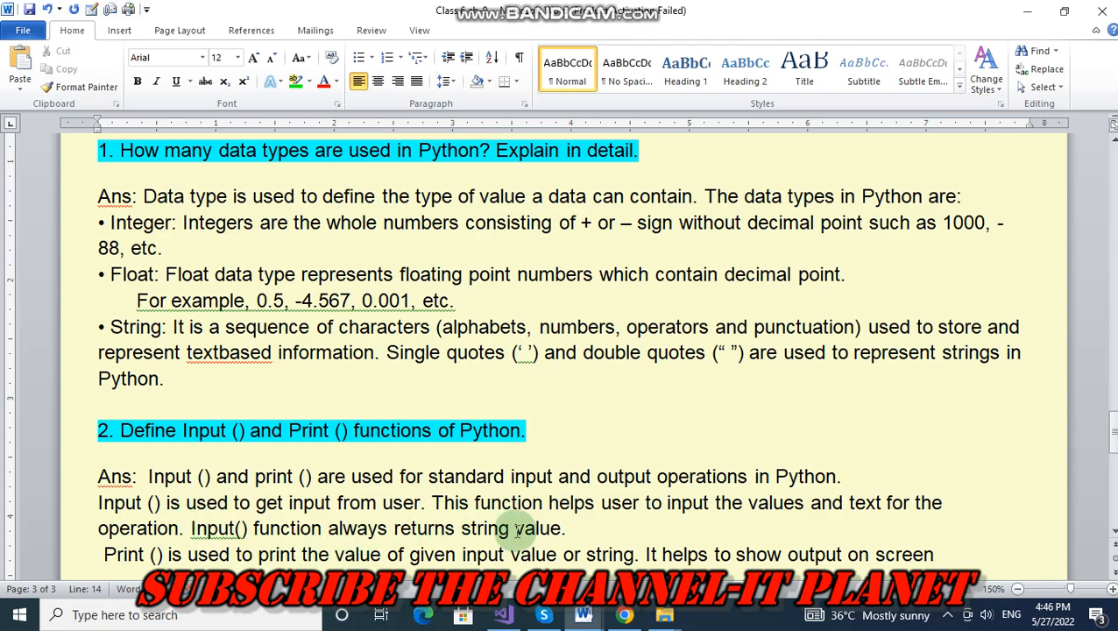
mouse_move(680, 529)
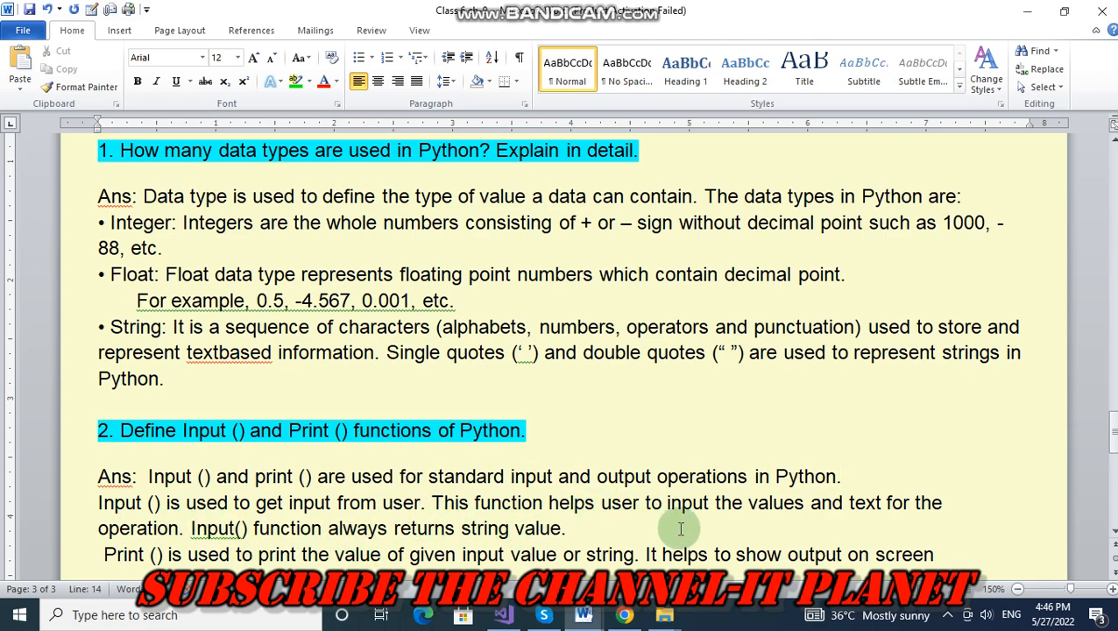
mouse_move(908, 524)
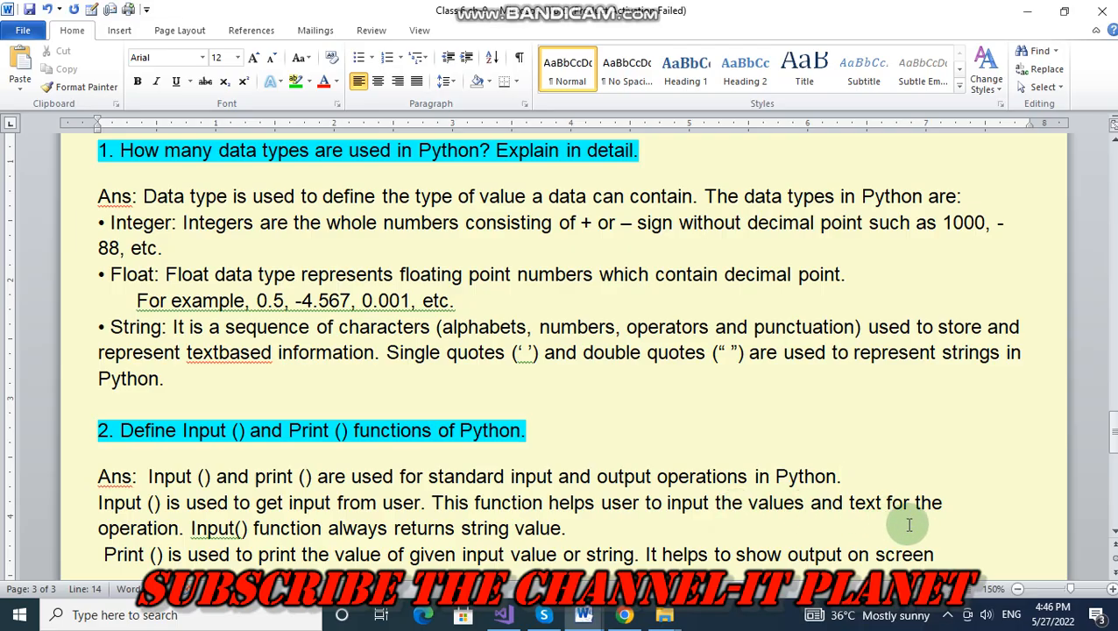
click(841, 476)
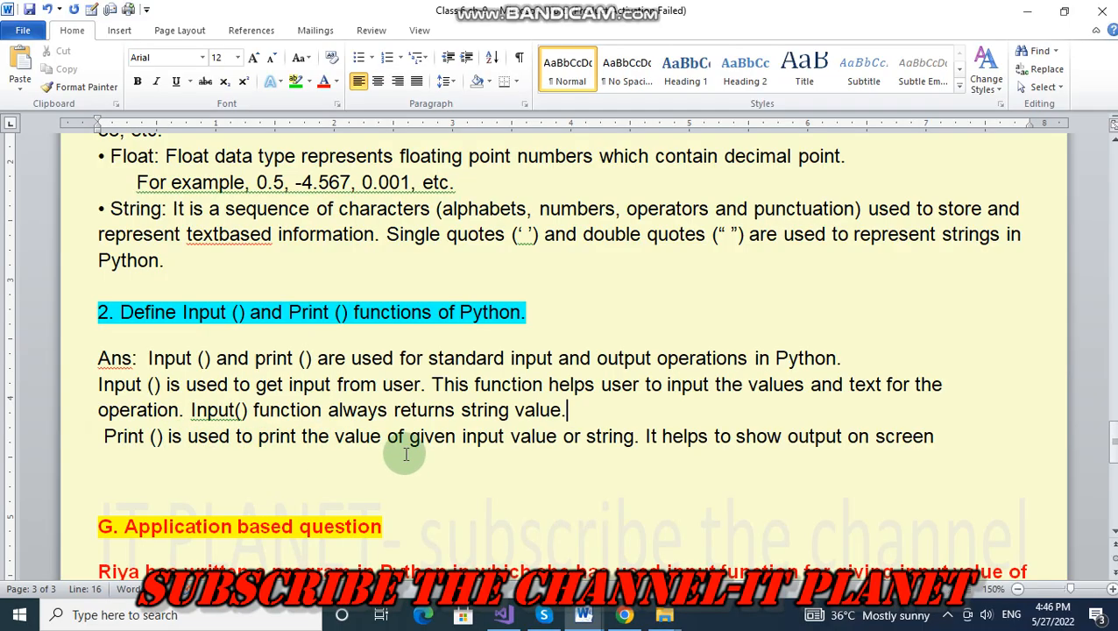
mouse_move(489, 454)
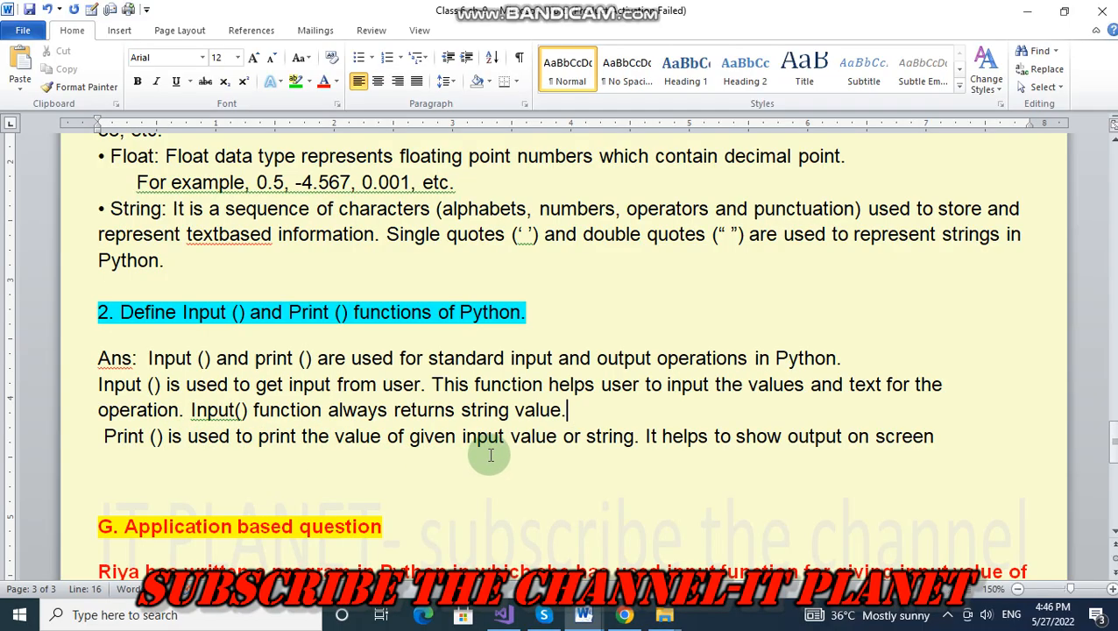
mouse_move(717, 477)
text(H)
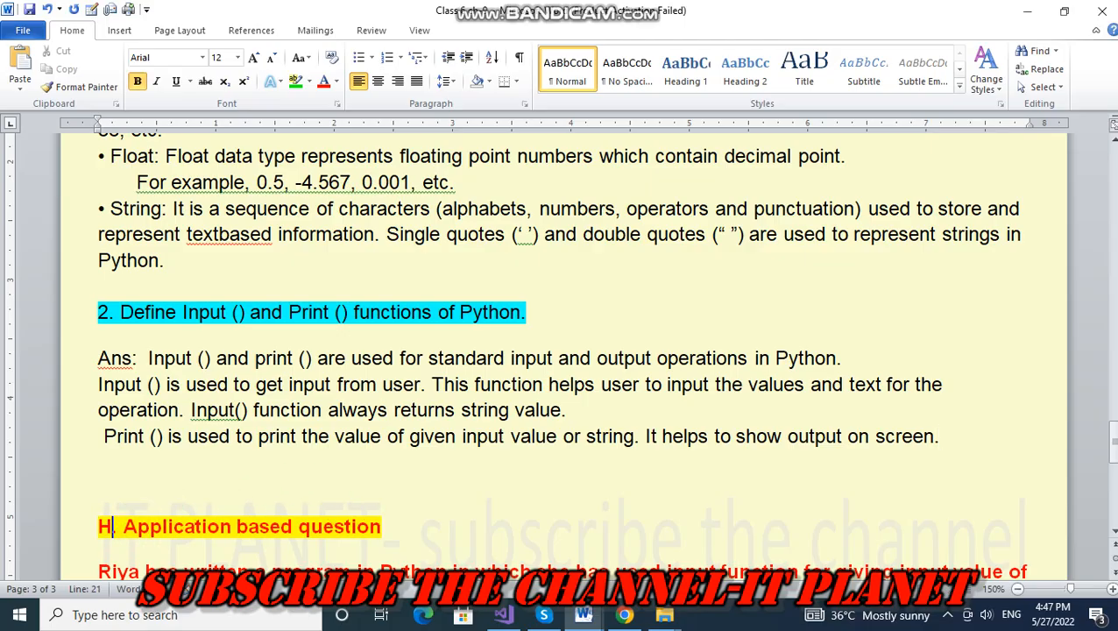
scroll(down, 3)
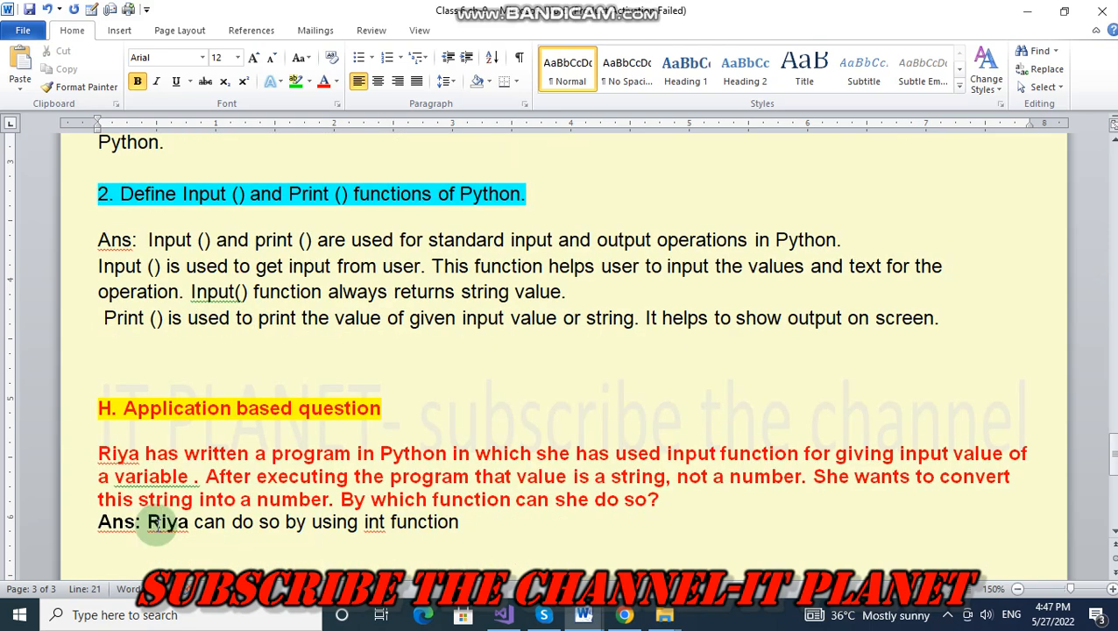
mouse_move(263, 488)
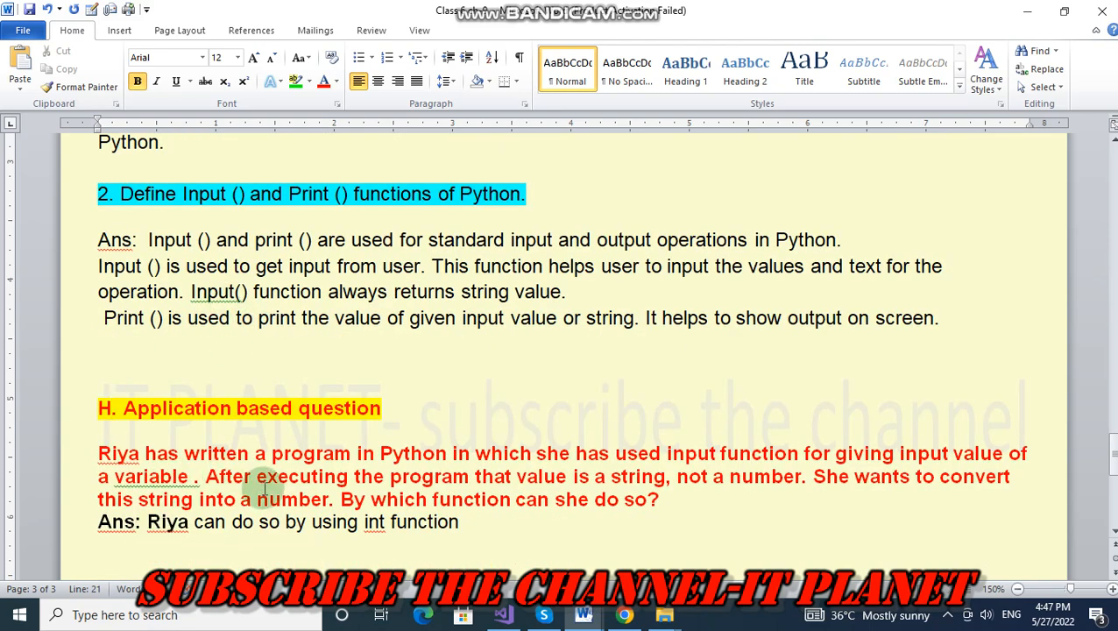
mouse_move(547, 482)
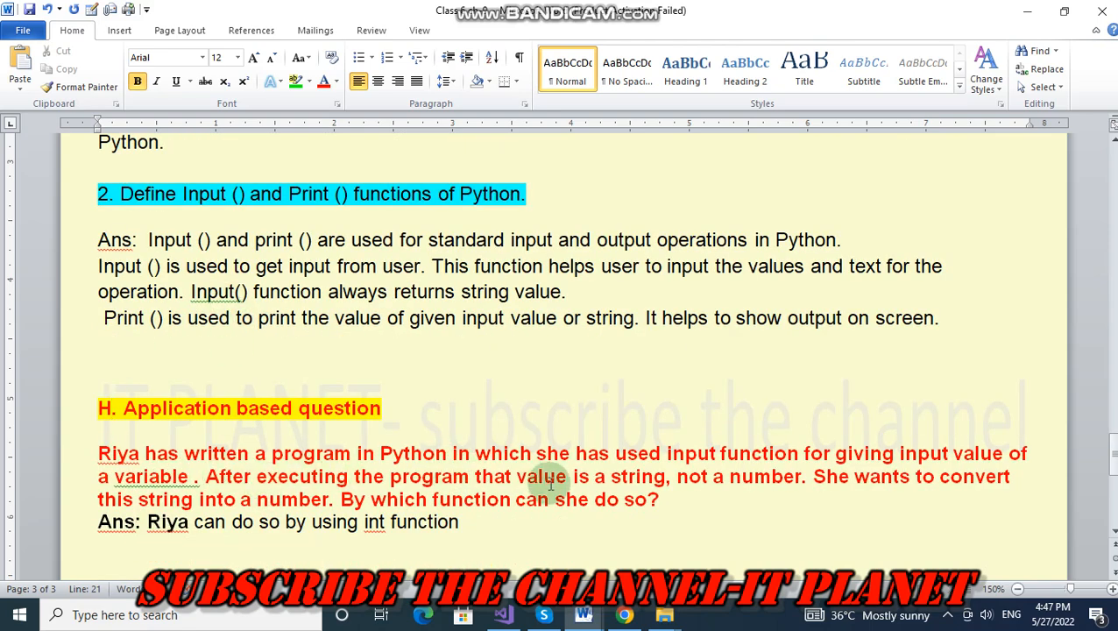
mouse_move(838, 452)
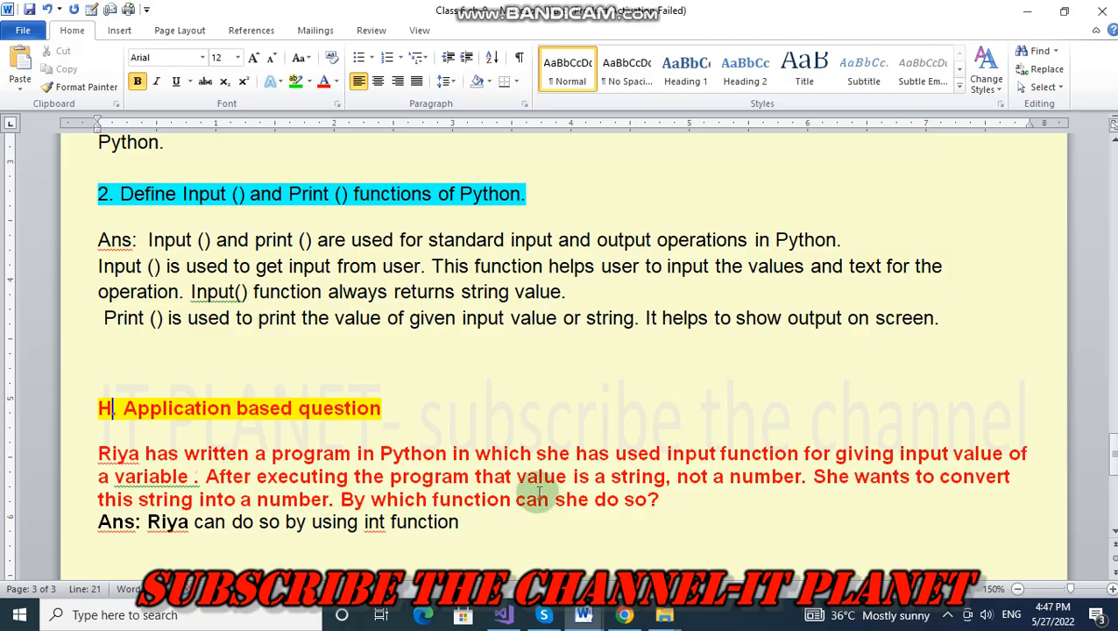
mouse_move(785, 494)
text(.)
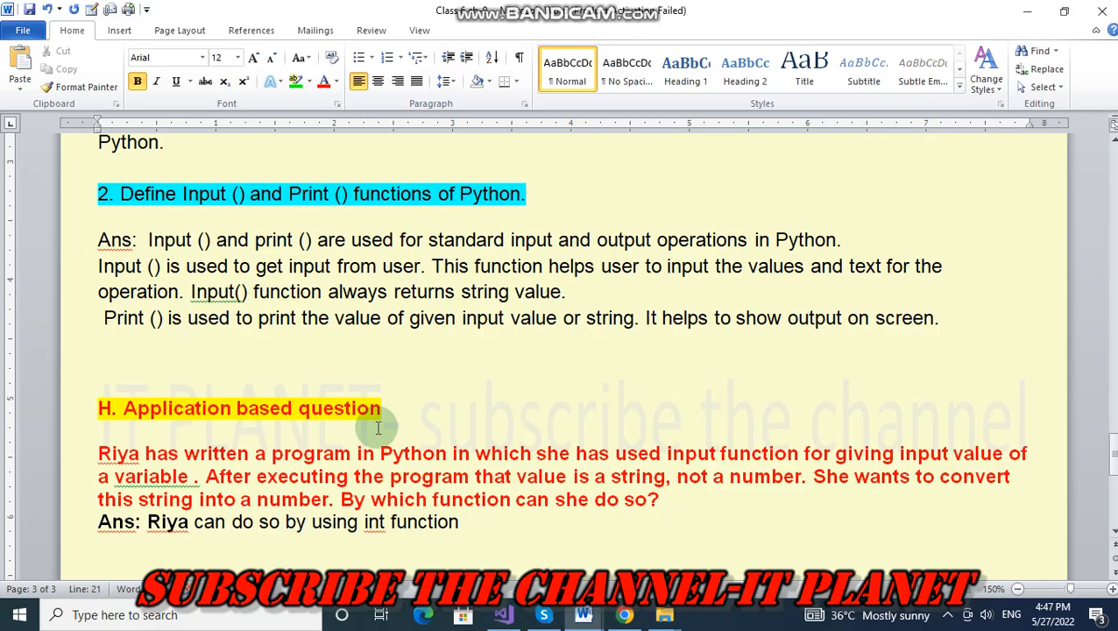
mouse_move(439, 527)
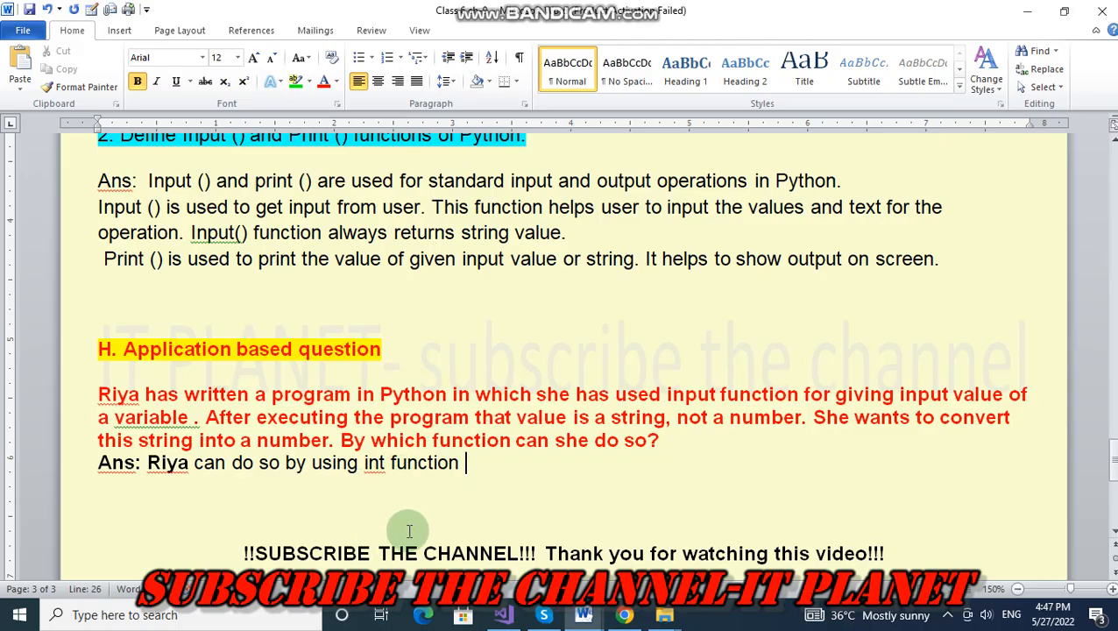
mouse_move(477, 466)
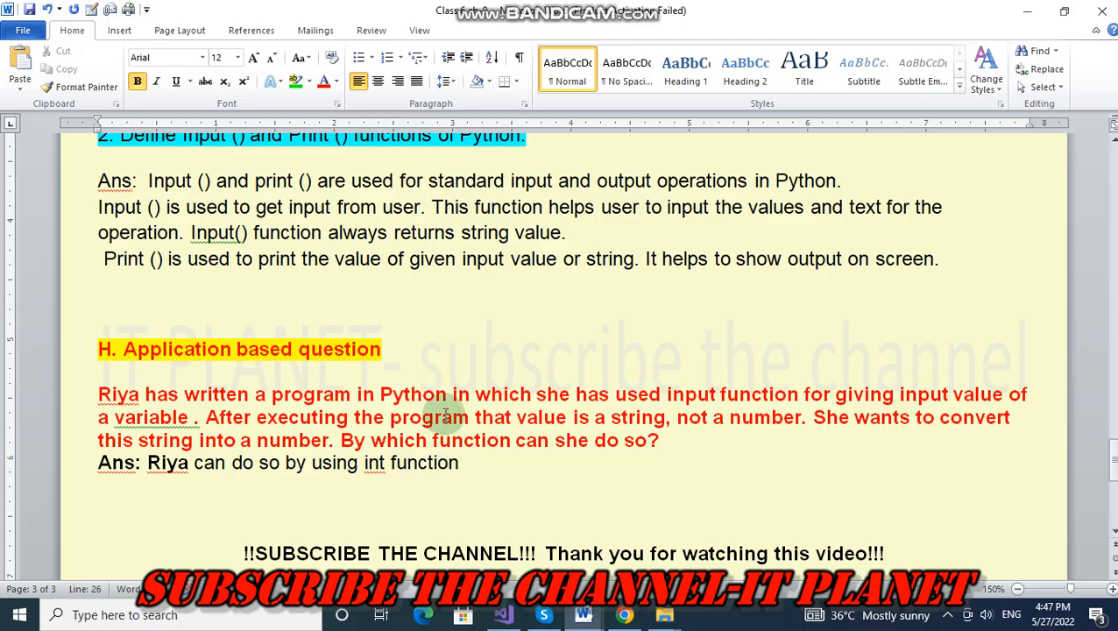
mouse_move(431, 466)
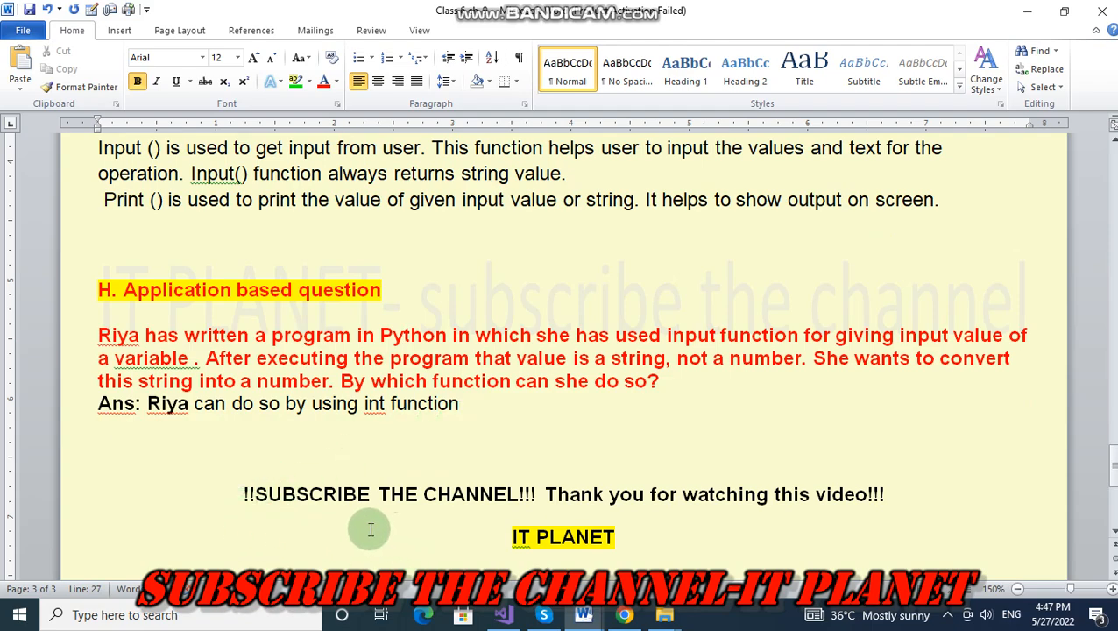
mouse_move(336, 536)
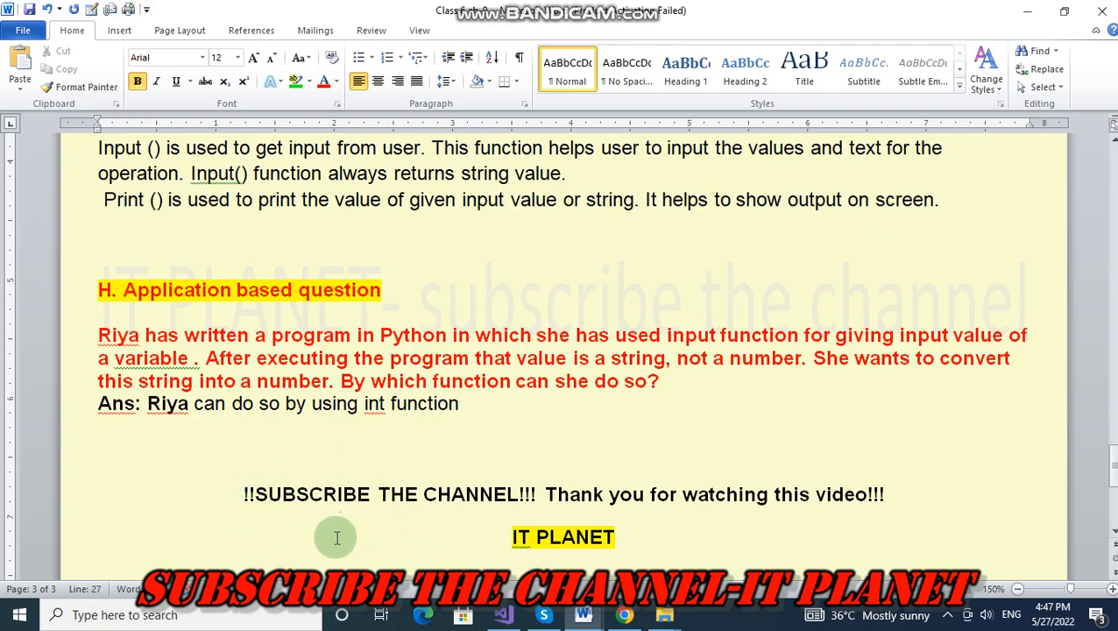